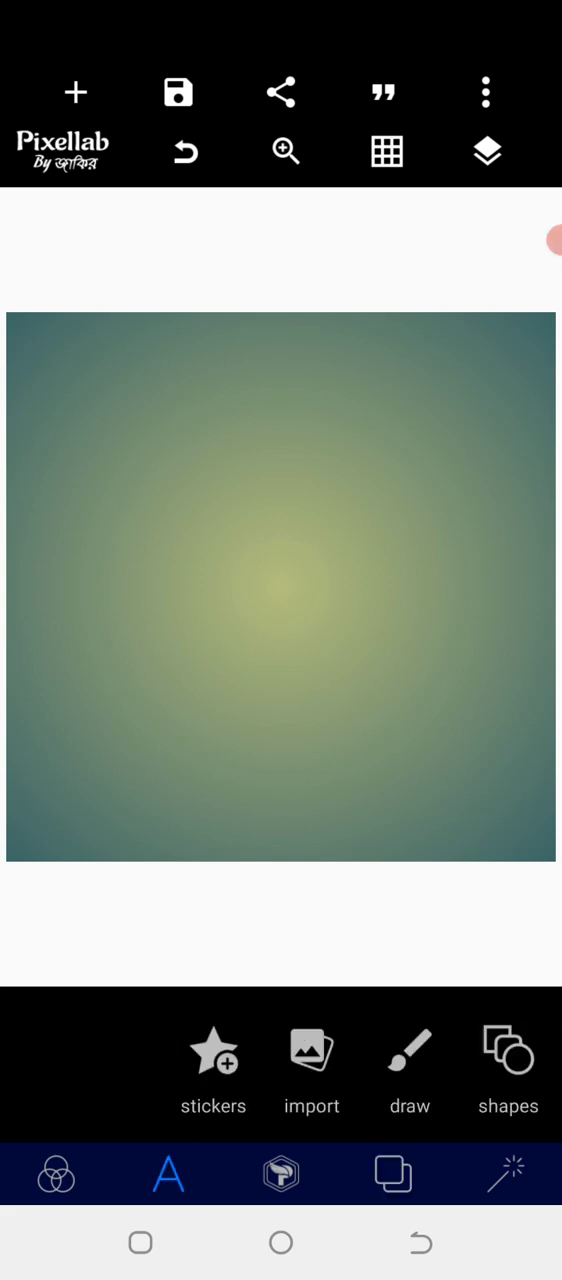
- Add a new text element reading the single letter B
click(168, 1174)
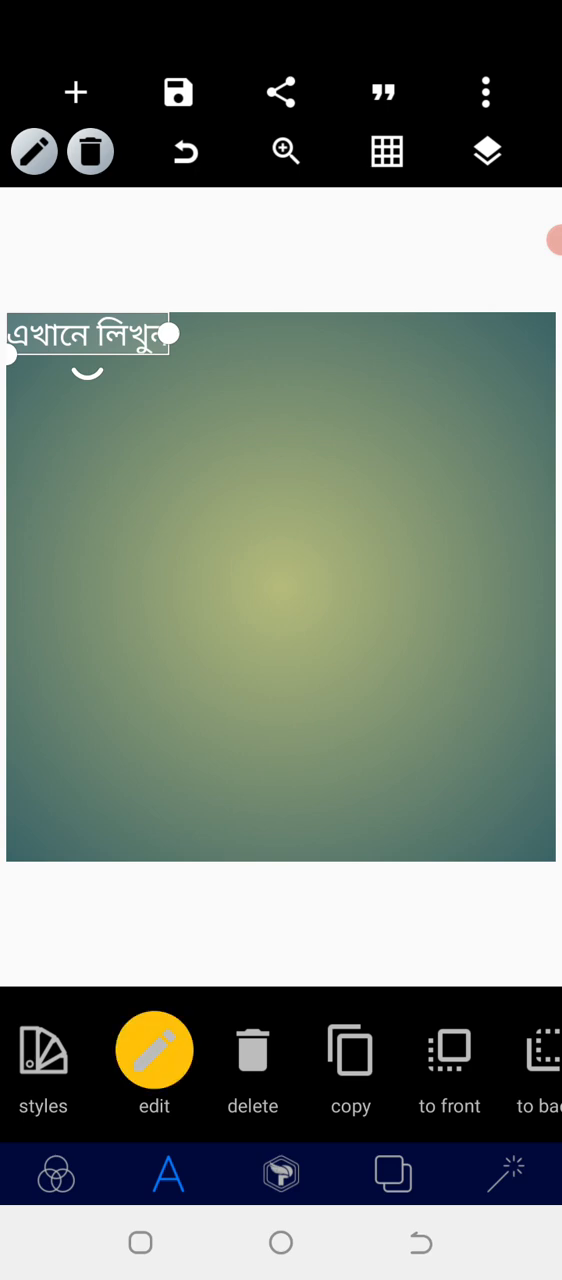
click(154, 1050)
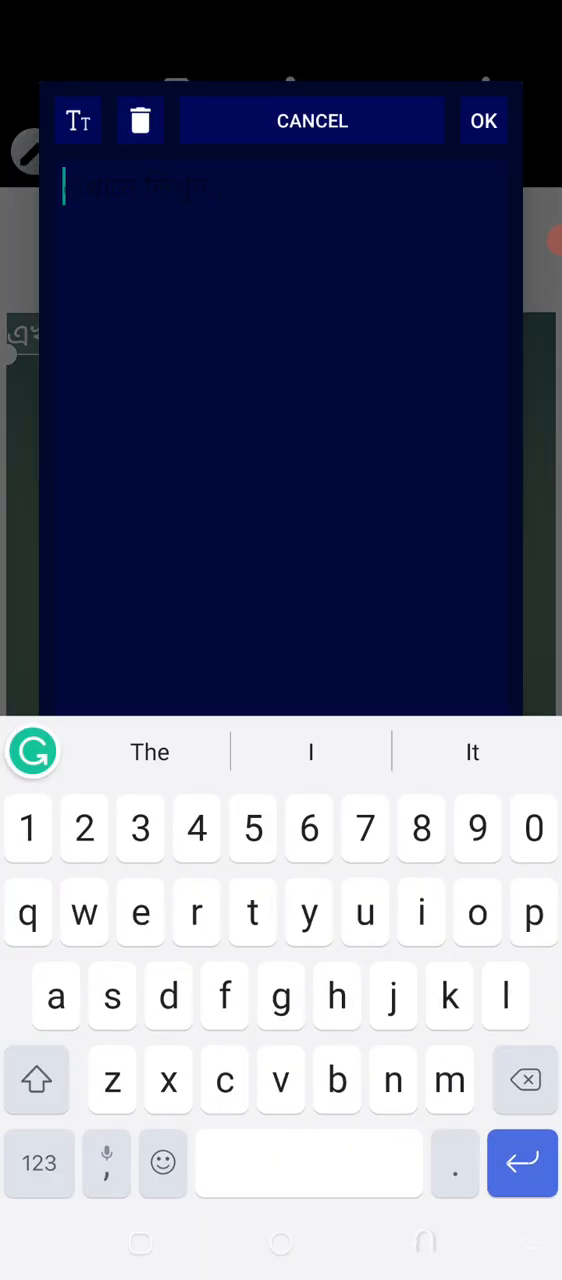
click(36, 1080)
text(B)
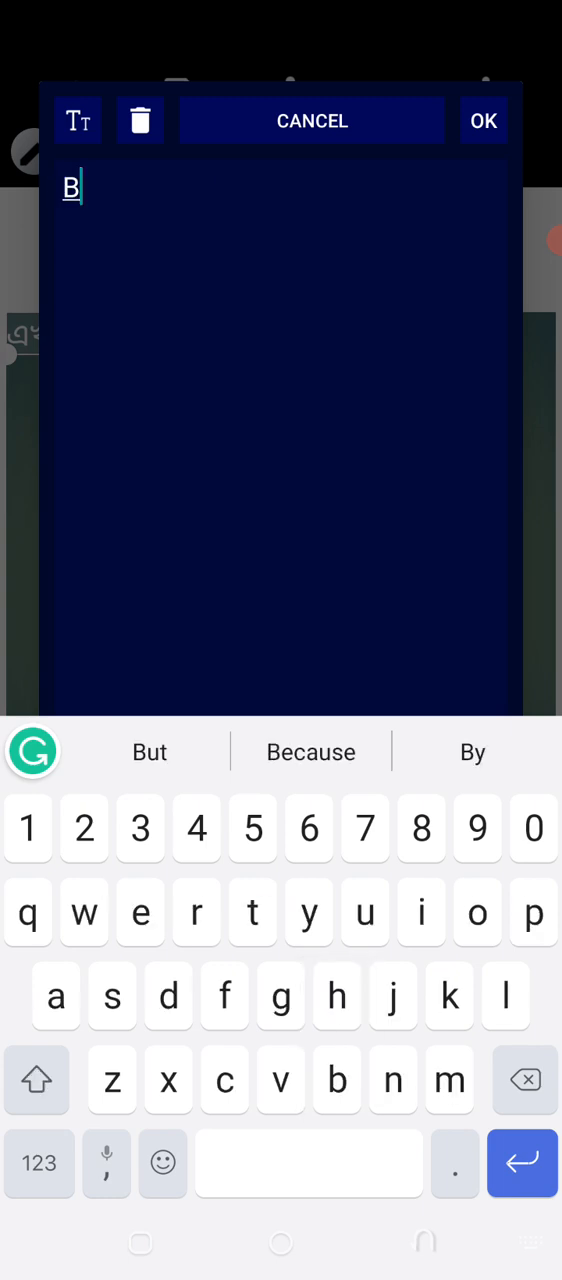
click(484, 120)
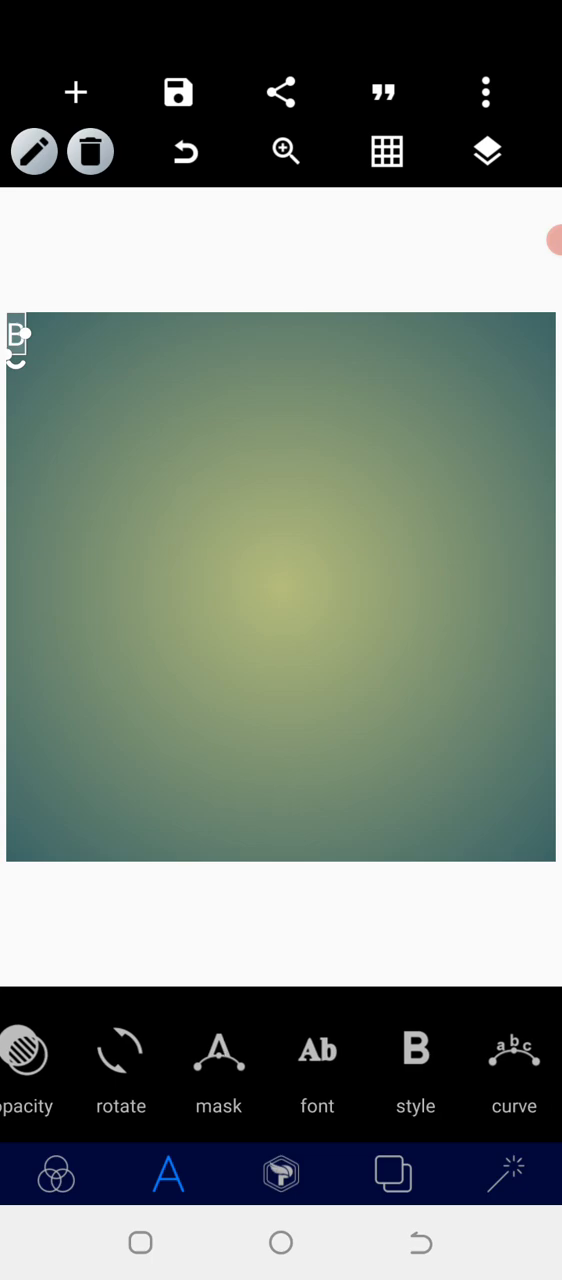
- Apply a script font to the B, enlarge it slightly and confirm its placement
click(316, 1070)
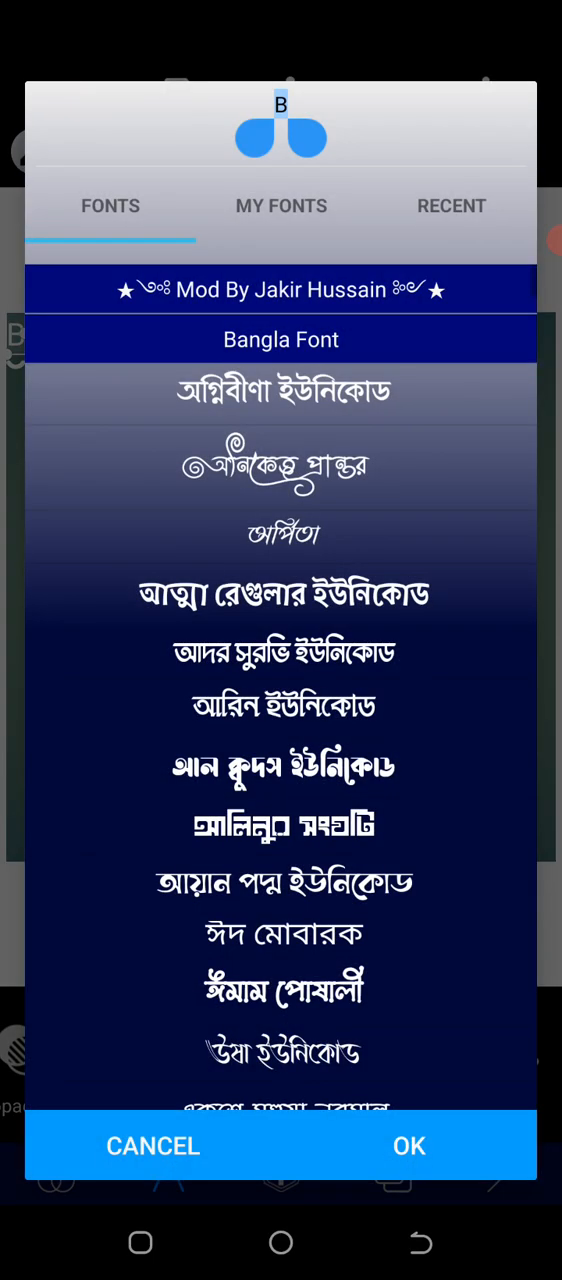
click(452, 204)
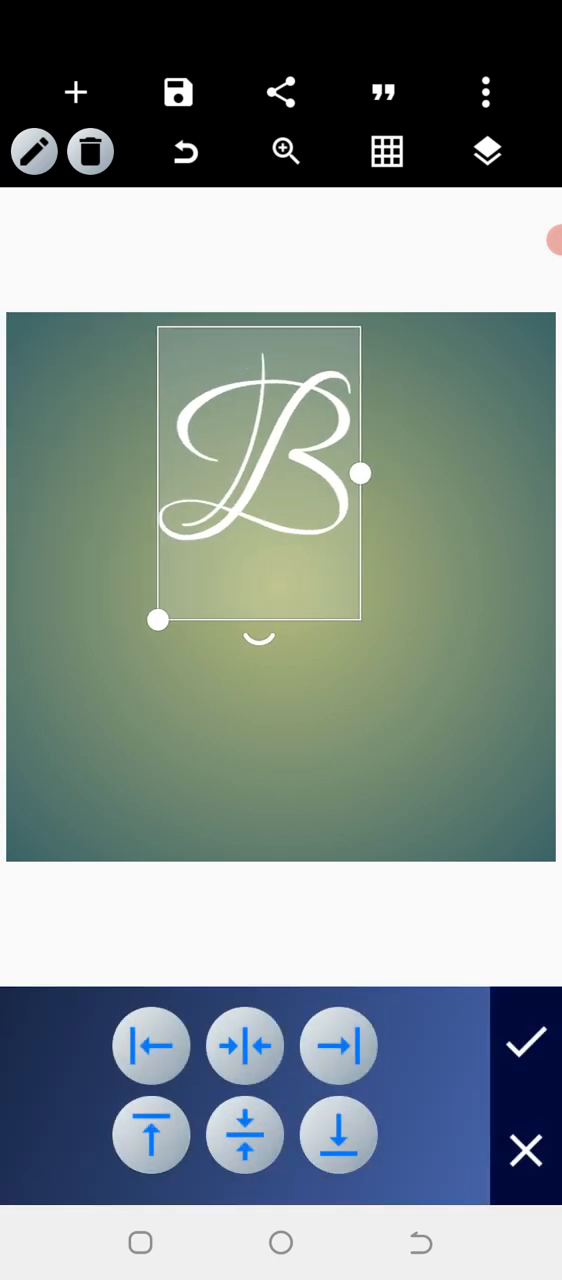
drag(258, 476, 270, 496)
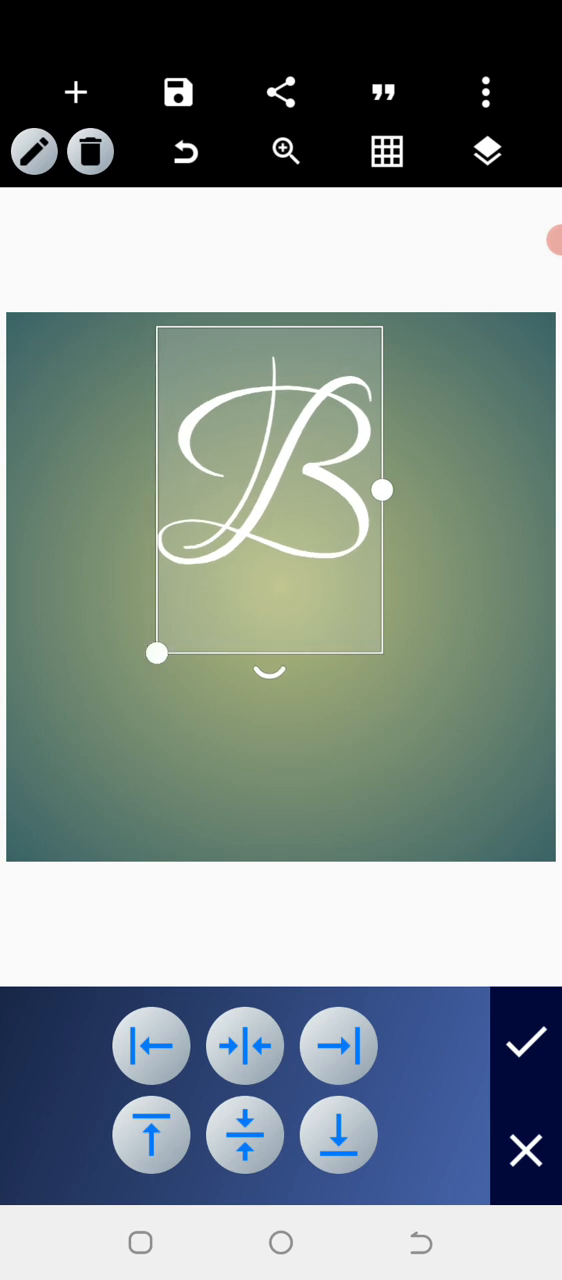
click(528, 1044)
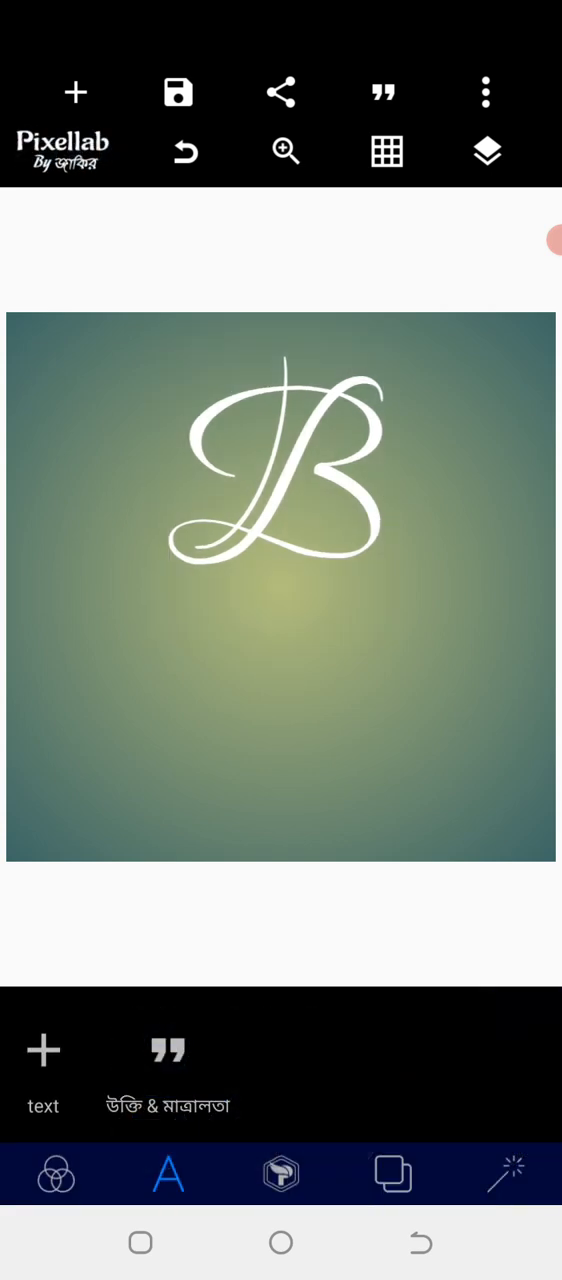
- Add the text BELLA SIGNATURE and give it a bold font from Recent
click(280, 480)
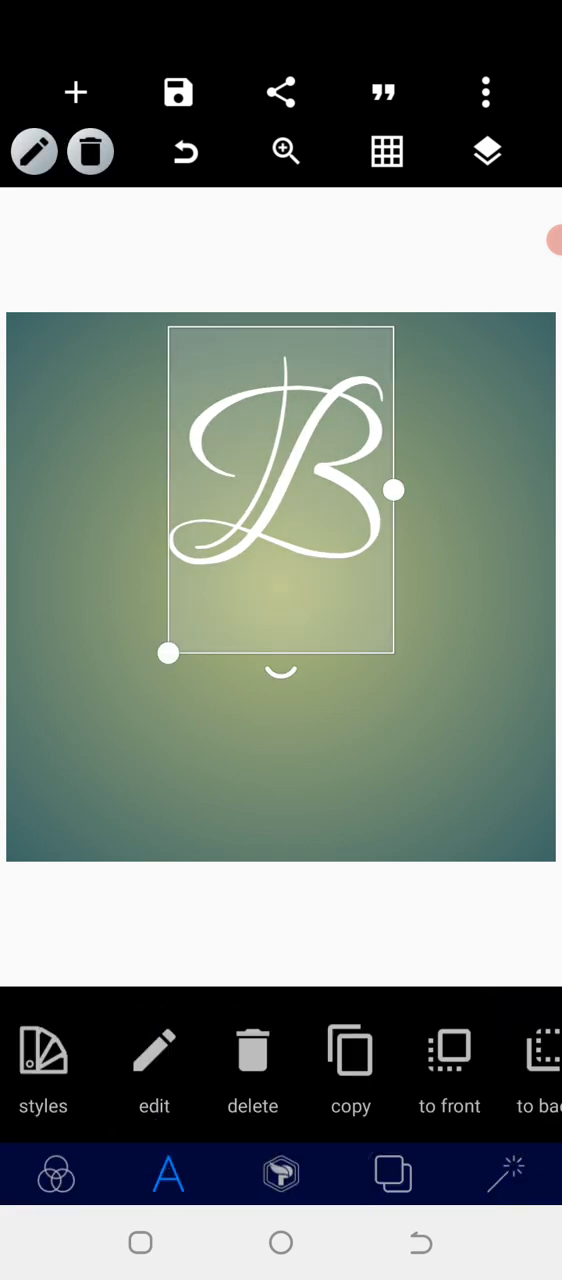
click(280, 780)
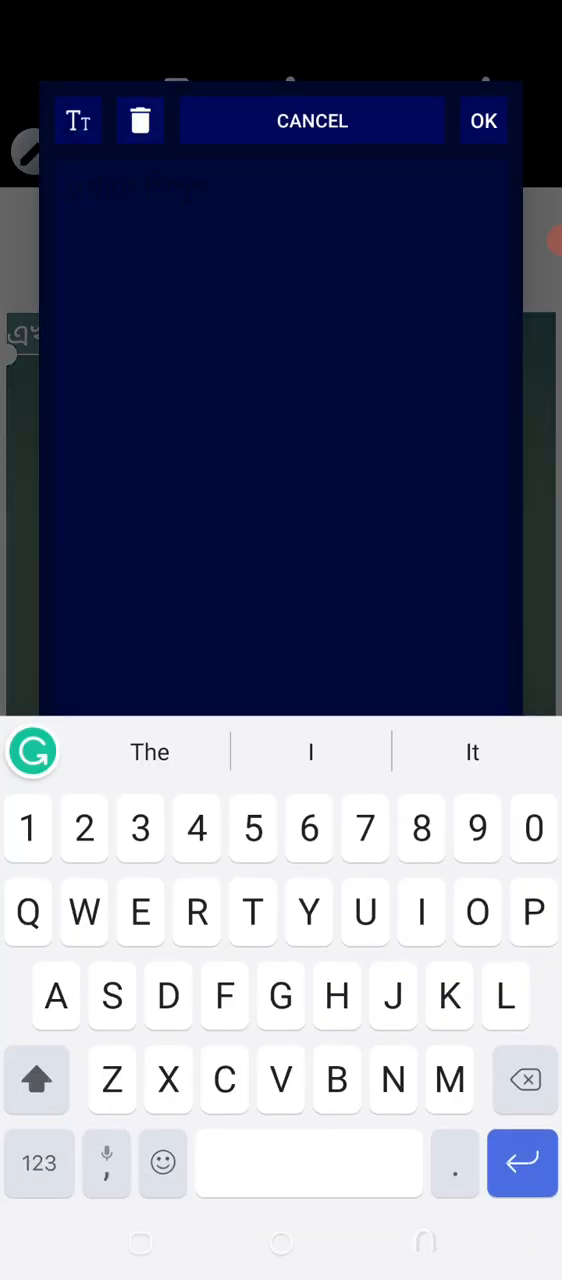
text(BELLA SIG)
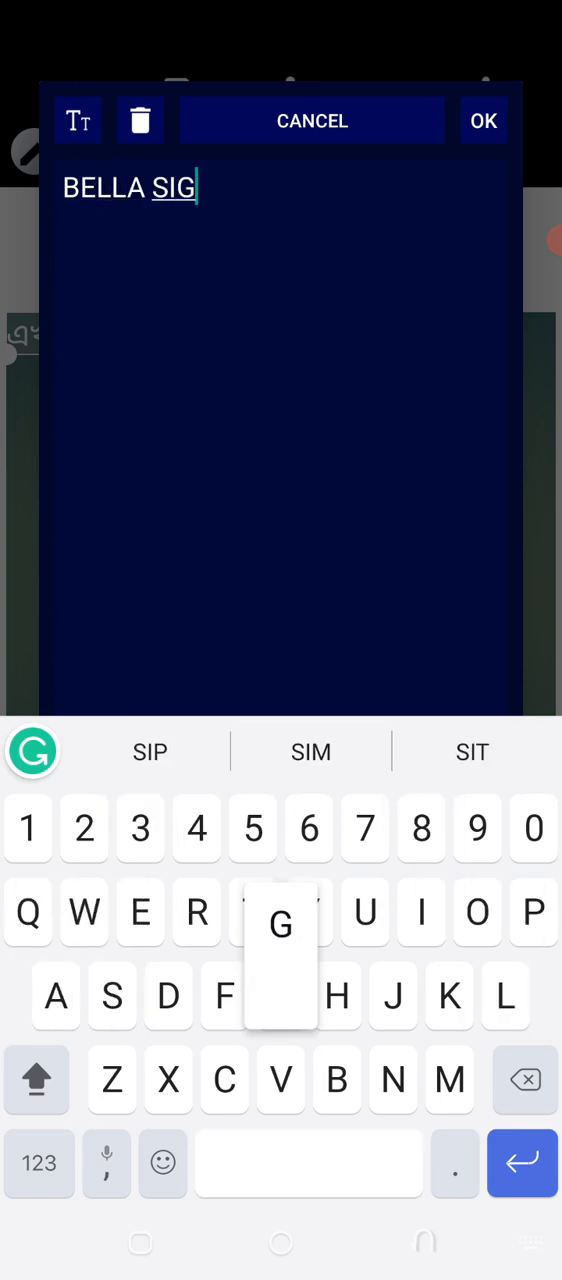
click(484, 120)
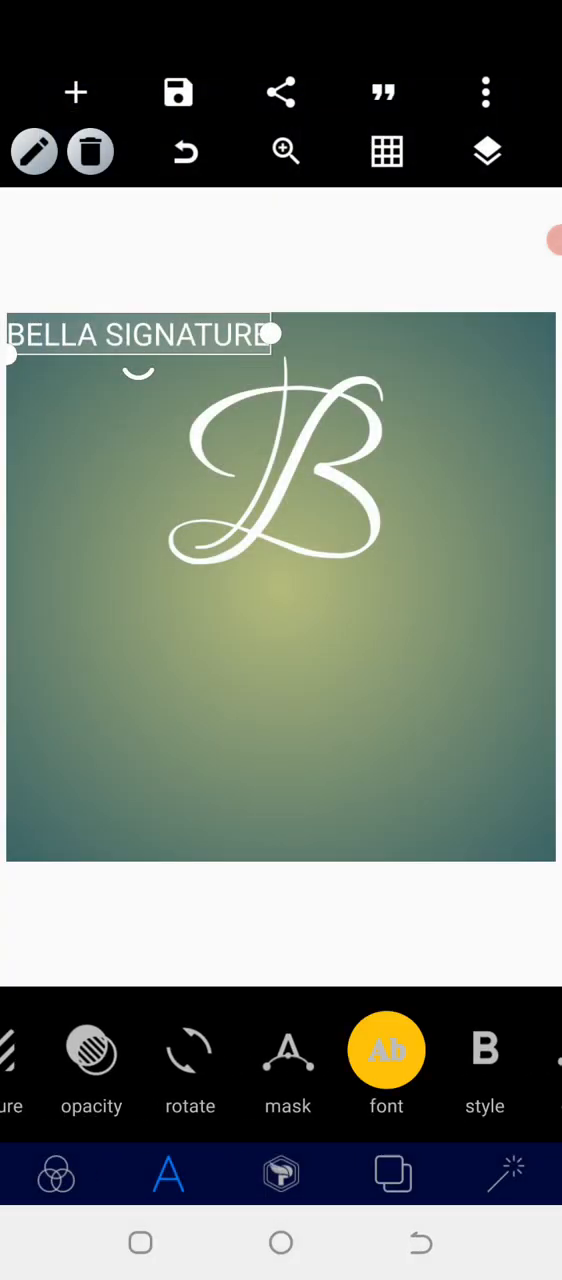
click(386, 1050)
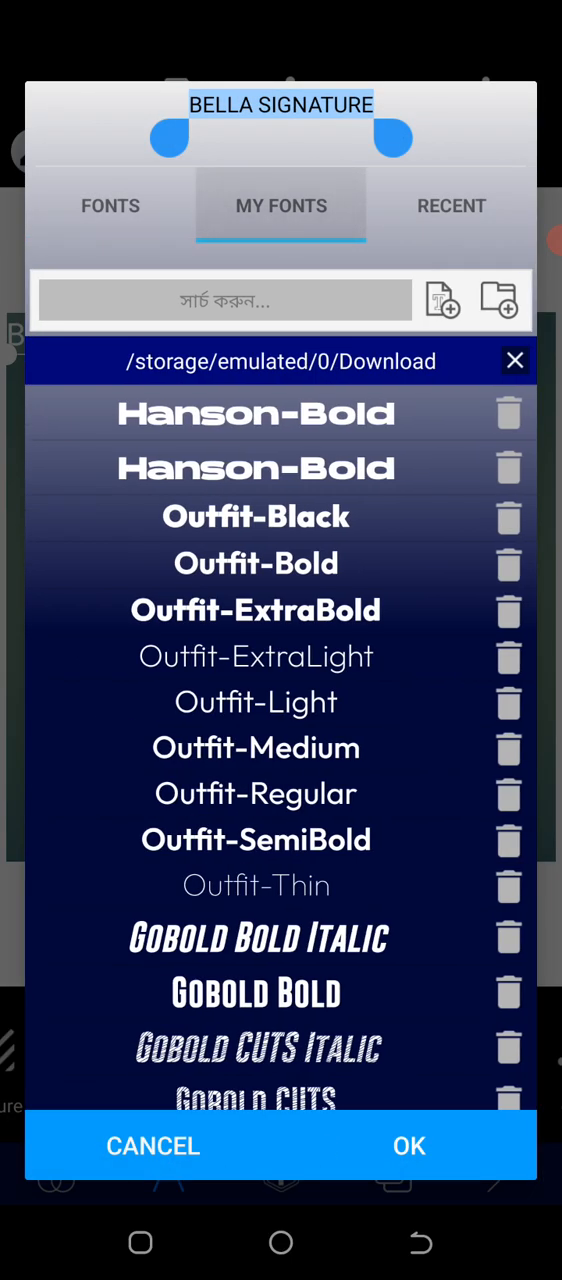
click(452, 206)
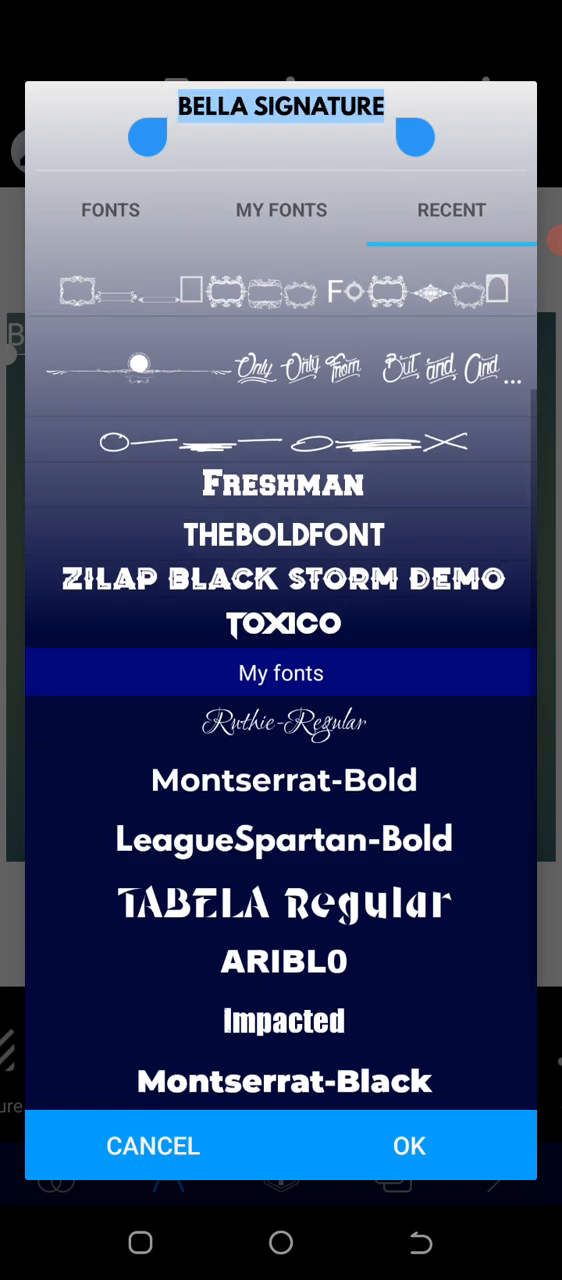
click(408, 1144)
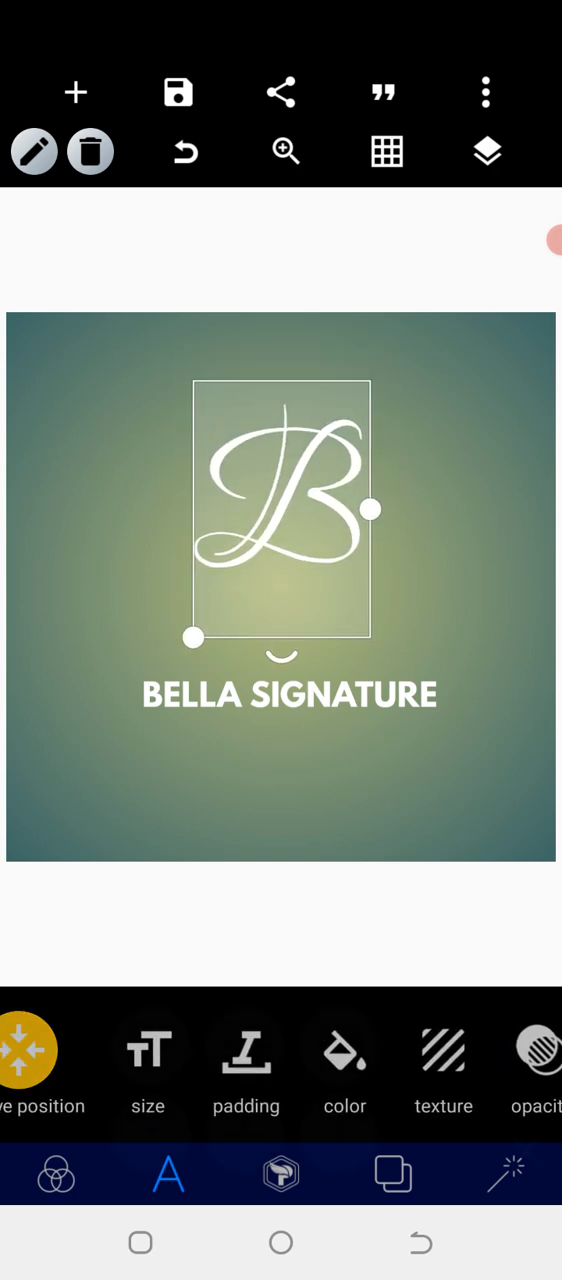
- Move BELLA SIGNATURE just beneath the B and centre both horizontally on the canvas
click(288, 694)
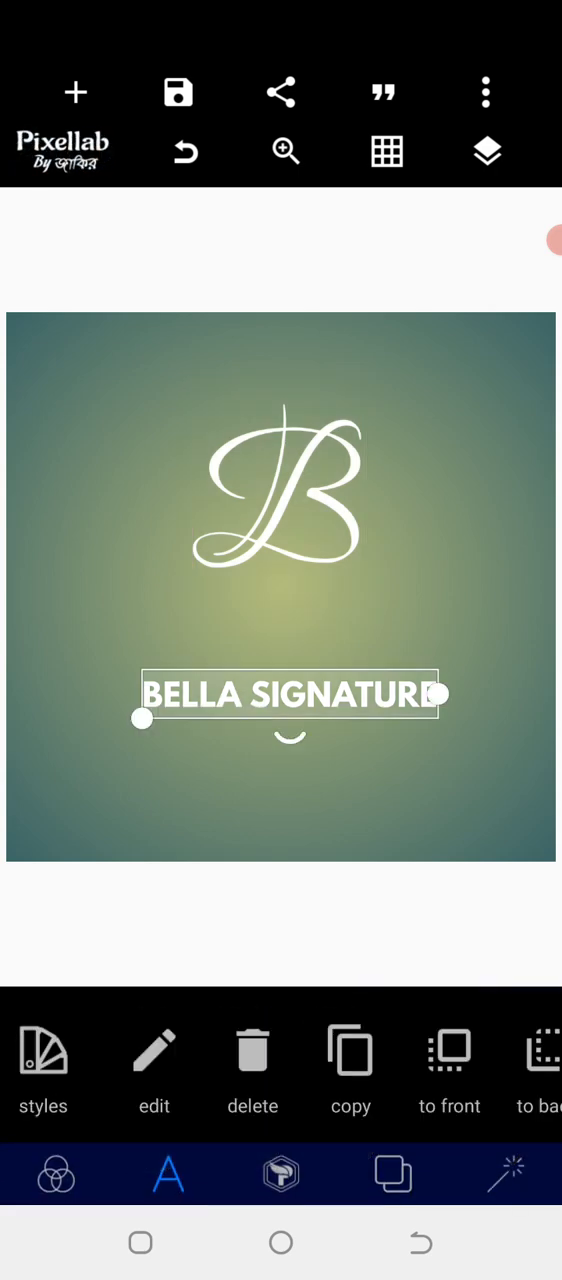
click(62, 146)
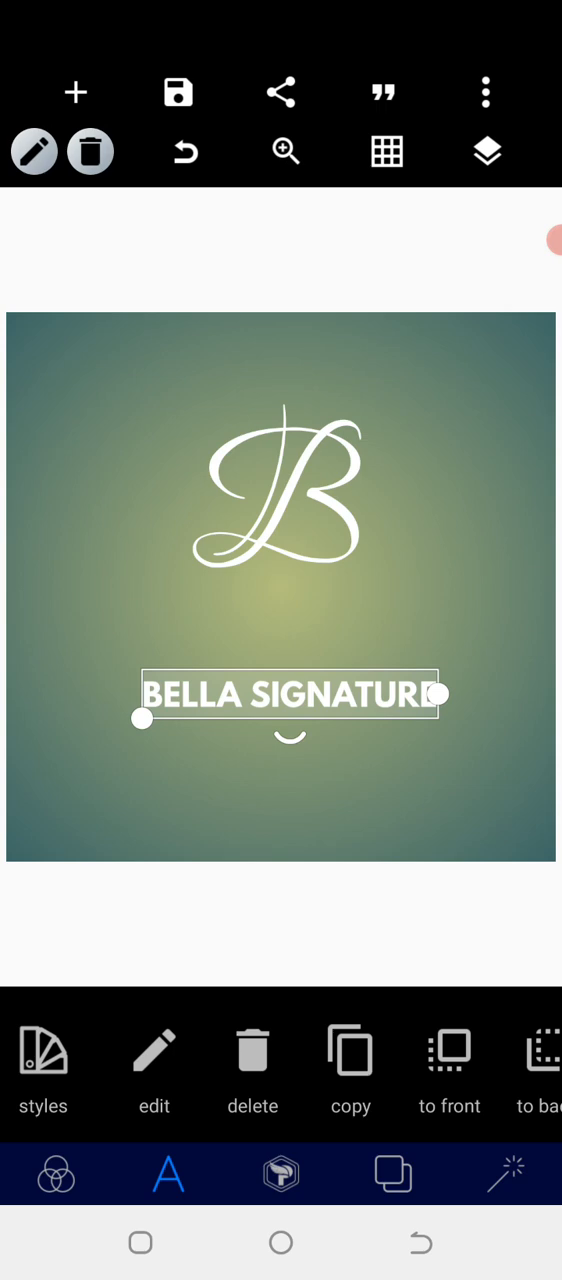
drag(290, 694, 284, 622)
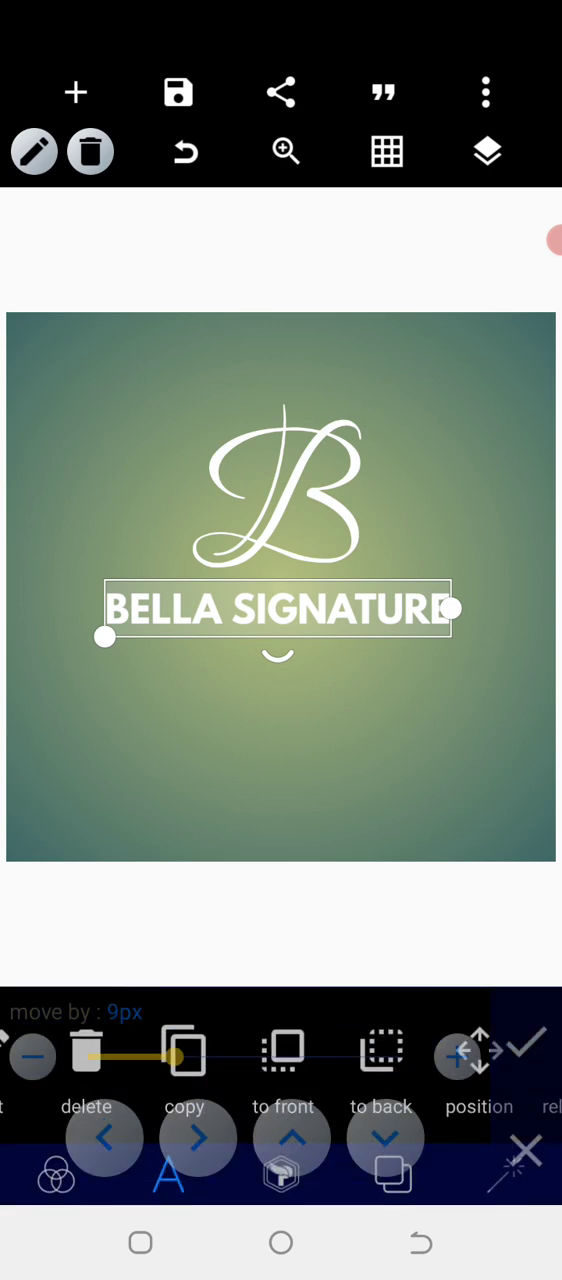
click(478, 1048)
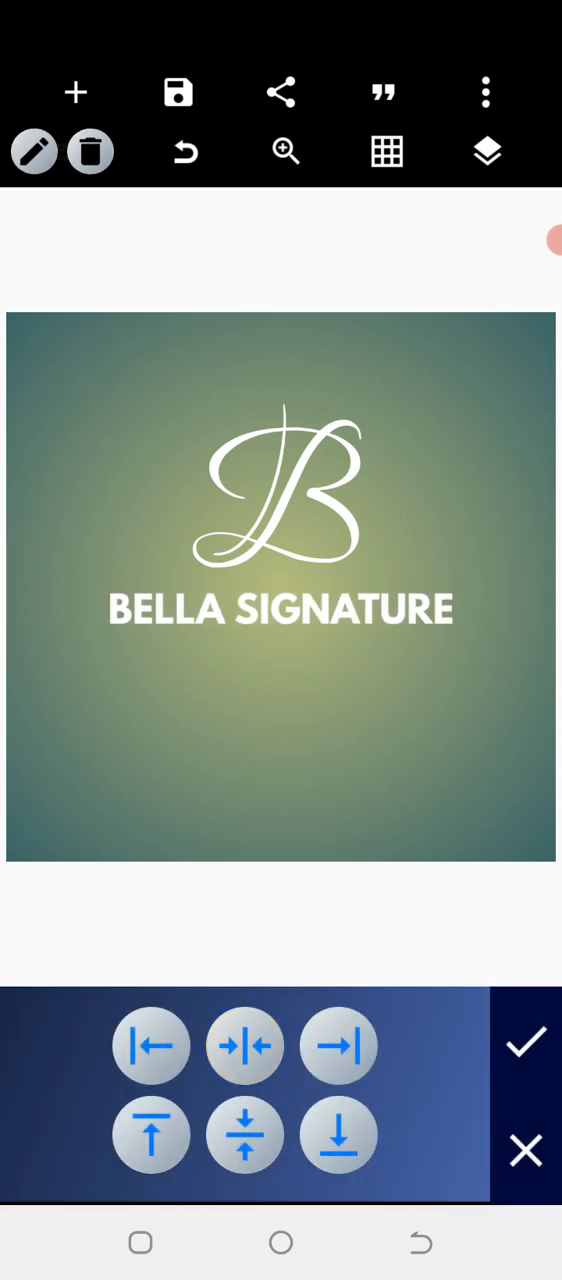
click(526, 1044)
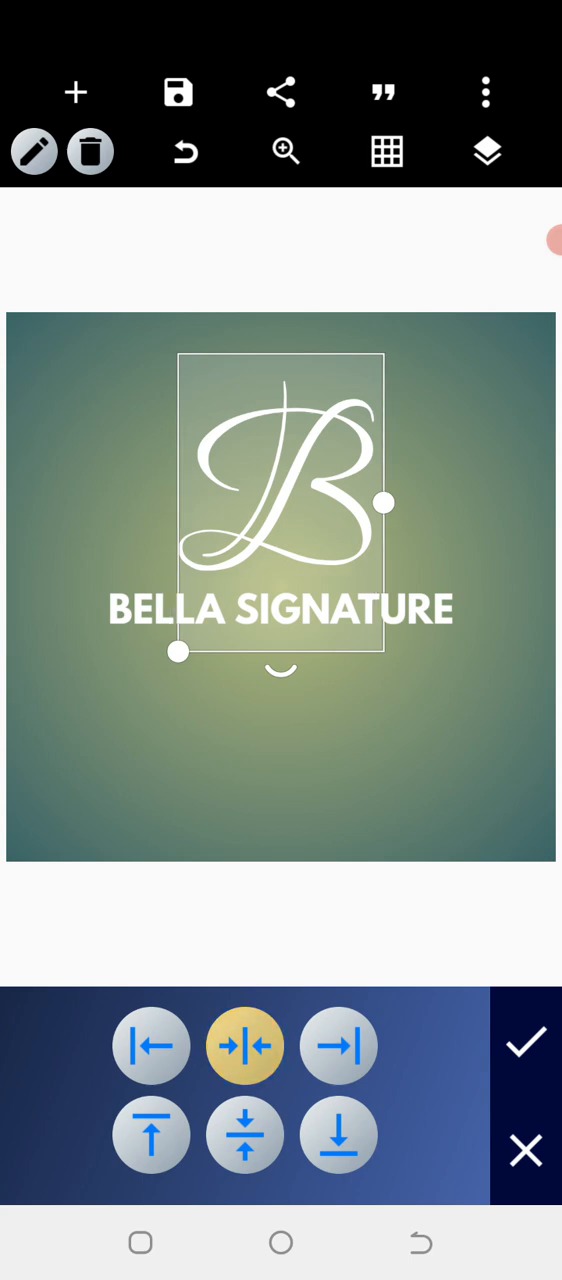
click(244, 1044)
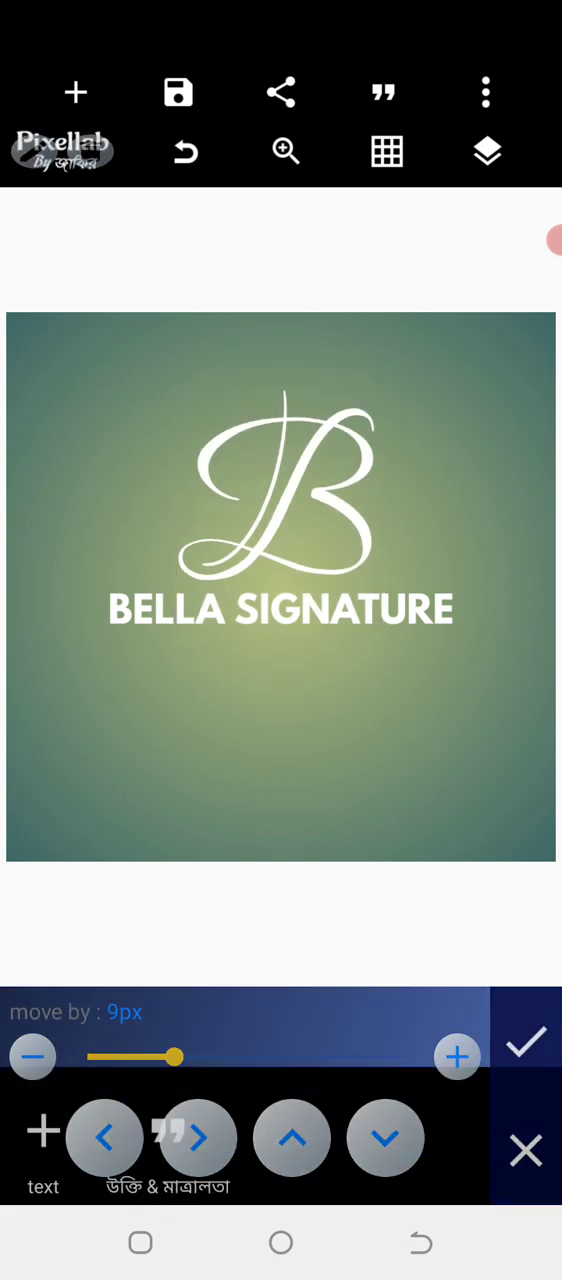
click(44, 1140)
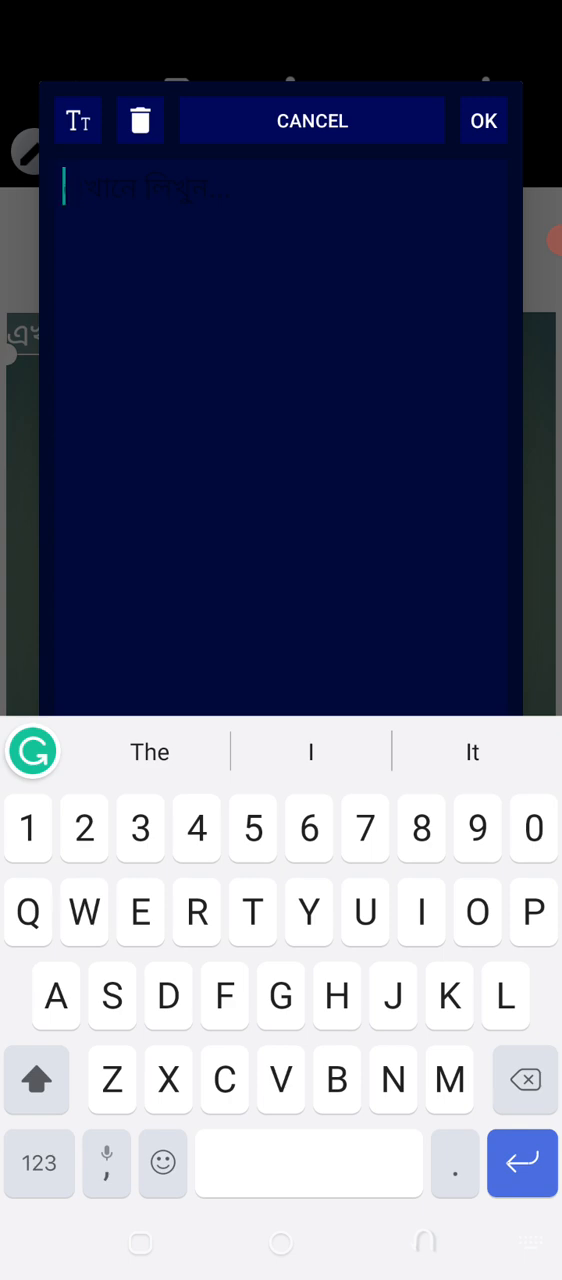
- Add the tagline text BEAUTY IS OUR PRIORITY
click(36, 1080)
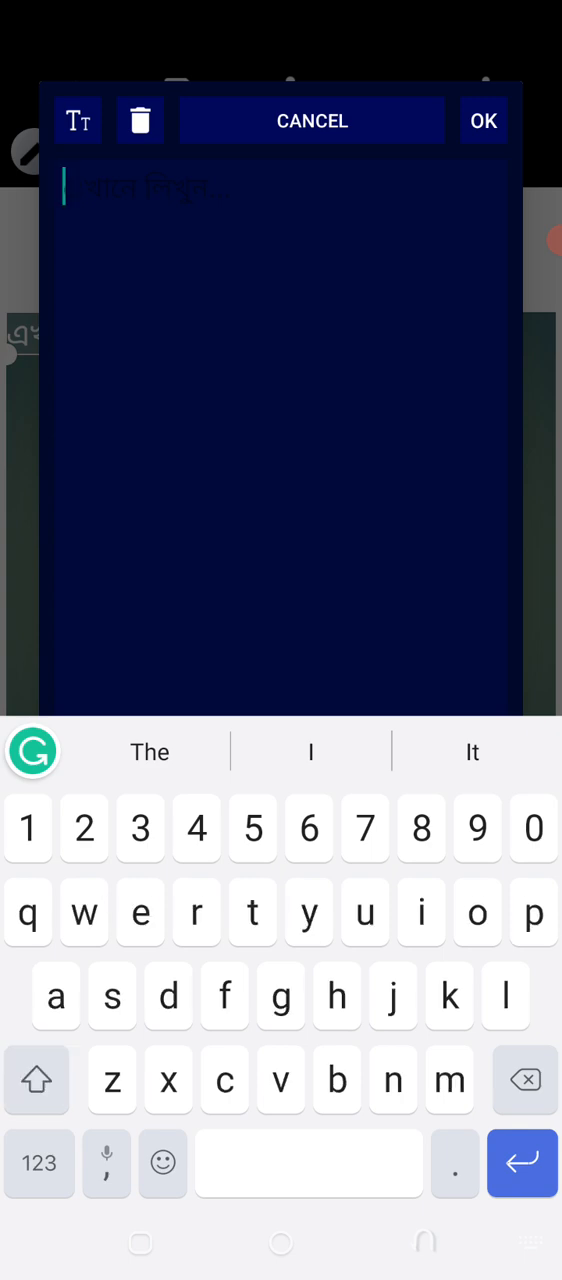
text(beauty)
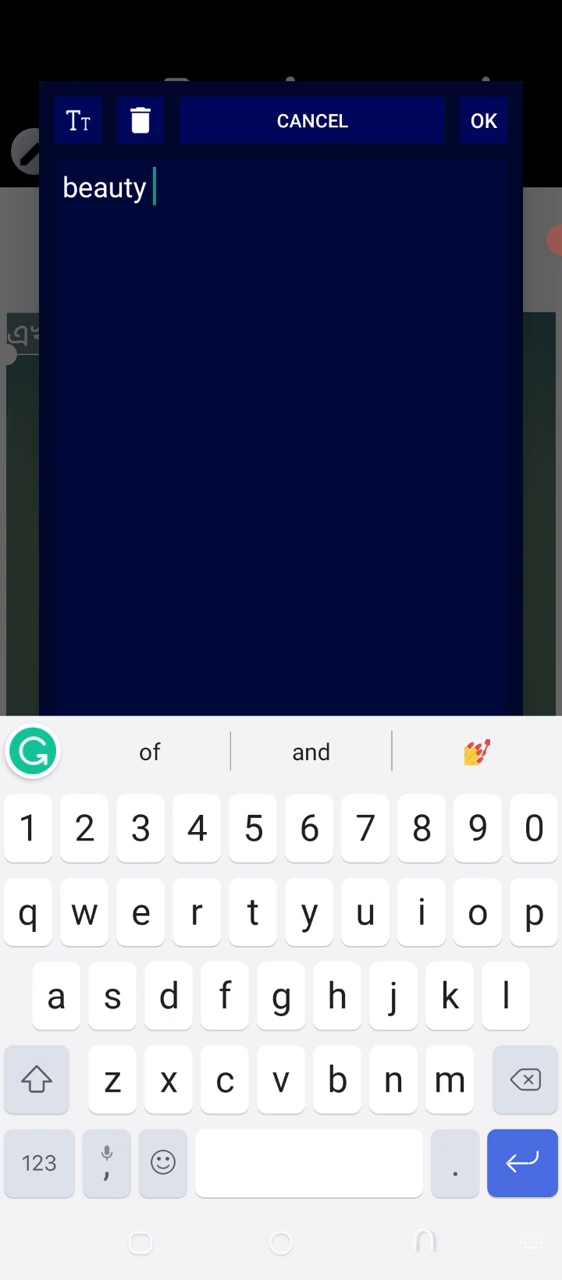
text(is our)
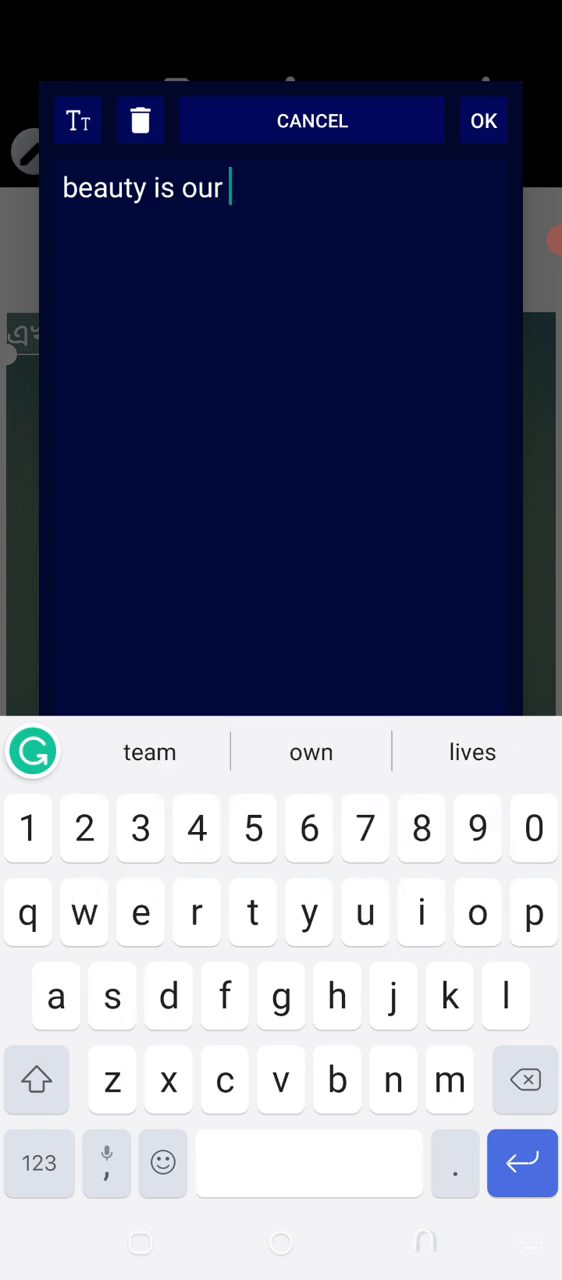
text(prio)
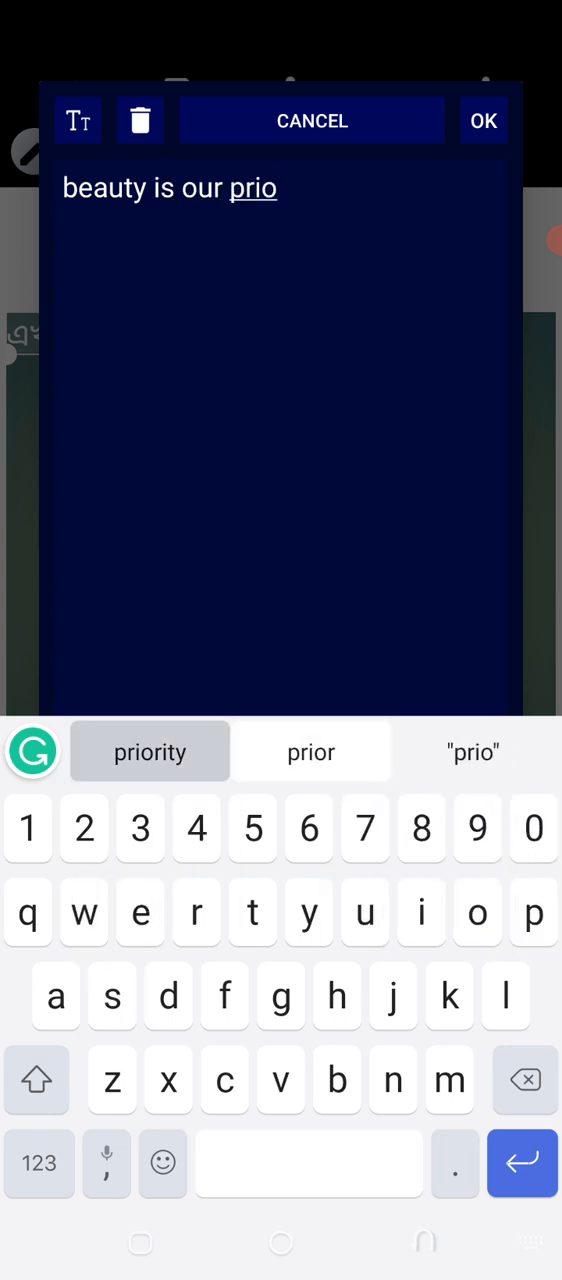
click(148, 752)
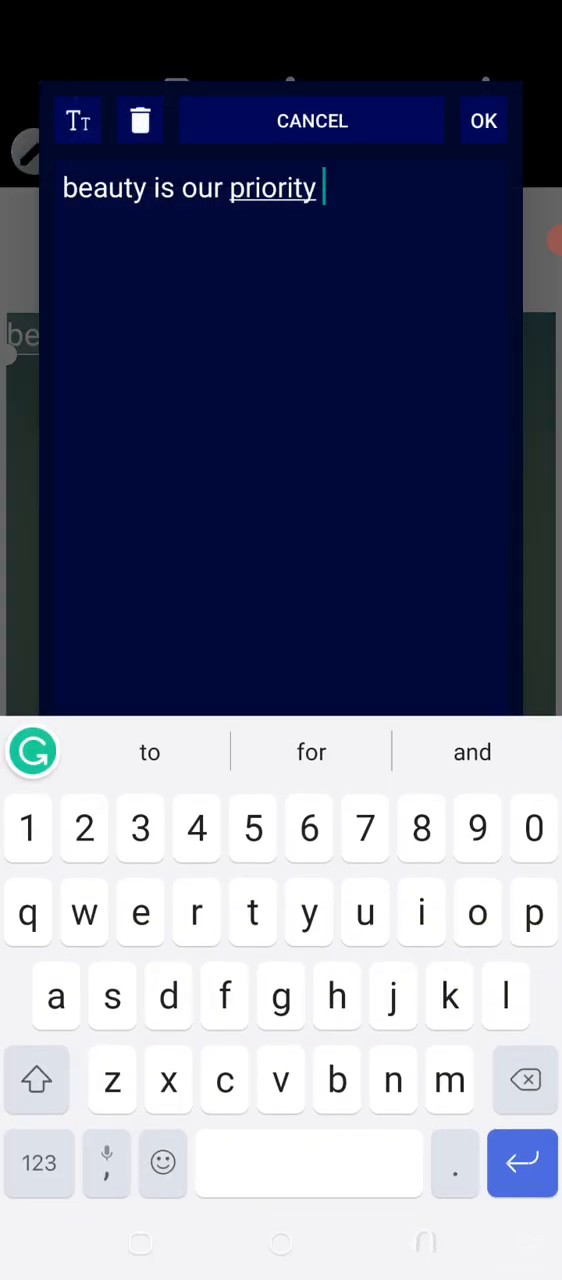
click(484, 120)
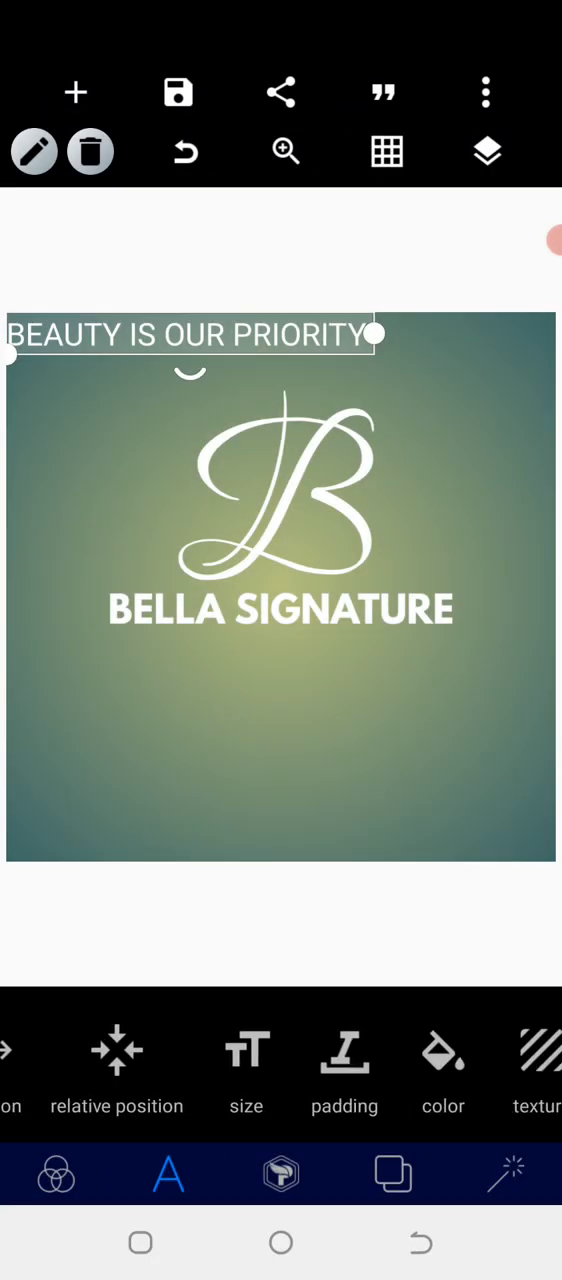
- Set the tagline in Montserrat, shrink it and centre it beneath BELLA SIGNATURE
click(168, 1174)
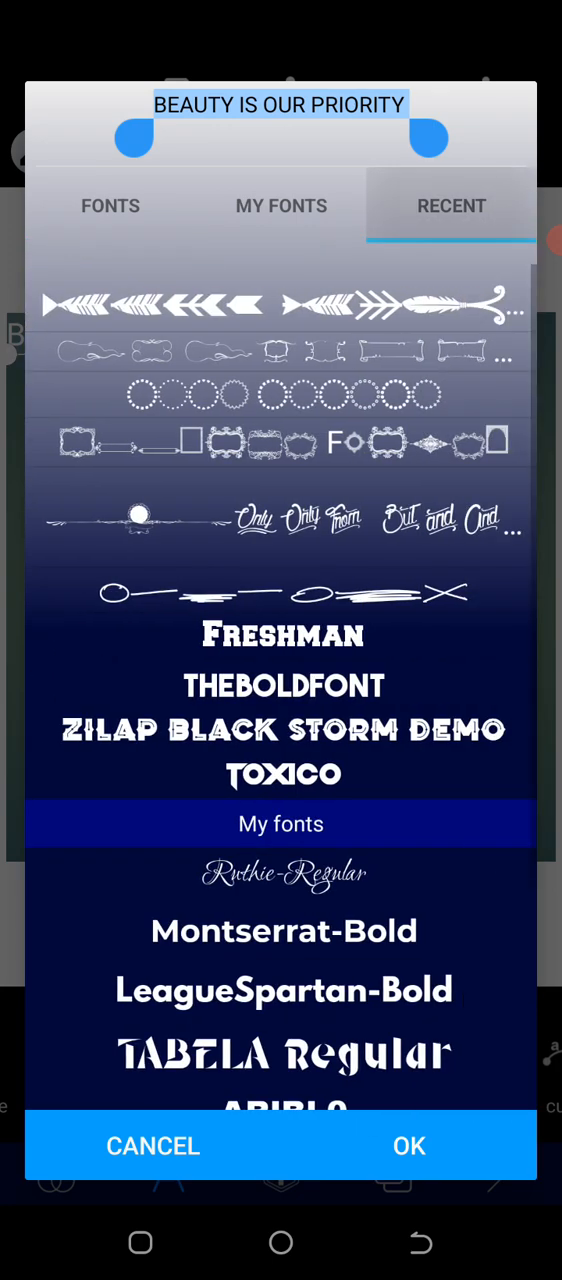
click(280, 204)
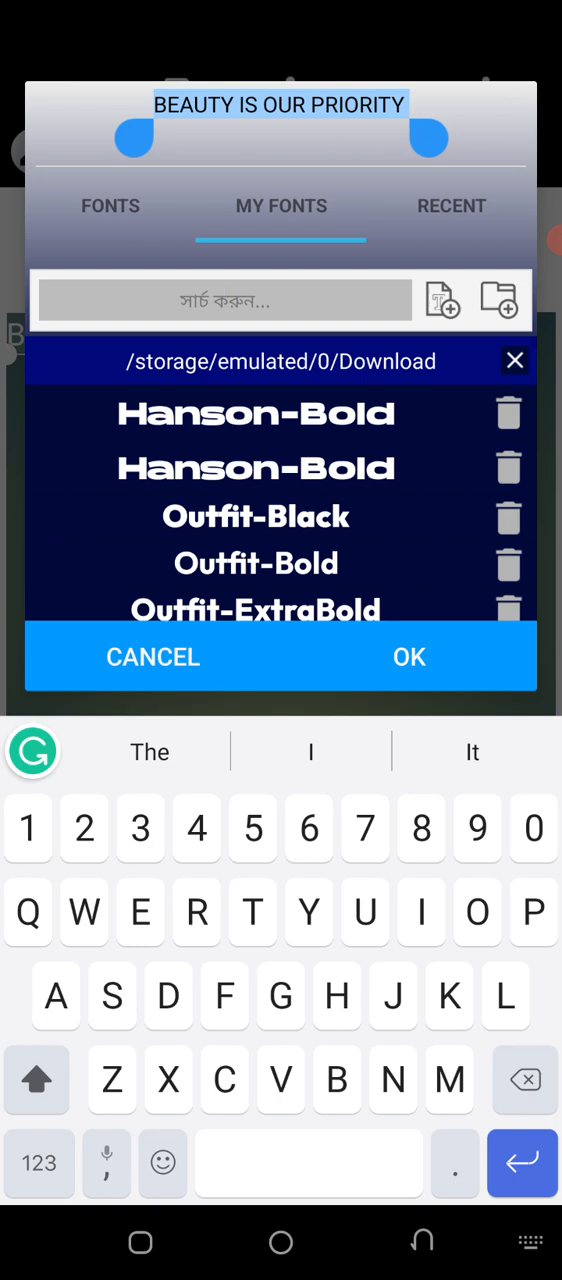
text(Mont)
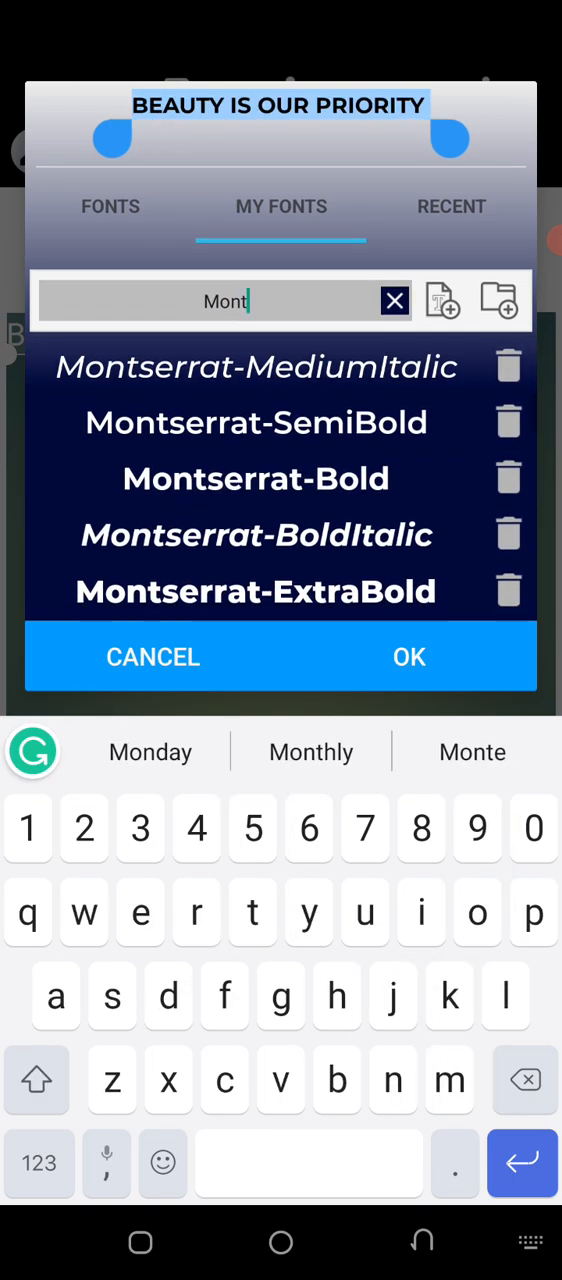
click(408, 656)
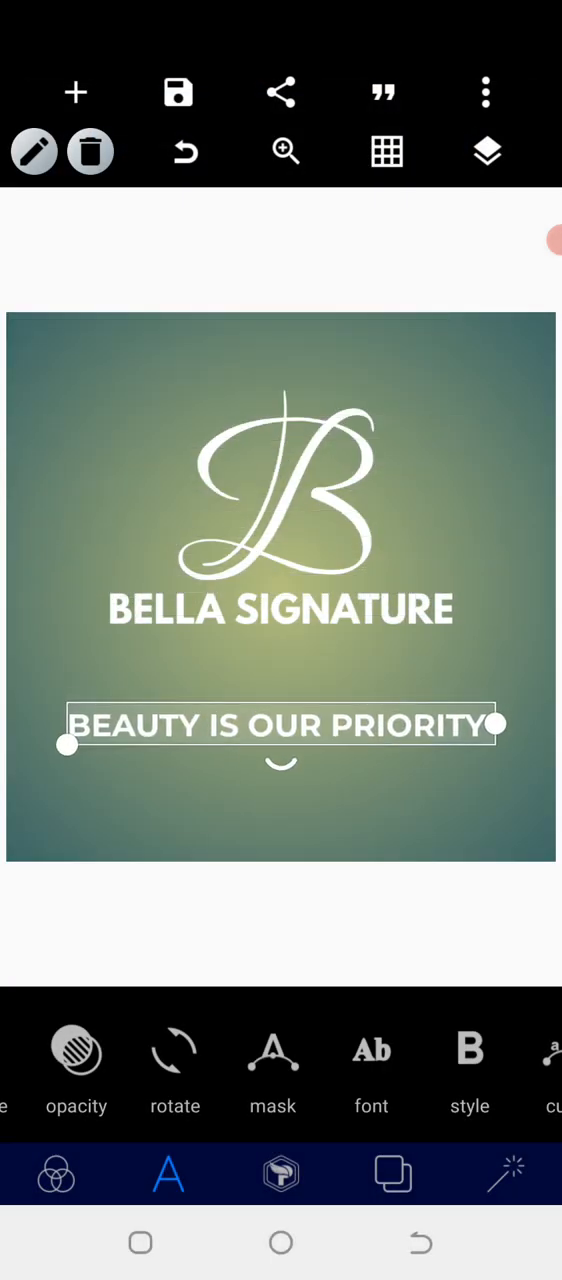
drag(64, 744, 210, 730)
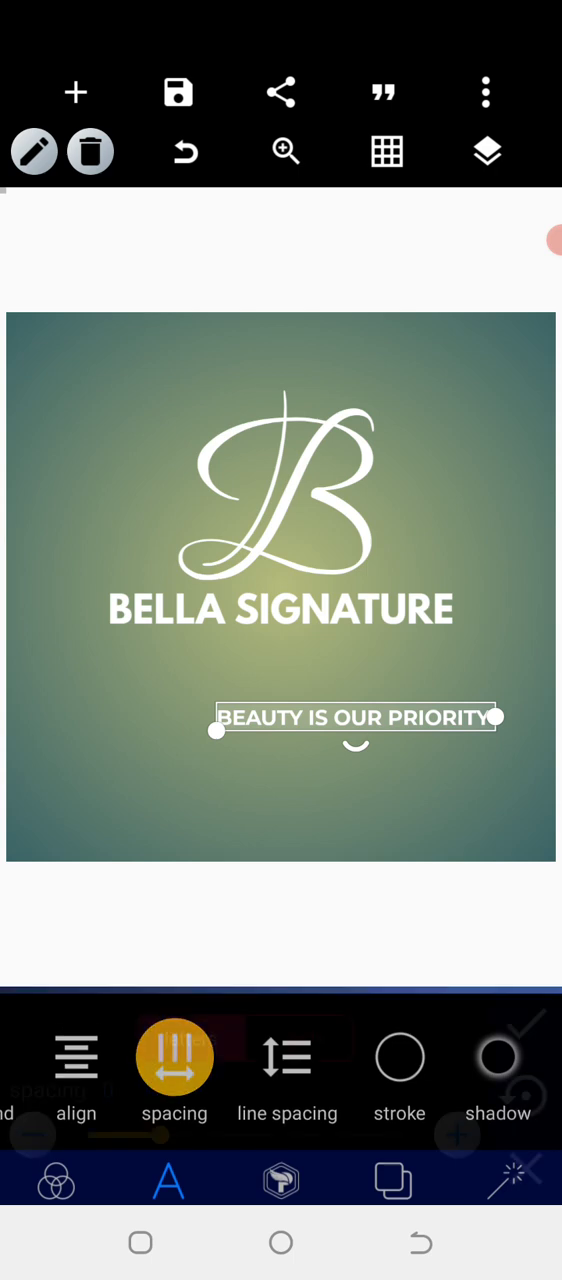
click(174, 1056)
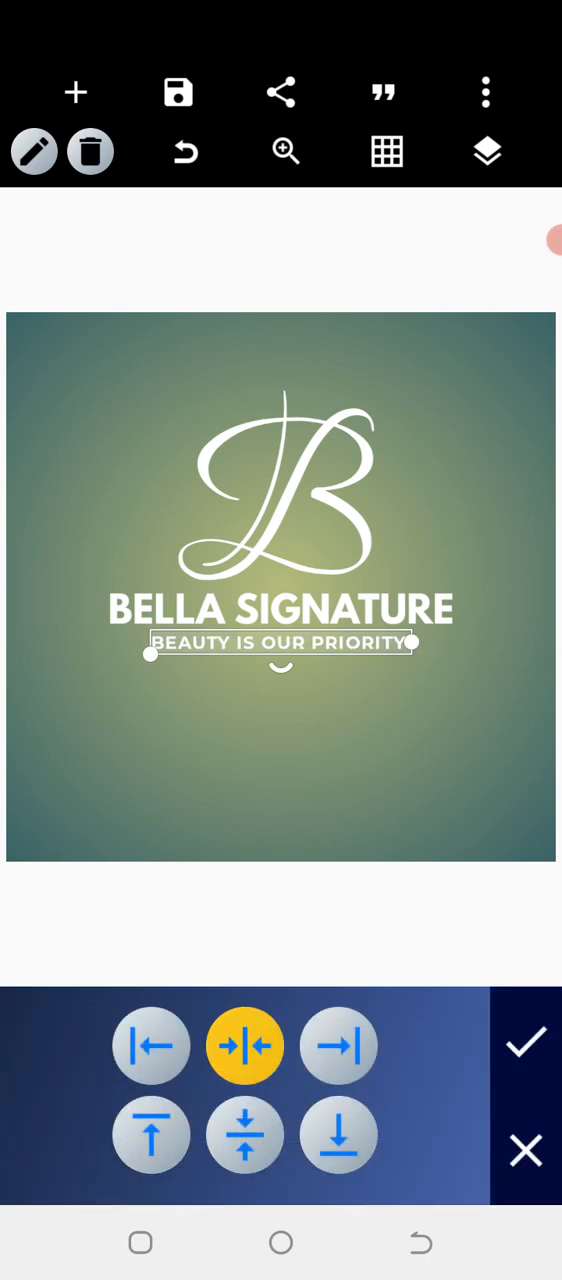
click(526, 1044)
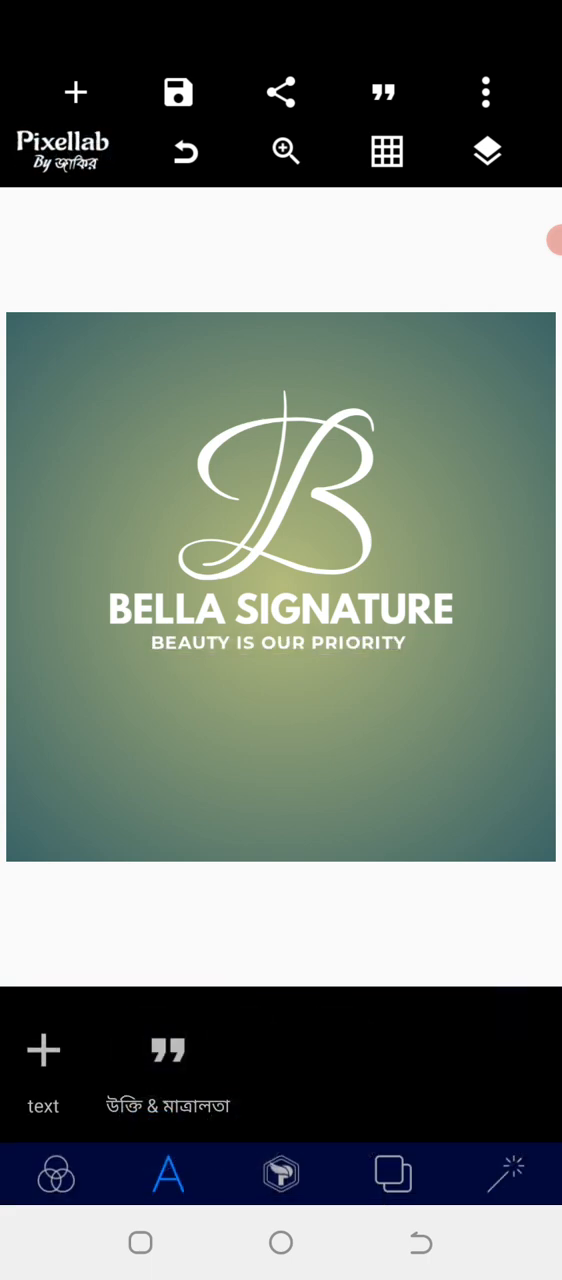
- Add a new text element and pick a dingbat font from far down the font list
click(44, 1070)
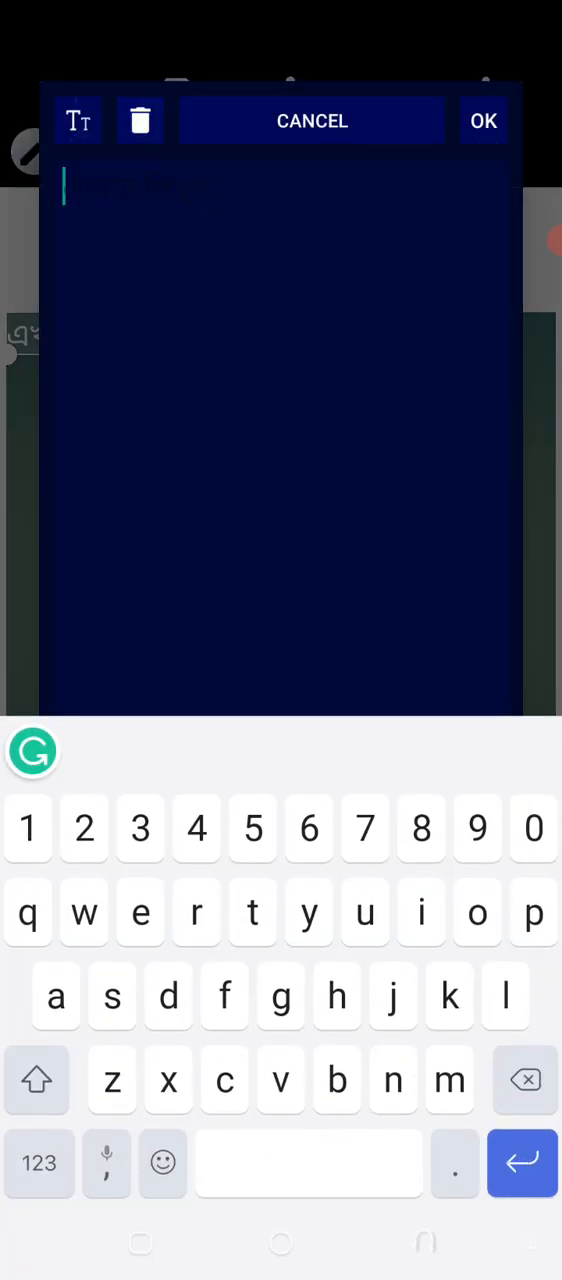
click(484, 120)
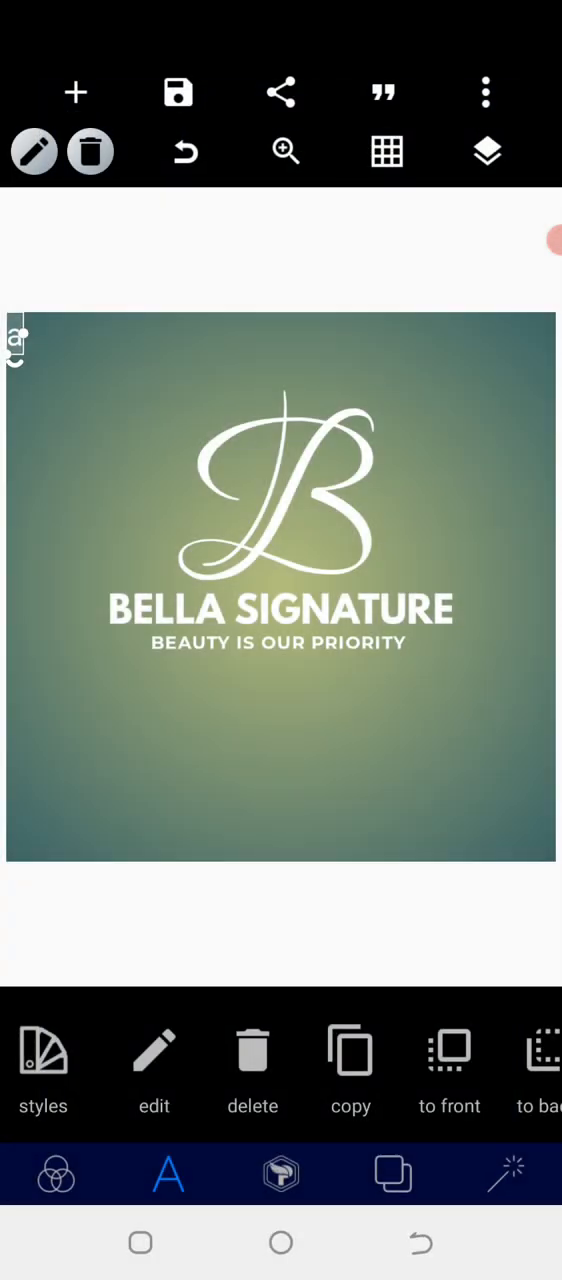
click(168, 1174)
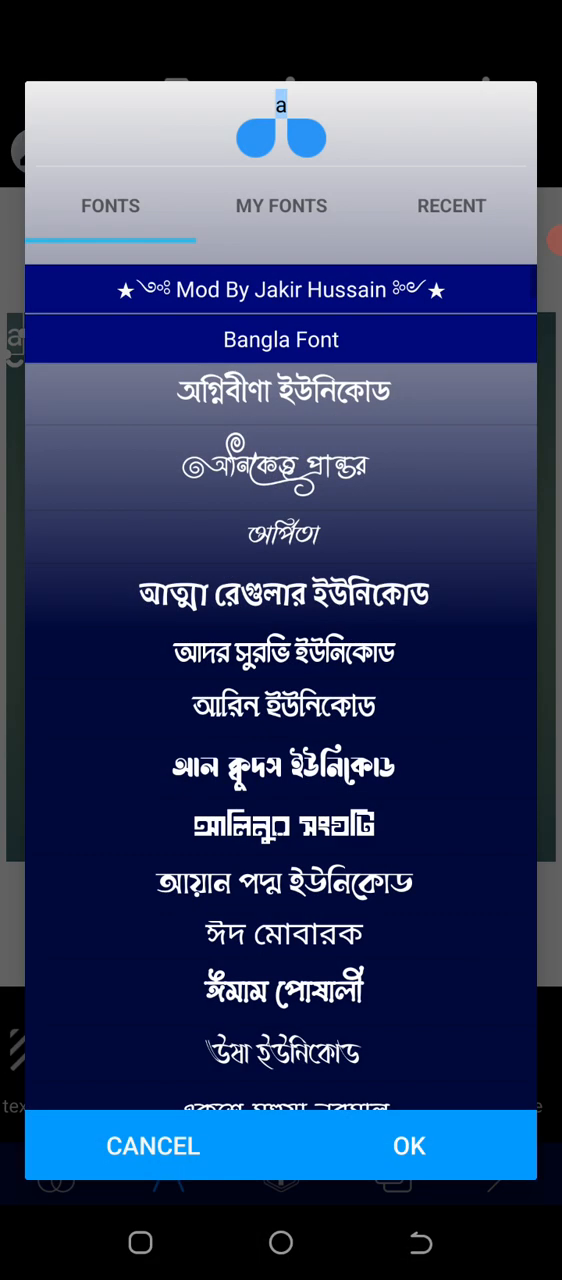
scroll(down, 3)
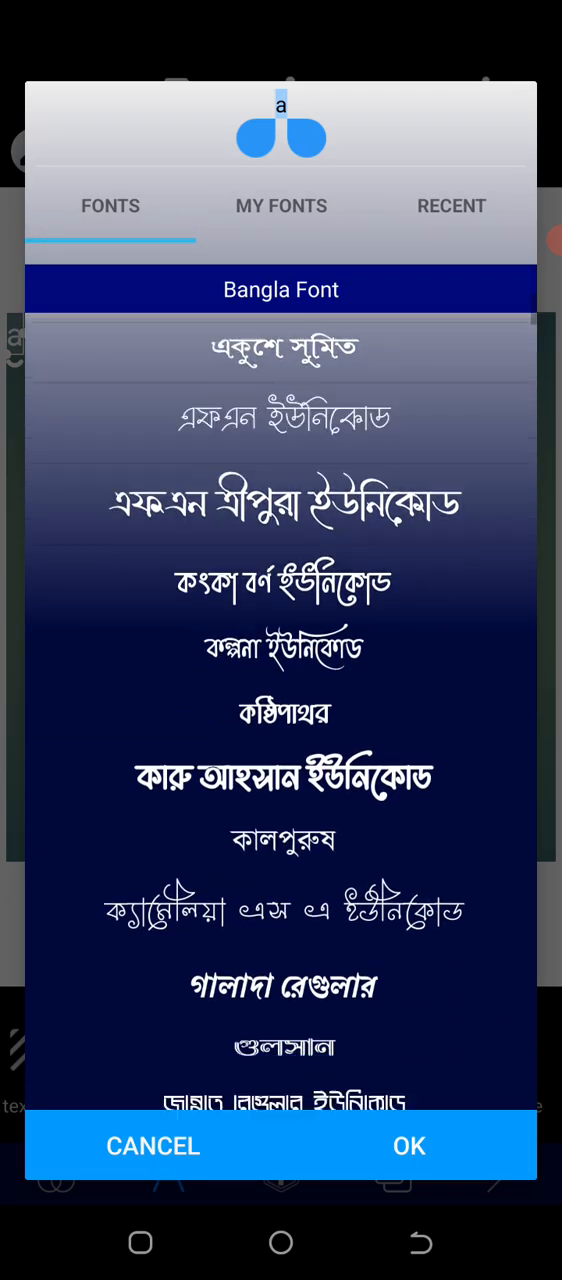
scroll(down, 3)
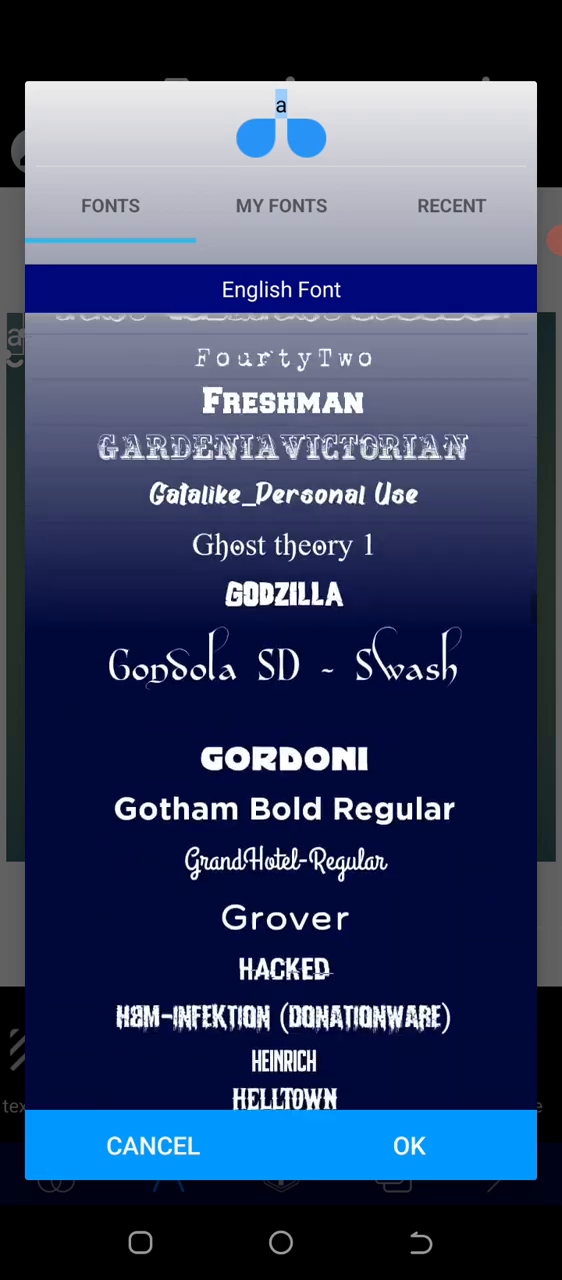
scroll(down, 3)
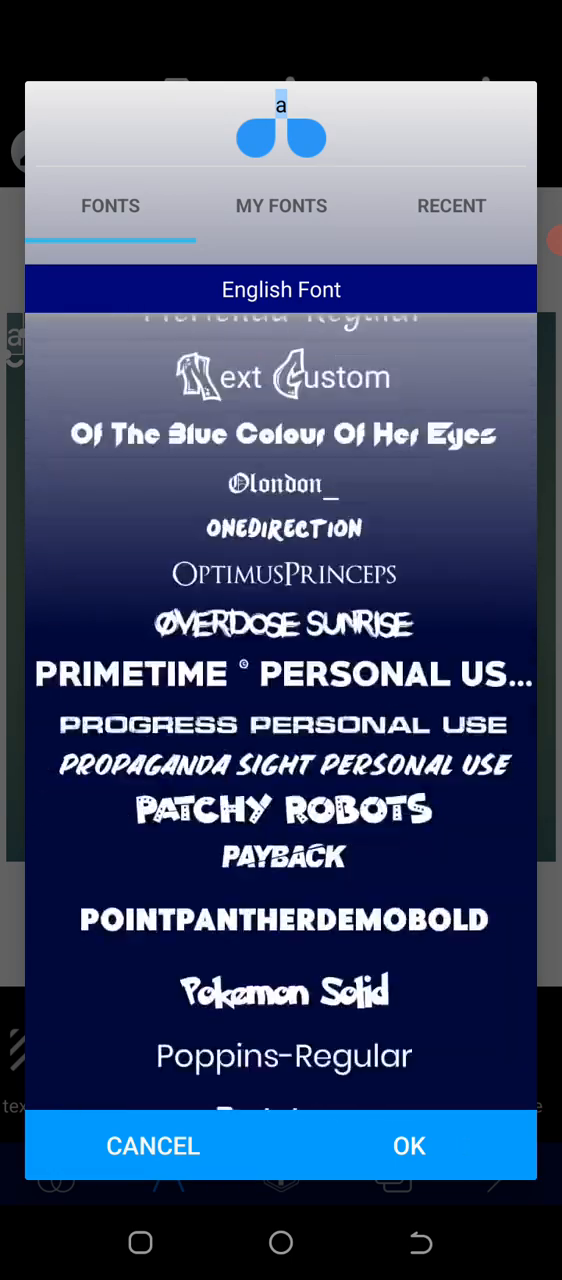
scroll(down, 3)
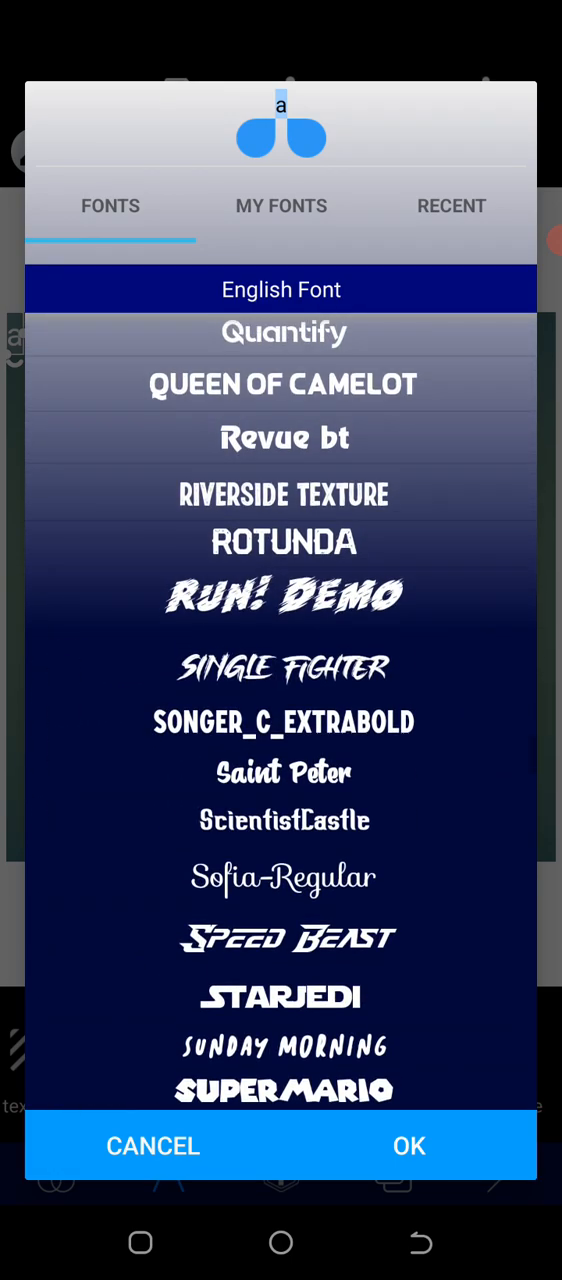
scroll(down, 3)
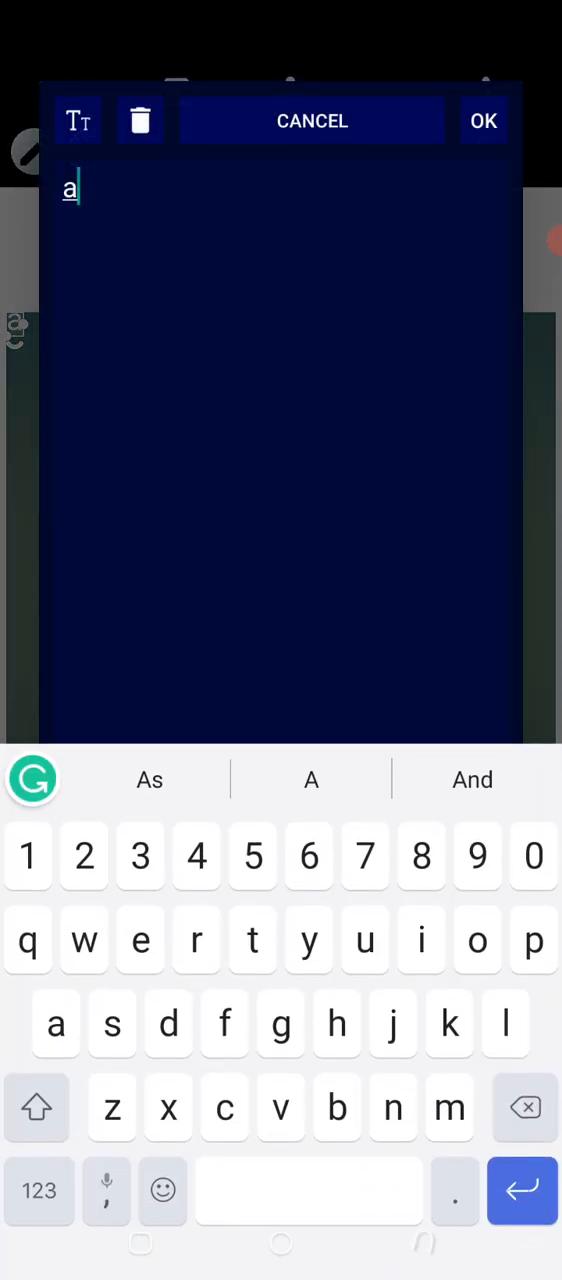
text(b)
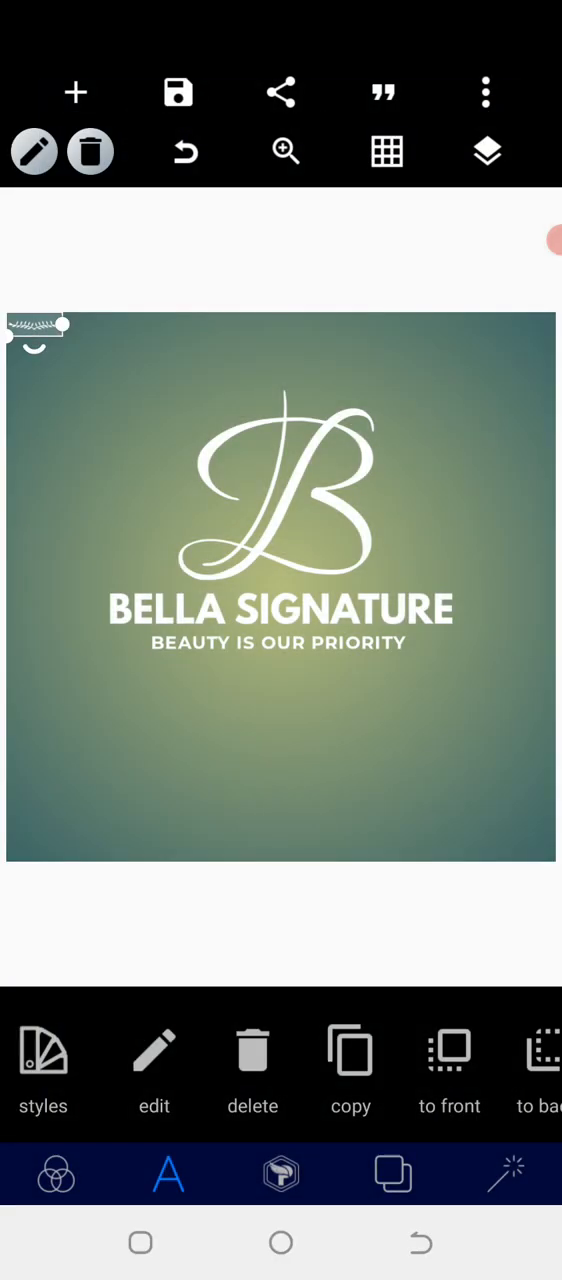
- Edit the element's characters to ornament glyphs (d, efg) and confirm it
click(154, 1070)
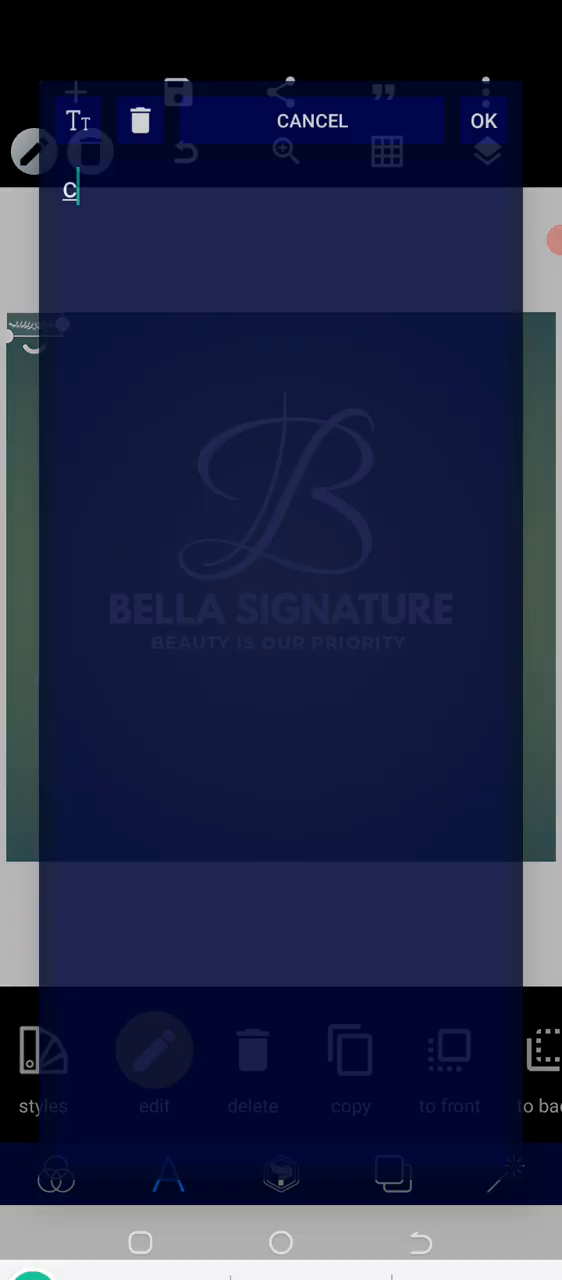
text(d)
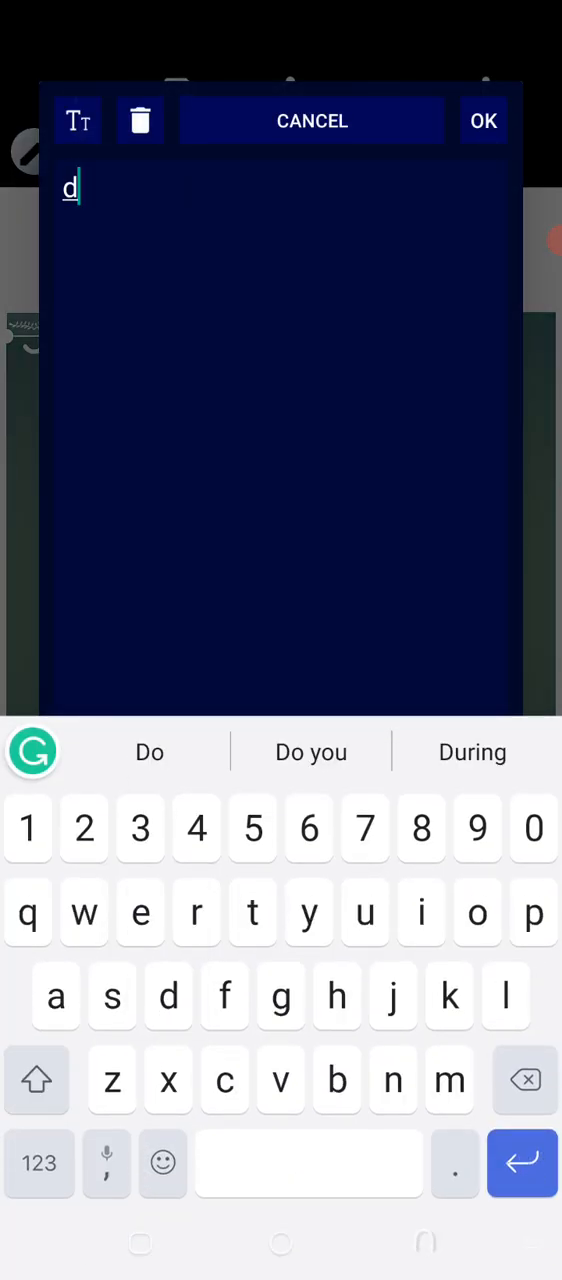
text(efg)
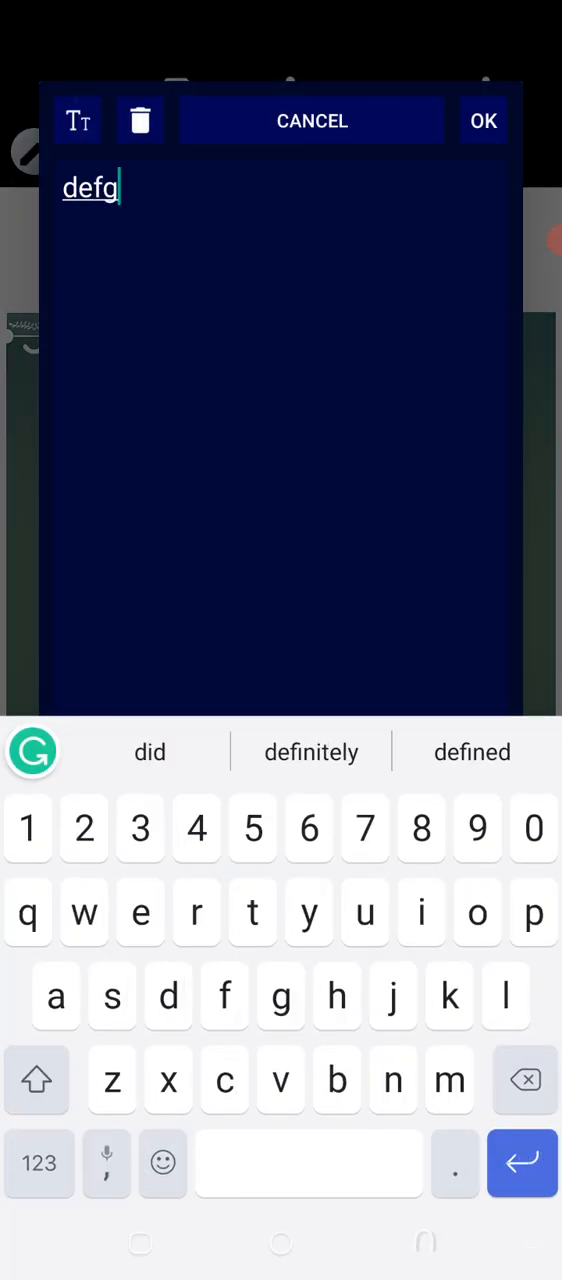
click(484, 120)
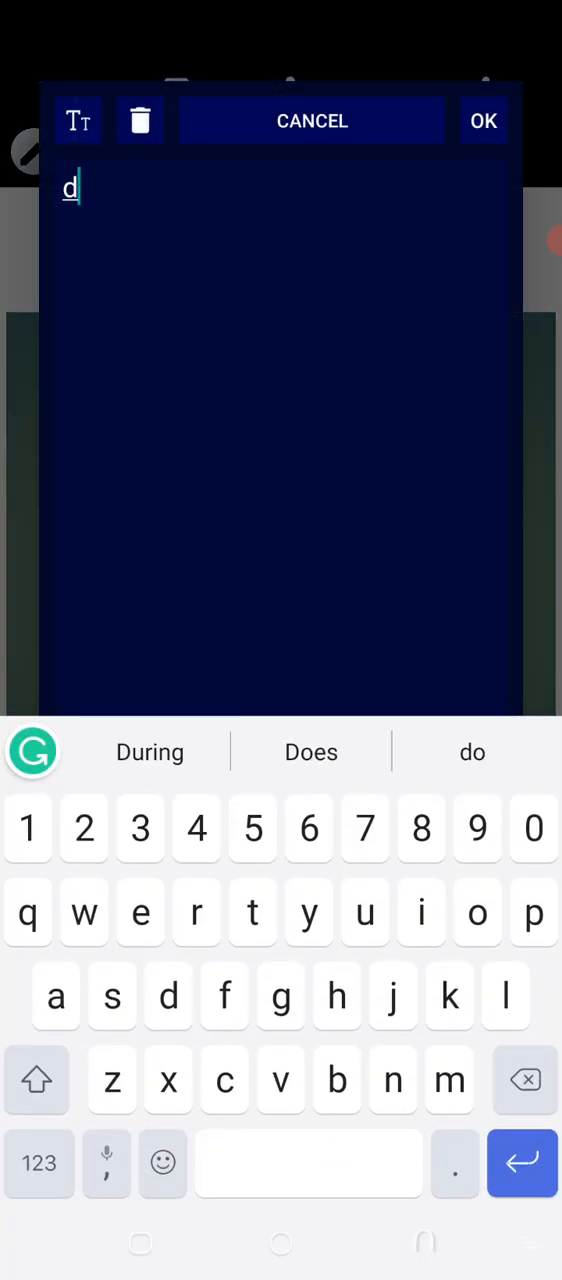
click(484, 120)
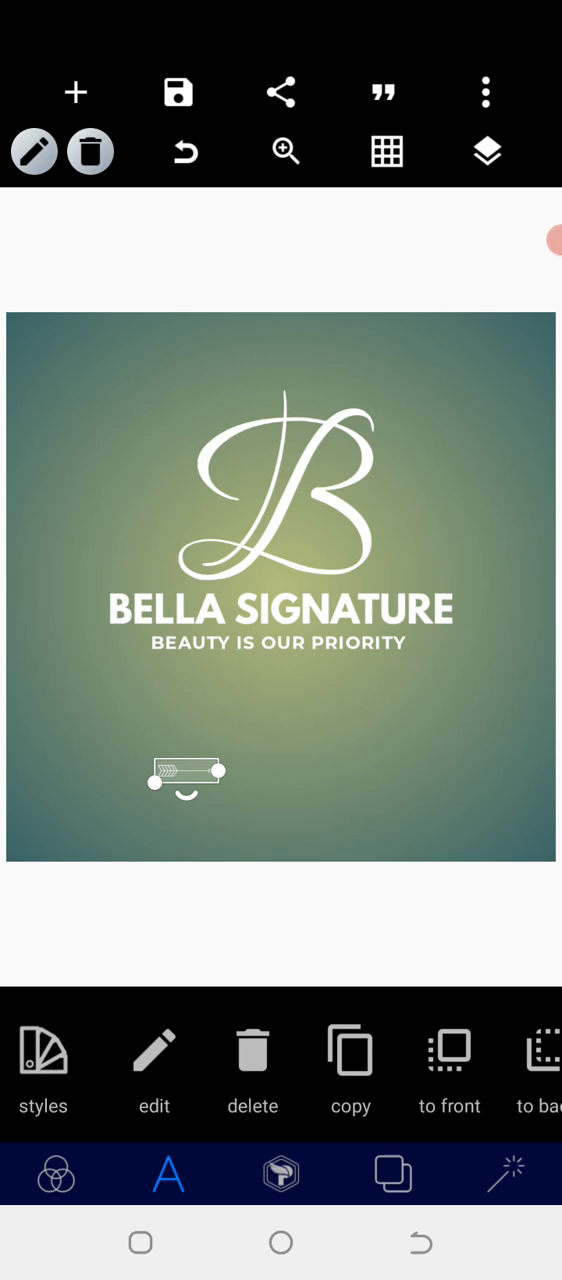
- Place the ornament at the tagline's left, duplicate it and set the copy at the right end
drag(184, 772, 128, 656)
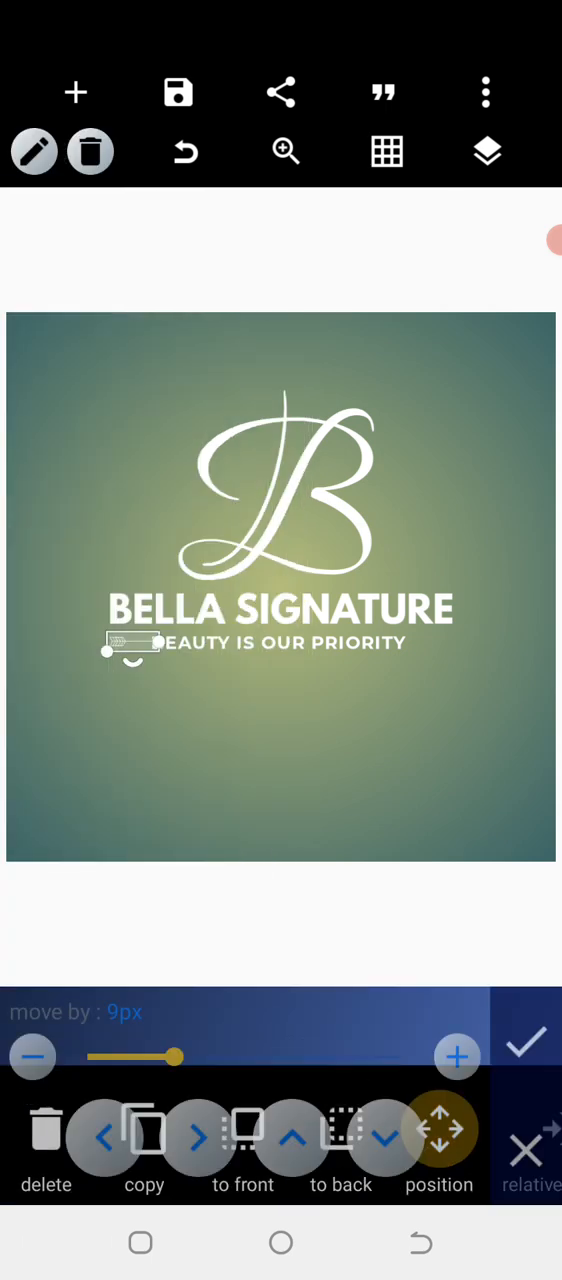
click(528, 1044)
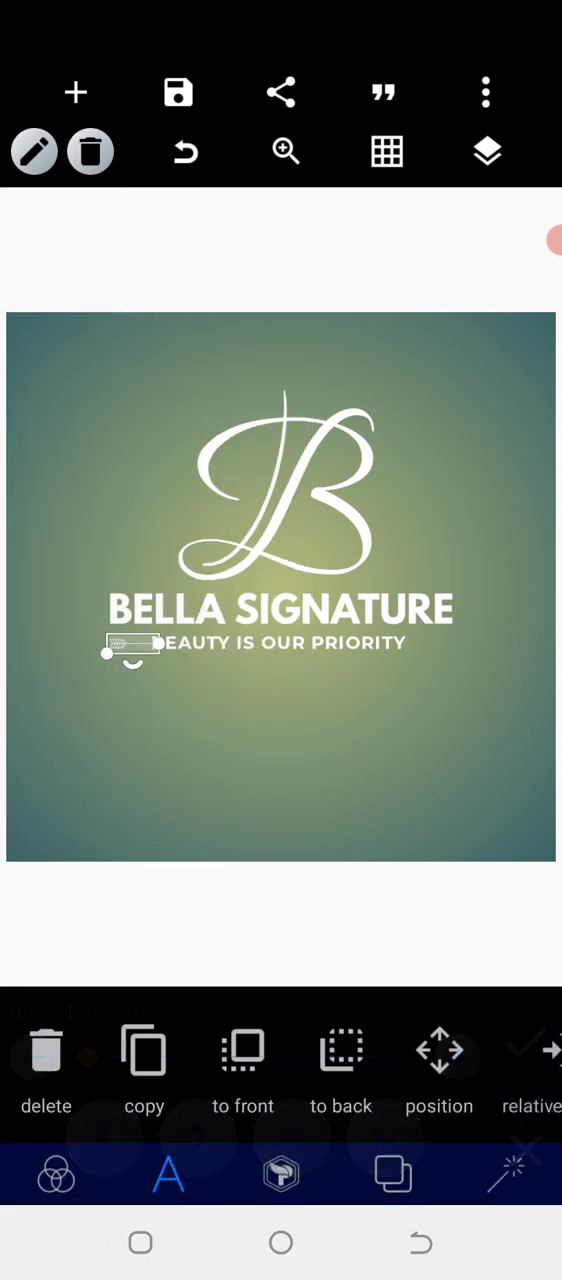
click(440, 1046)
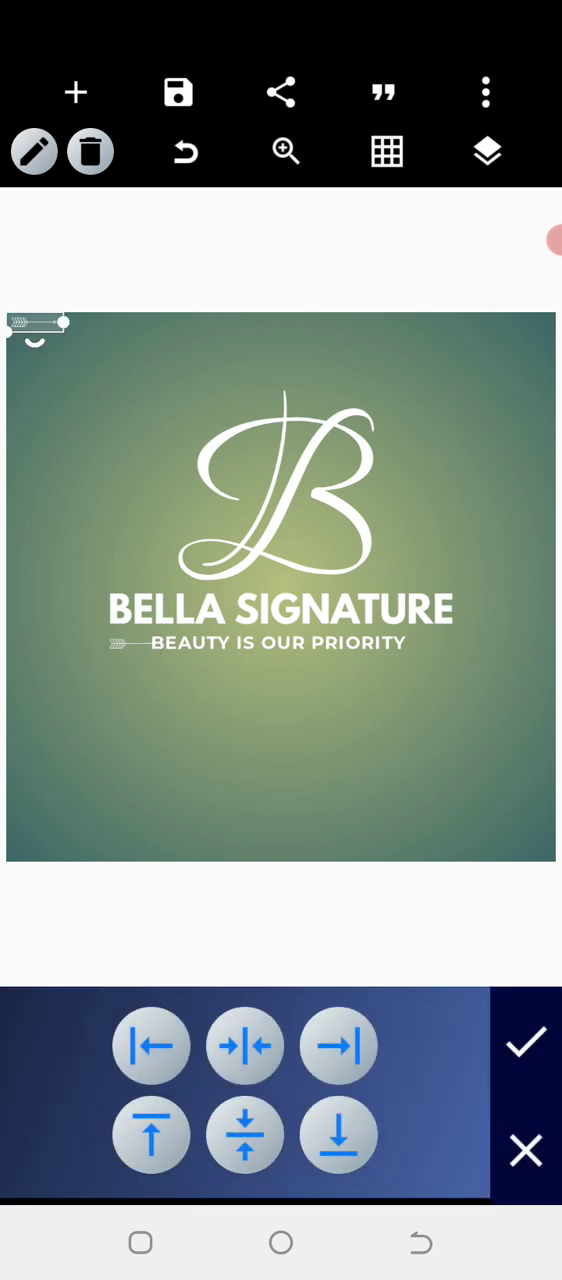
click(526, 1044)
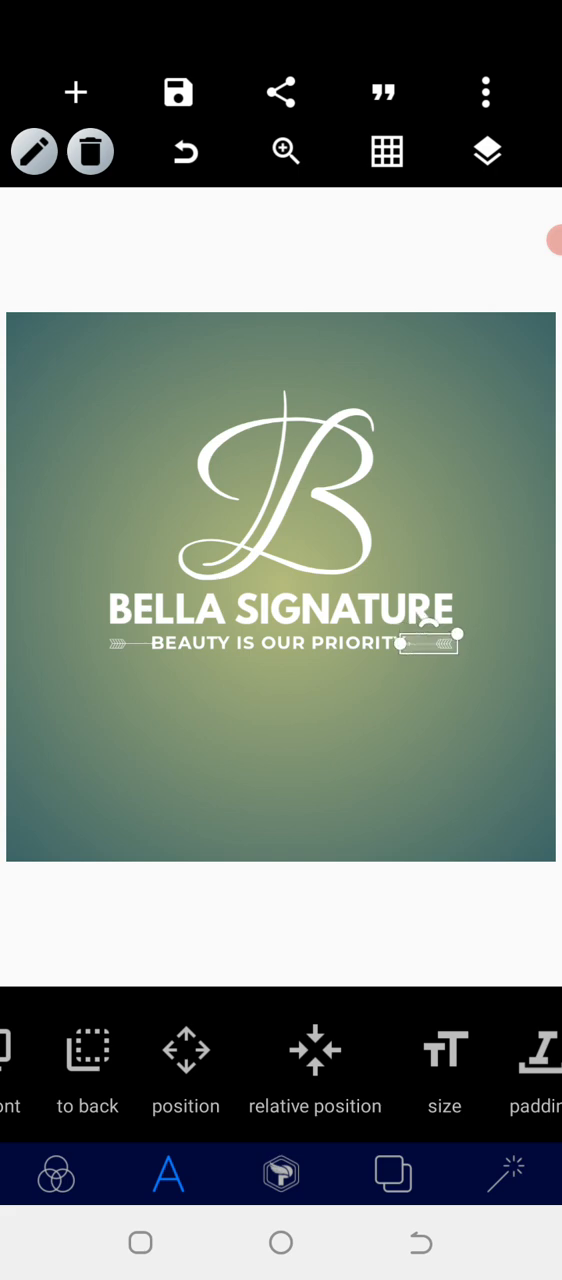
click(184, 1050)
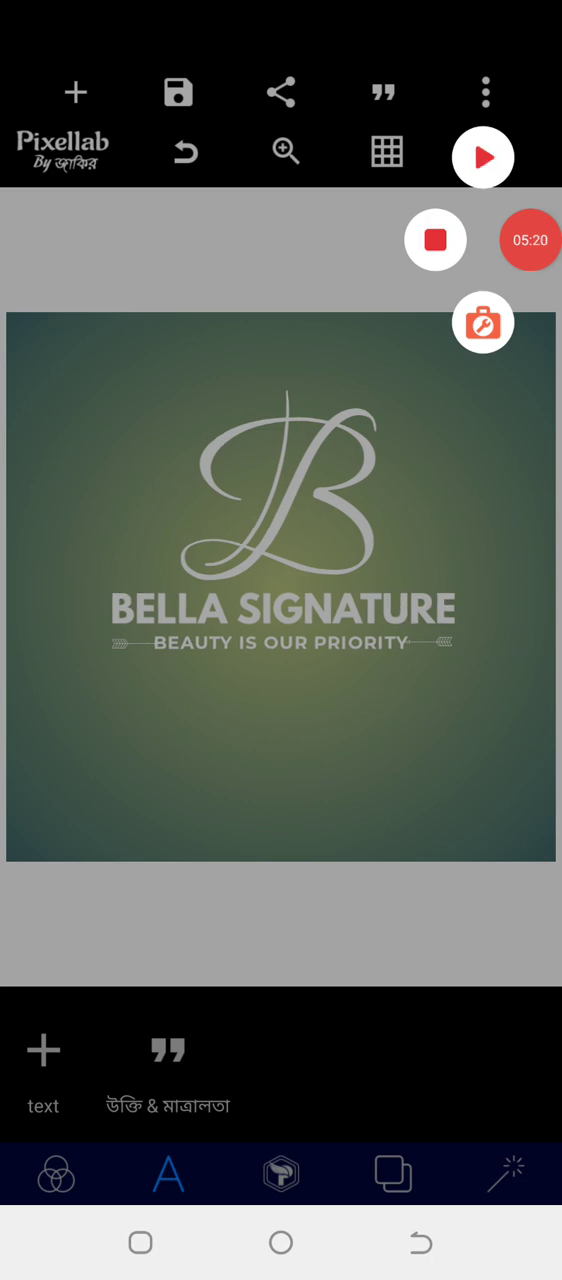
- Nudge the right and left ornaments into evenly spaced positions
click(436, 240)
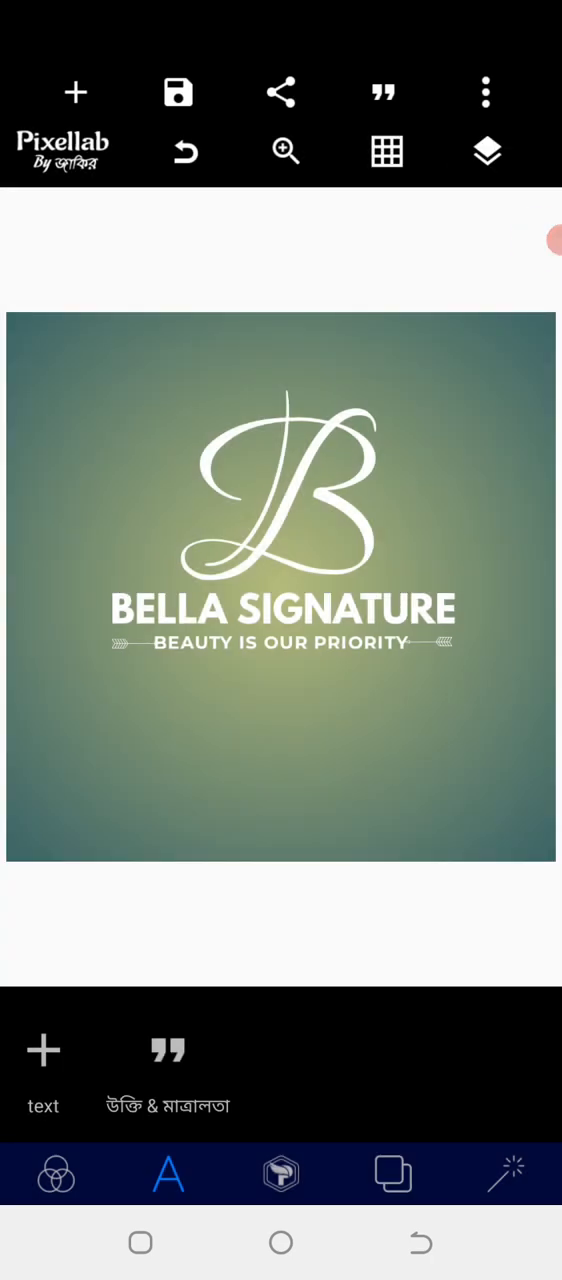
click(280, 640)
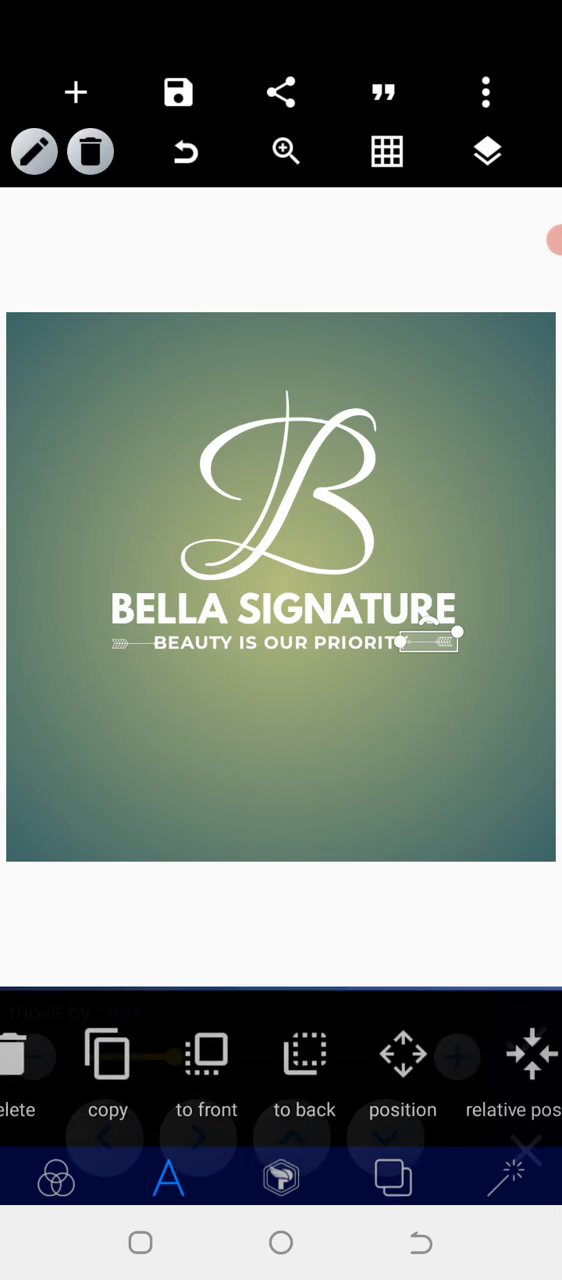
click(528, 1056)
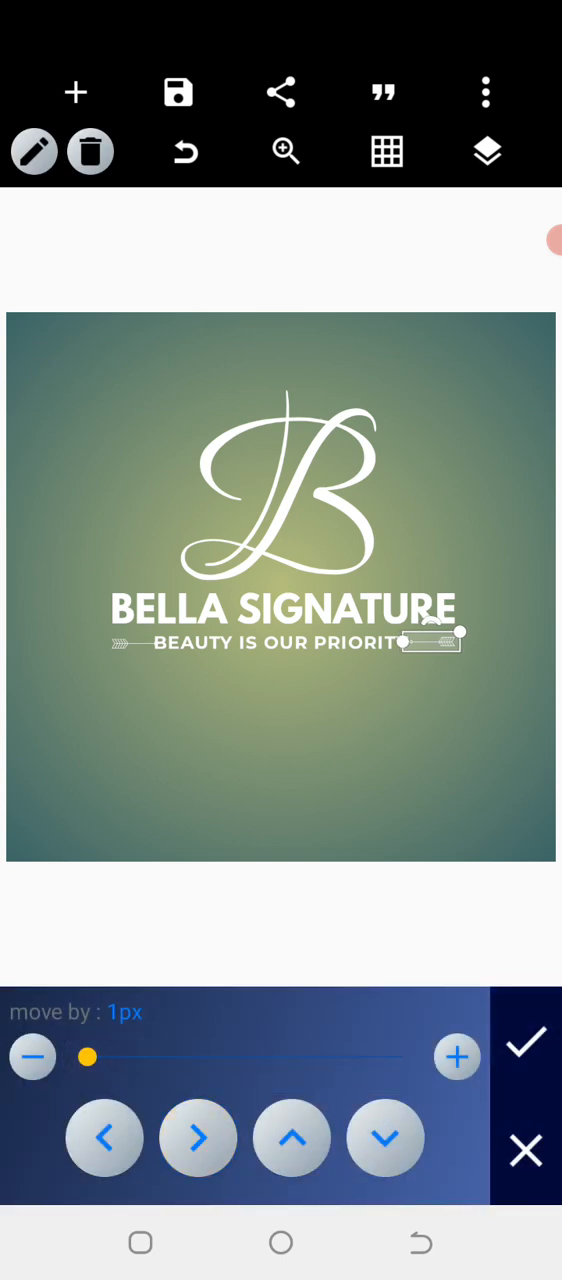
click(526, 1044)
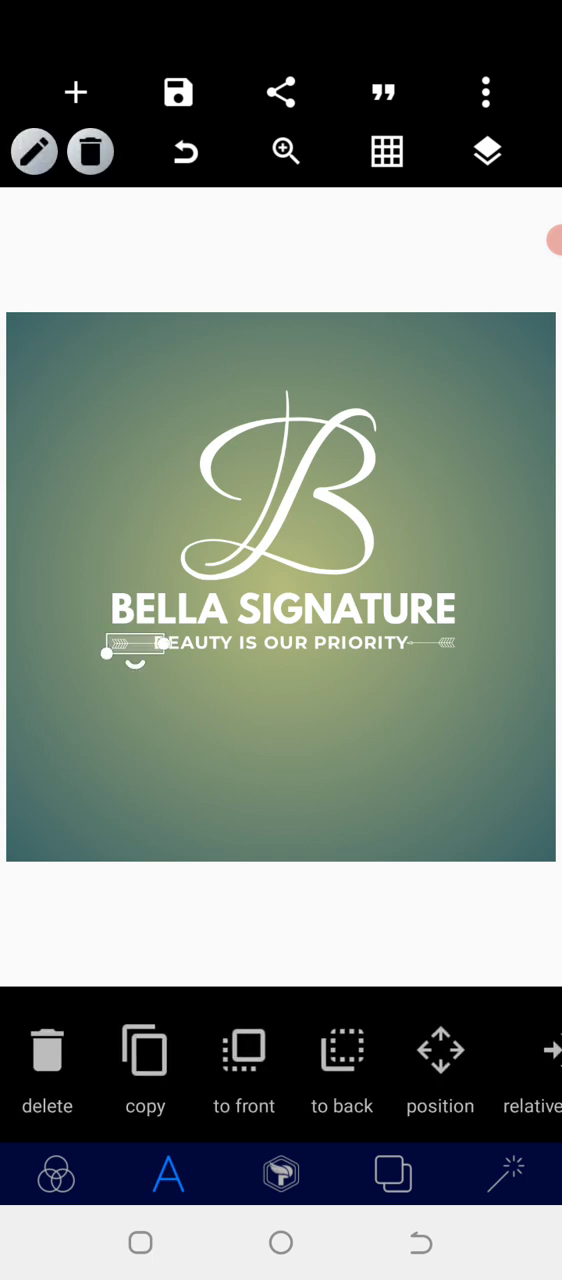
click(440, 1070)
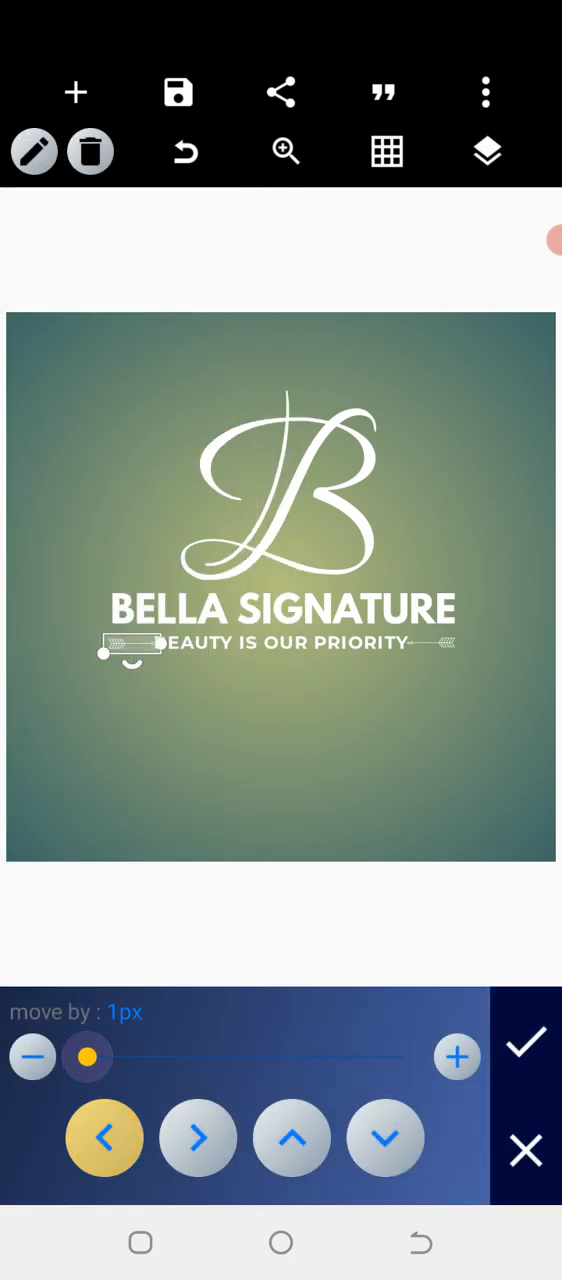
click(526, 1044)
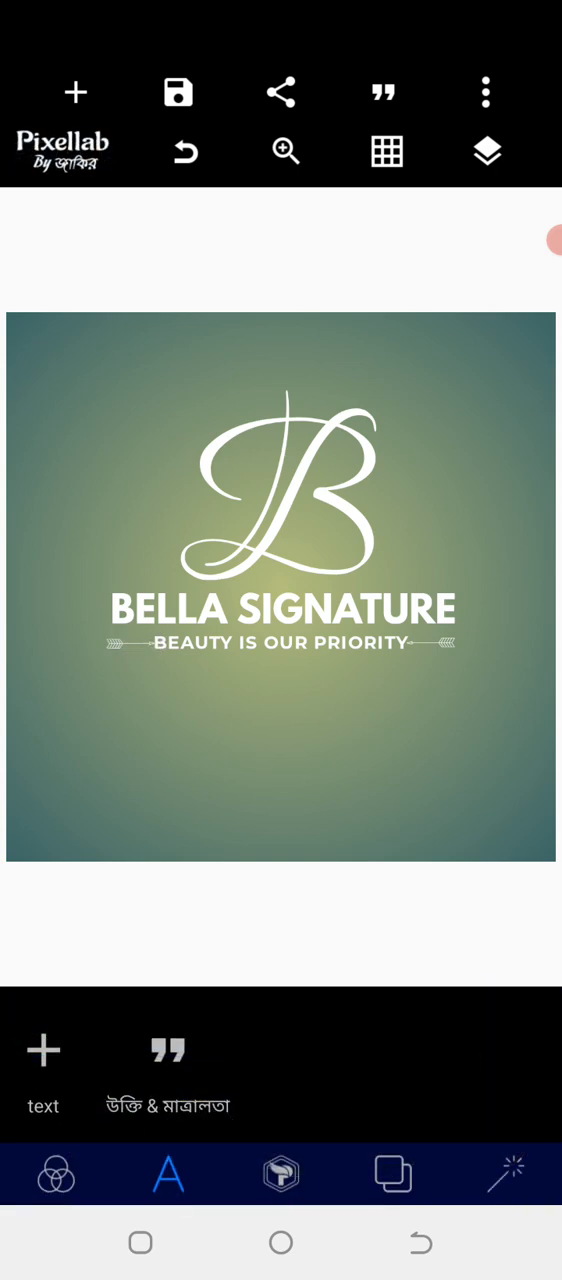
- Nudge the tagline into place with a 1-pixel step, then select the B monogram
click(284, 644)
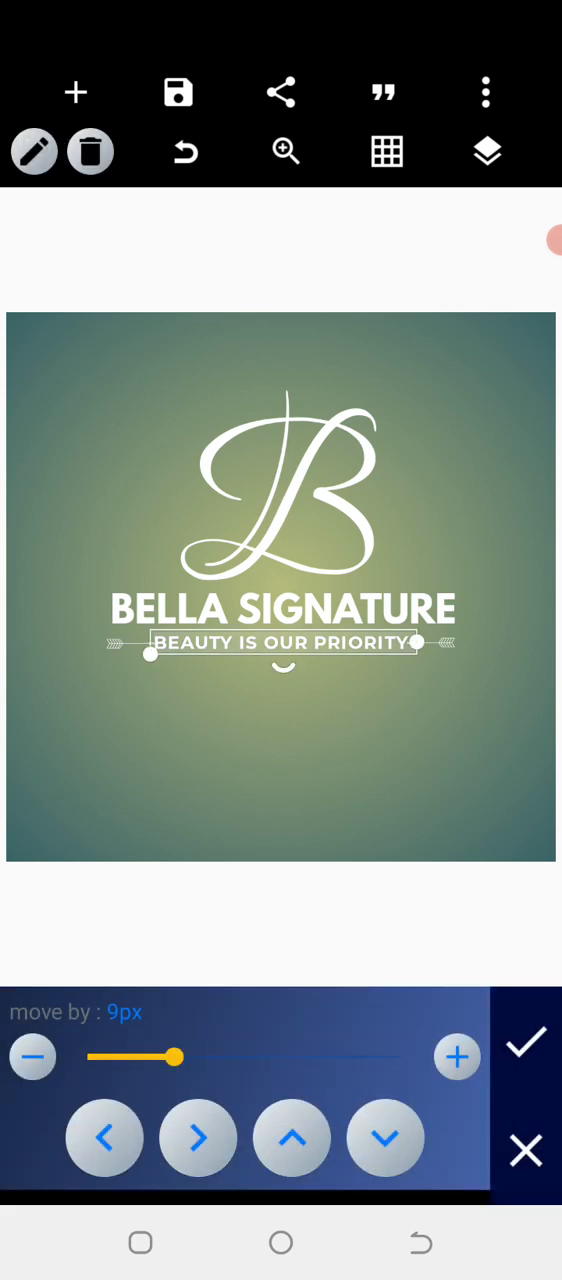
drag(170, 1058, 88, 1058)
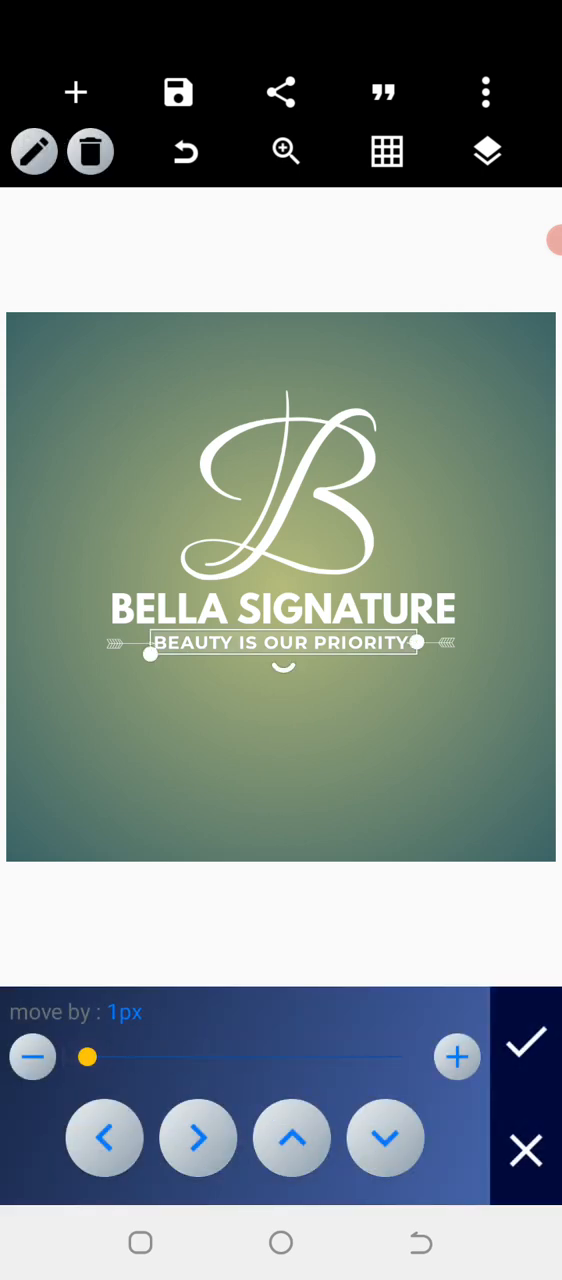
click(198, 1138)
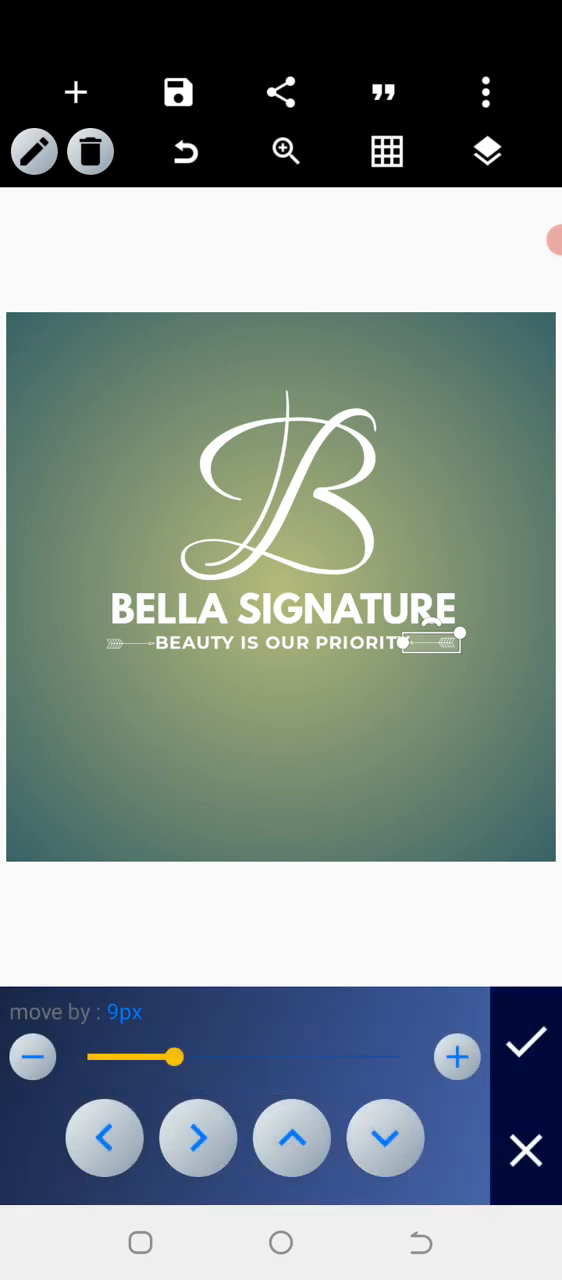
click(524, 1044)
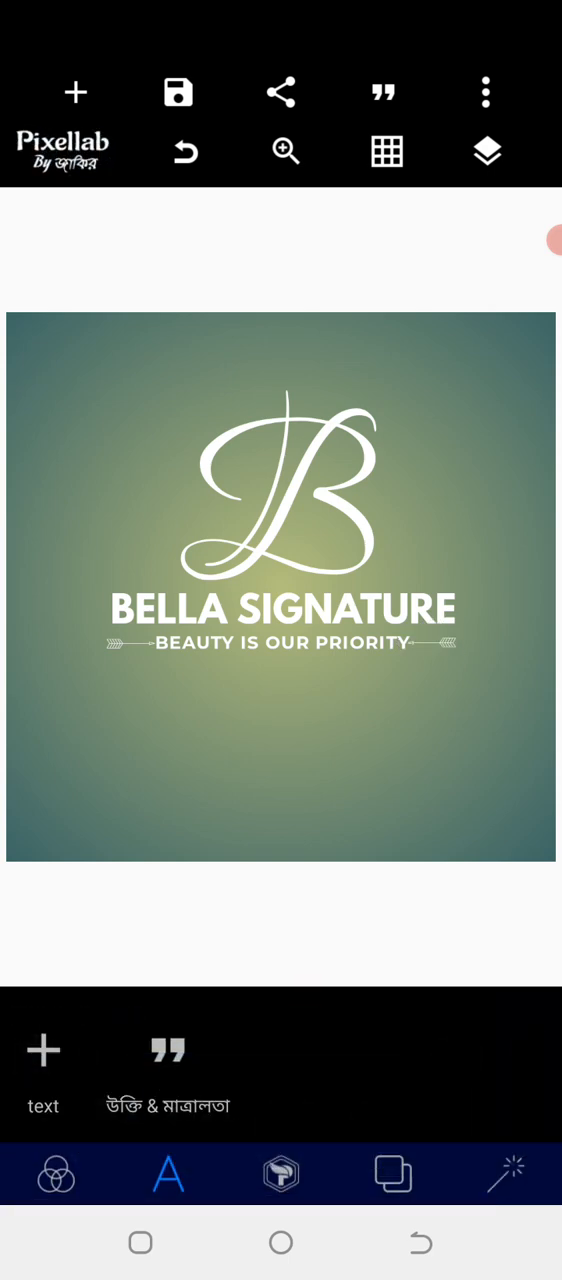
click(284, 490)
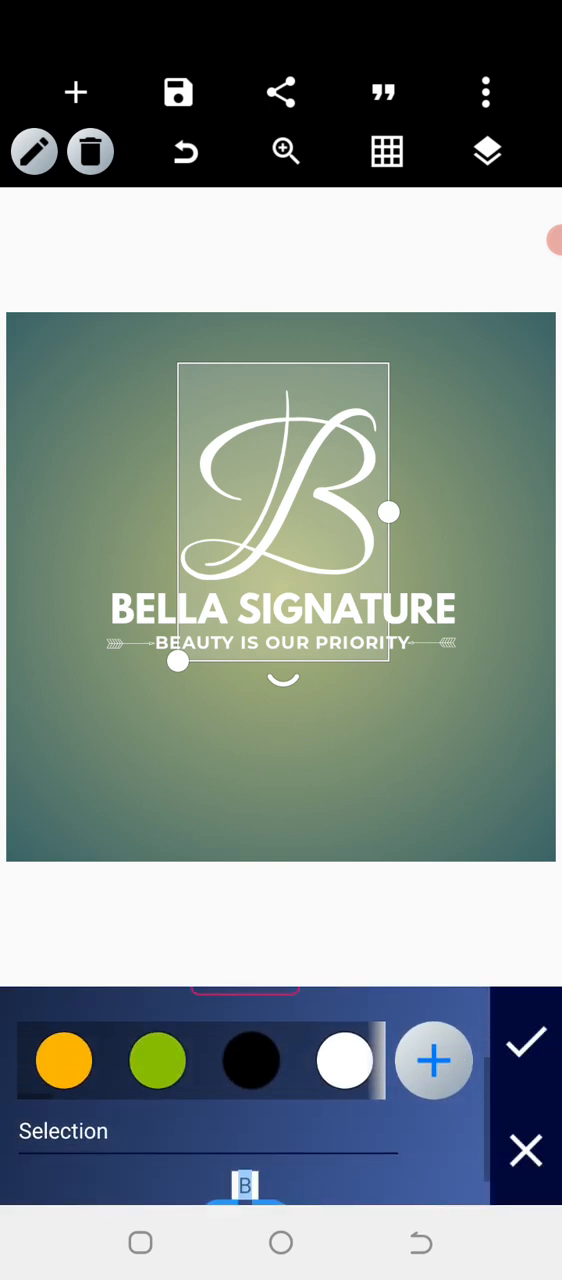
- Colour the B and SIGNATURE lime green, leaving BELLA and the tagline orange, and confirm
click(156, 1060)
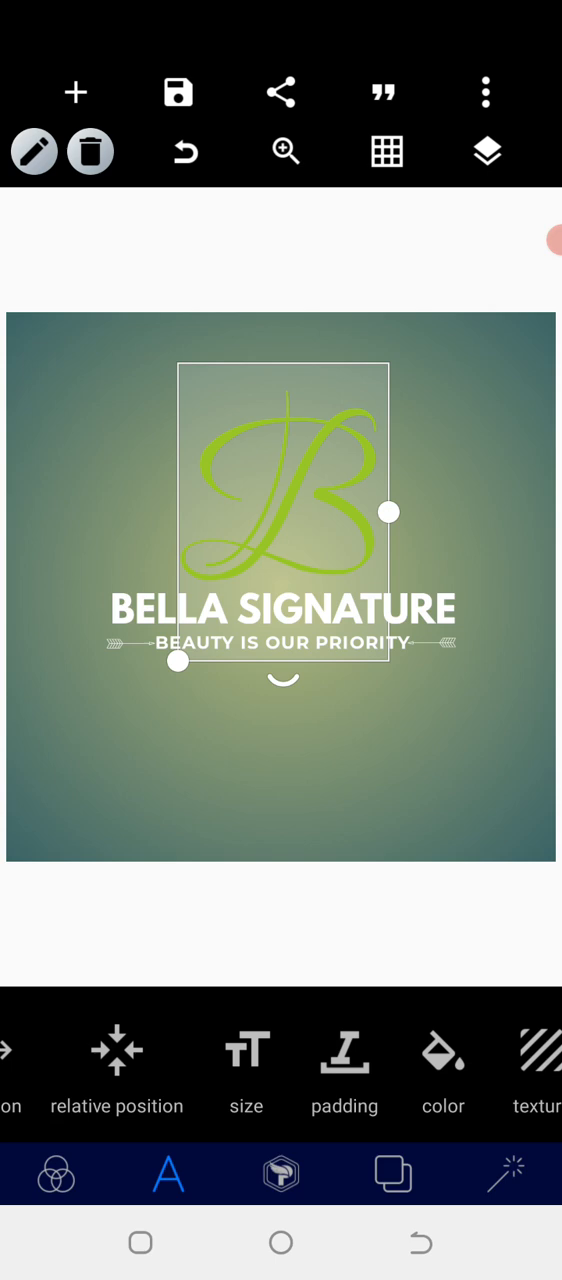
click(444, 1052)
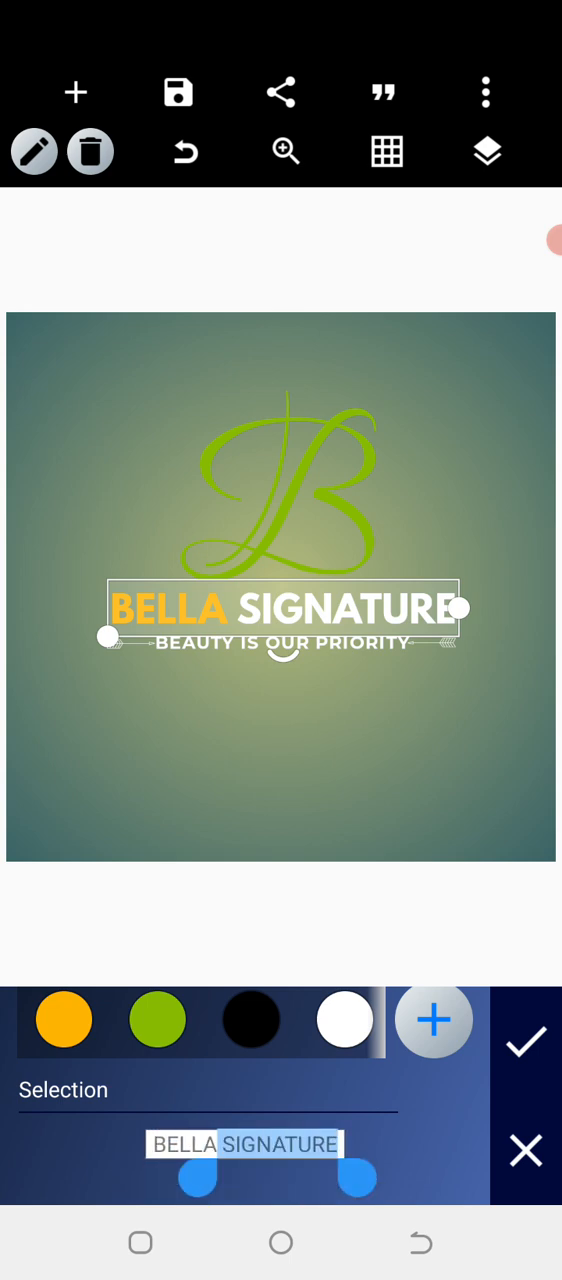
click(156, 1020)
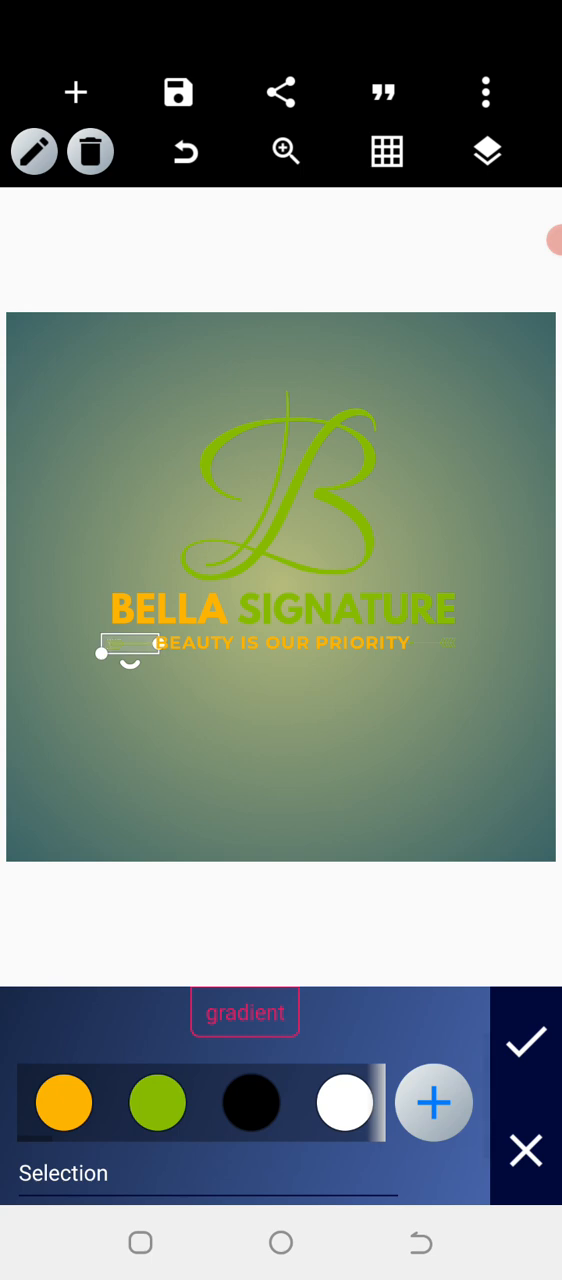
click(524, 1042)
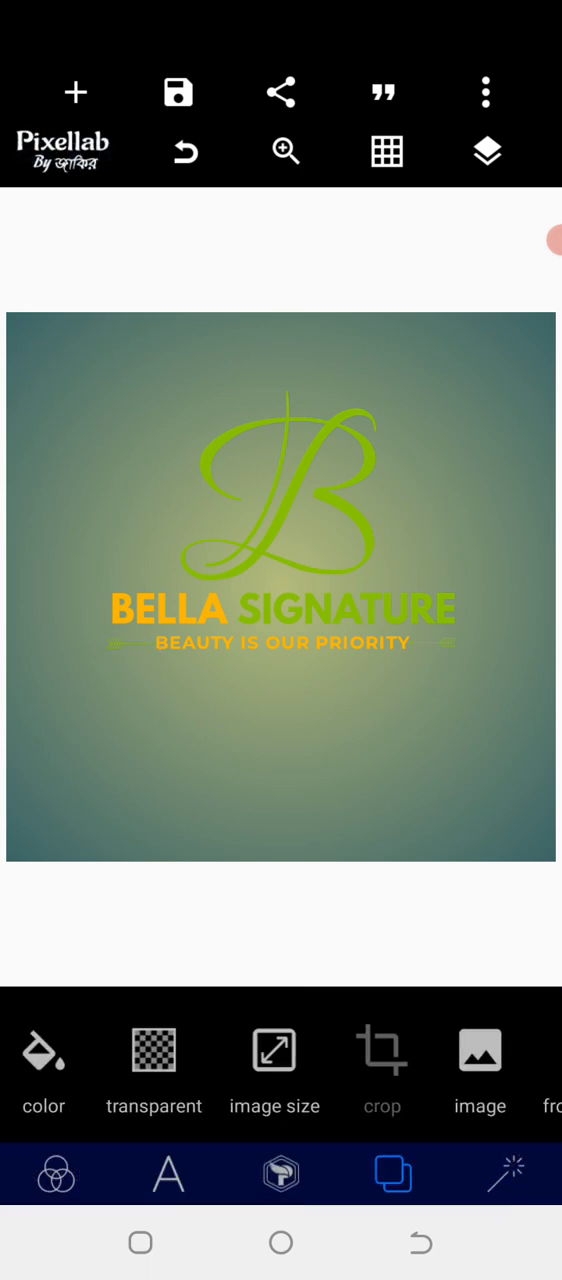
- Make the background transparent and centre all logo layers vertically on the canvas
click(44, 1050)
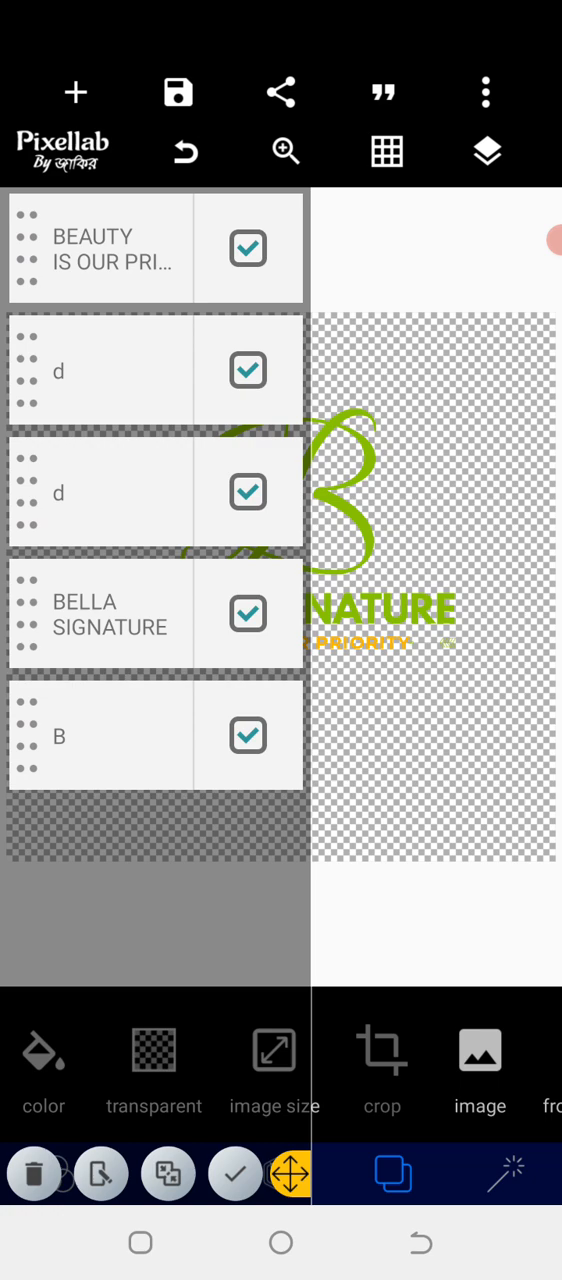
click(288, 1174)
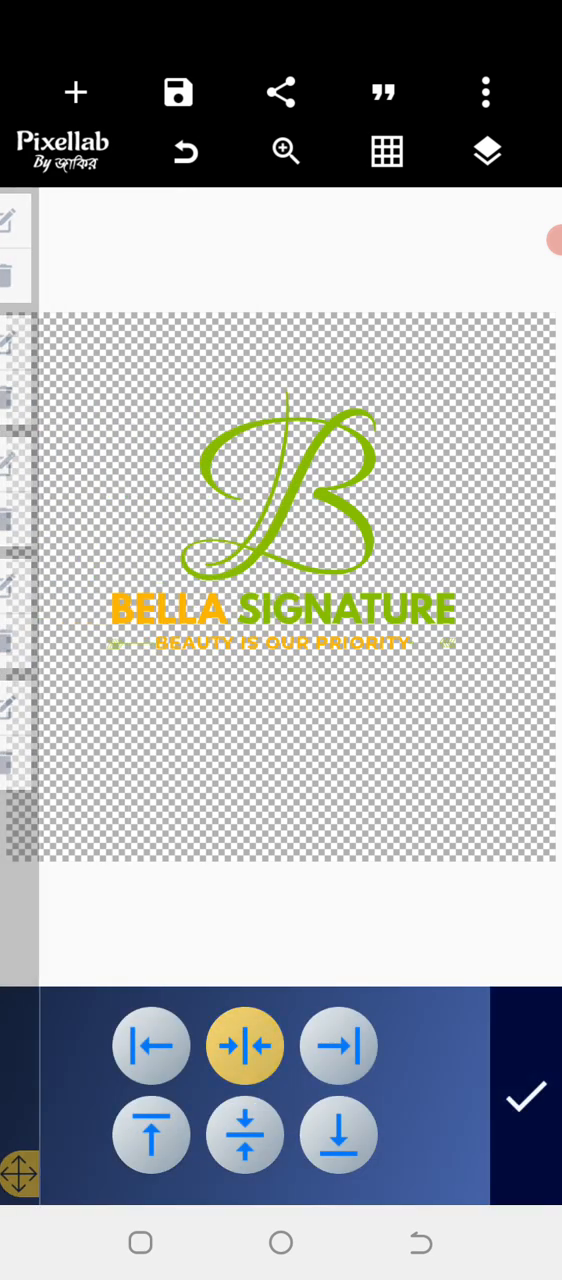
click(244, 1046)
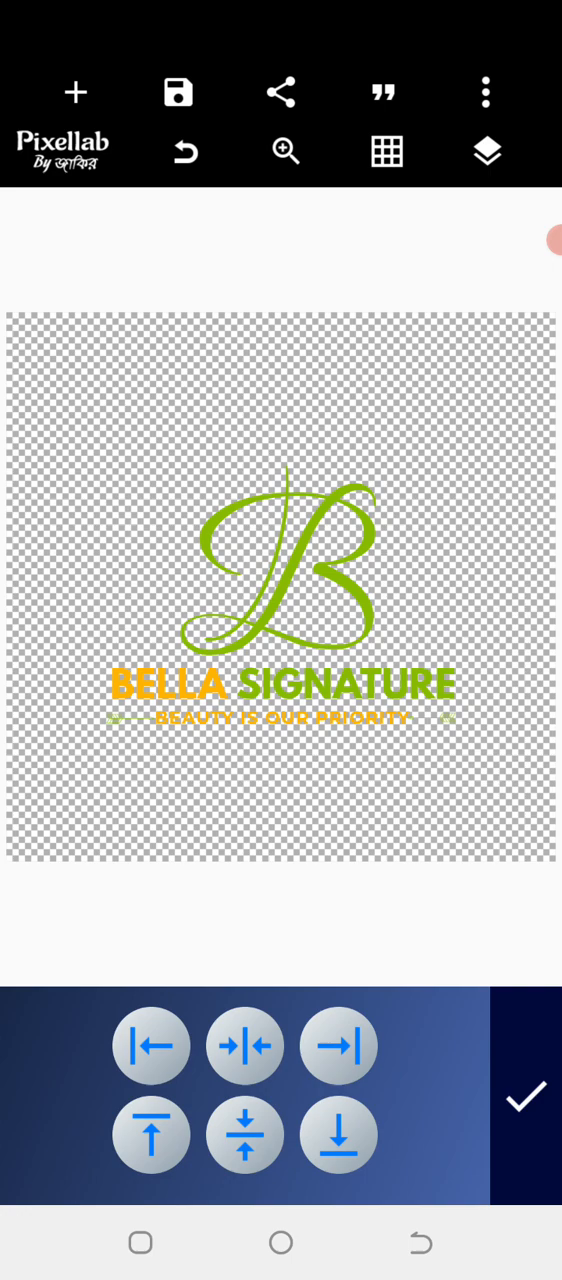
click(280, 92)
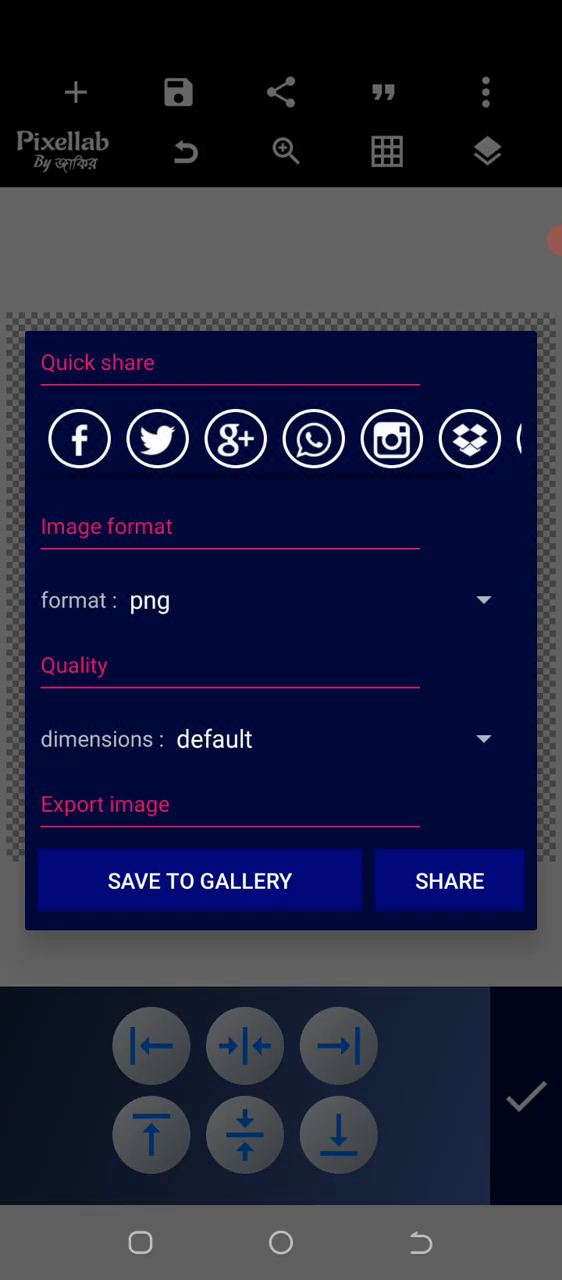
- Save the logo to the gallery at ultra quality and dimensions, then leave the editor
click(200, 880)
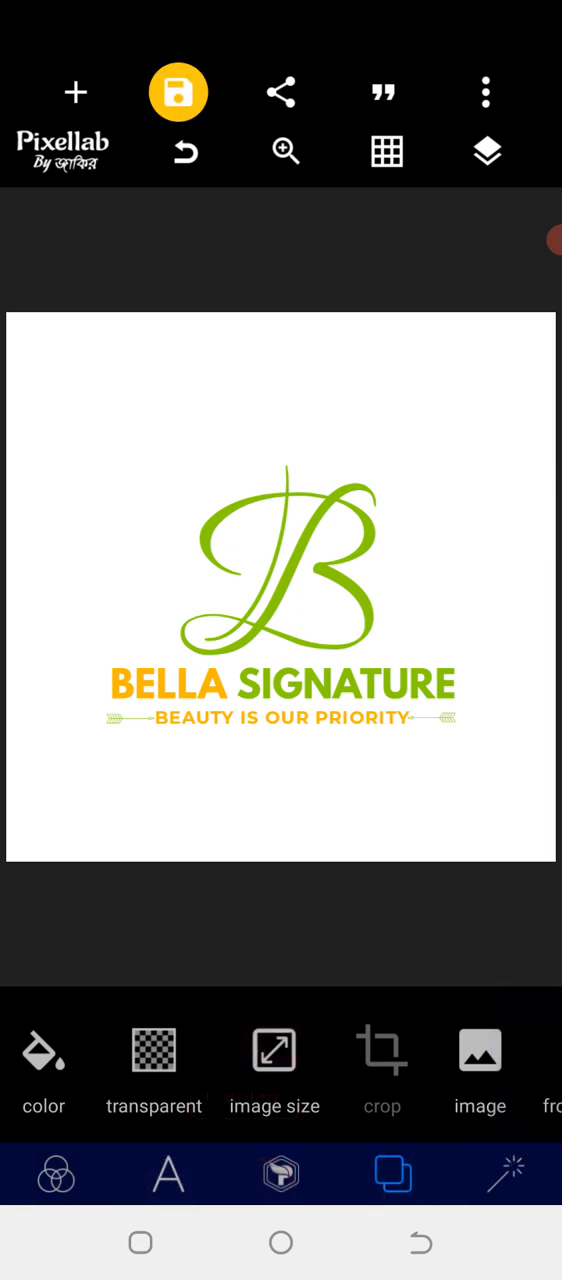
click(178, 92)
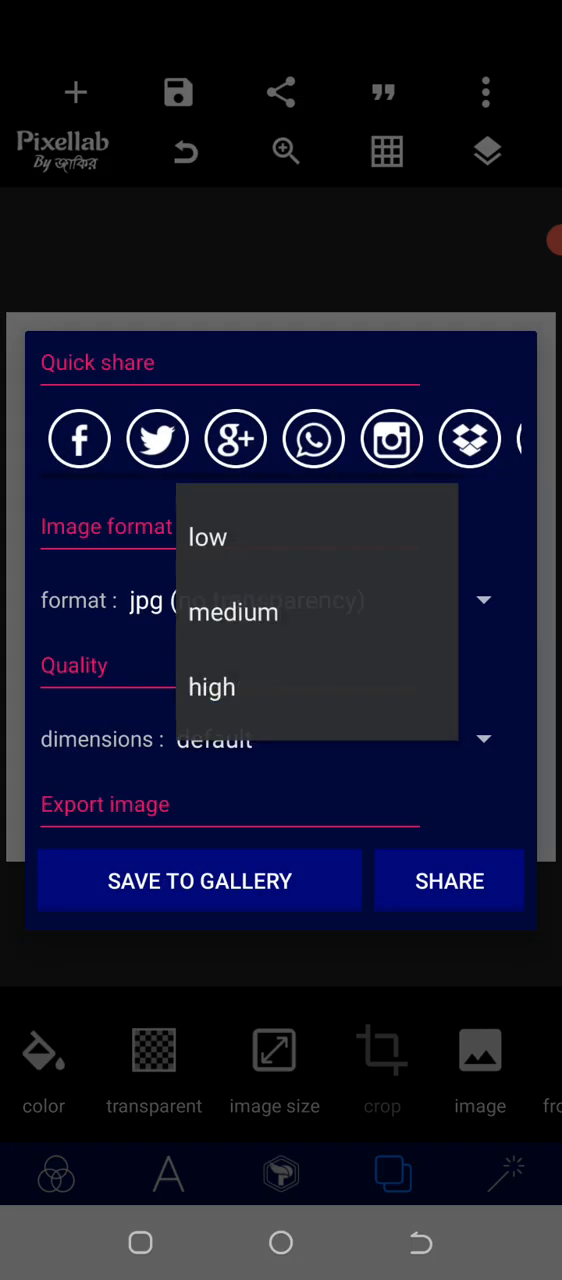
click(200, 880)
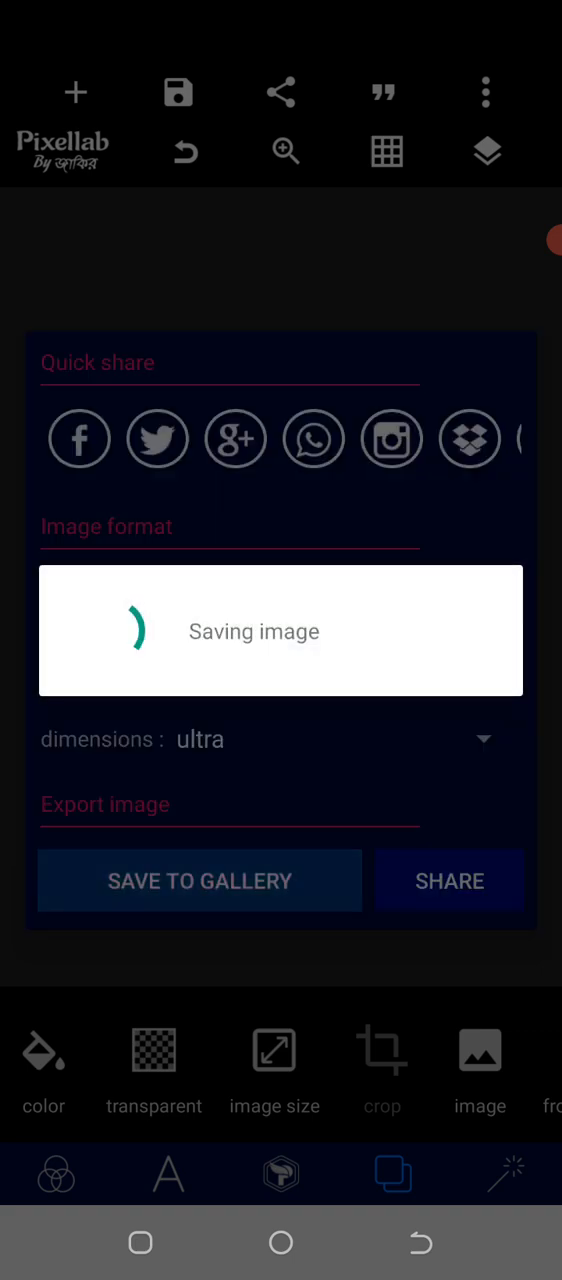
click(200, 880)
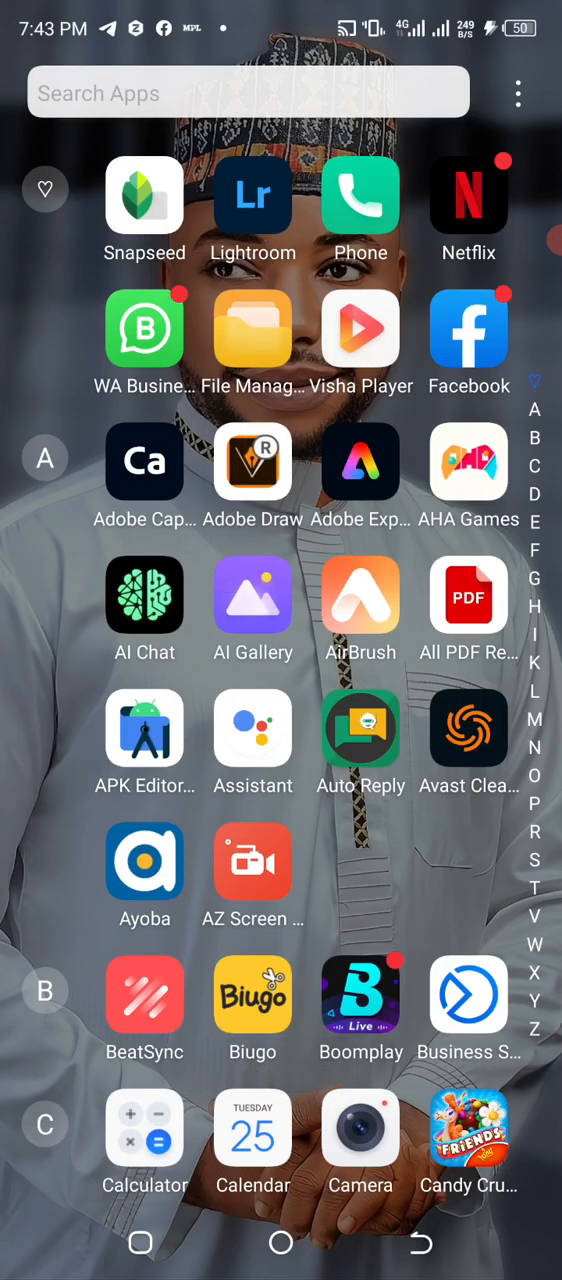
- Launch Chrome and go to photopea.com
text(Ch)
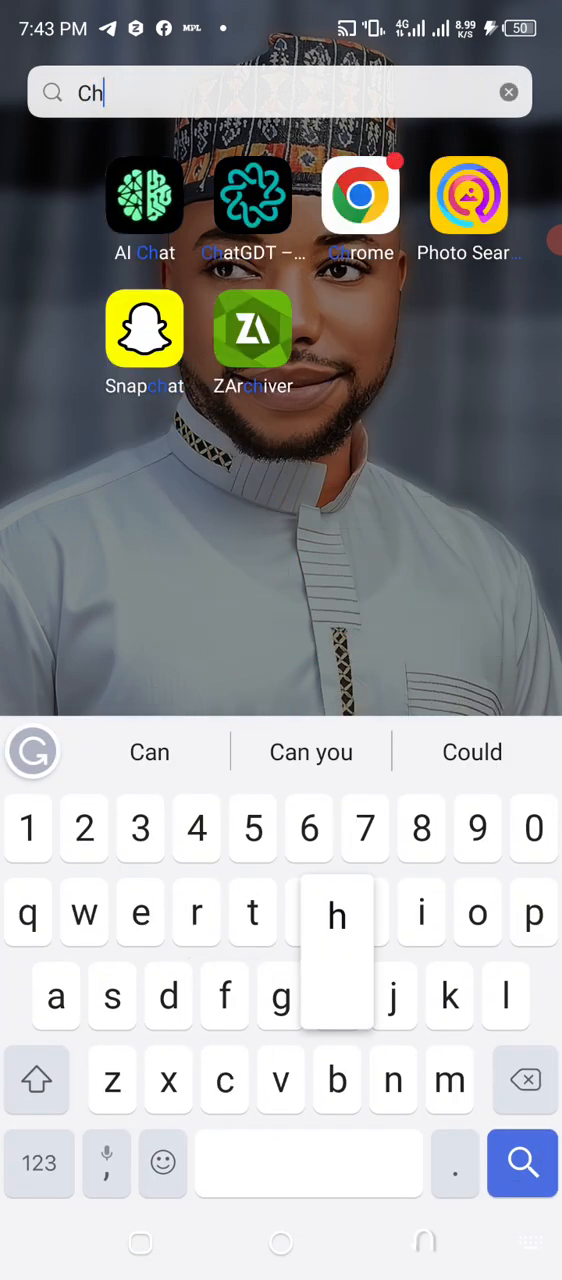
click(360, 194)
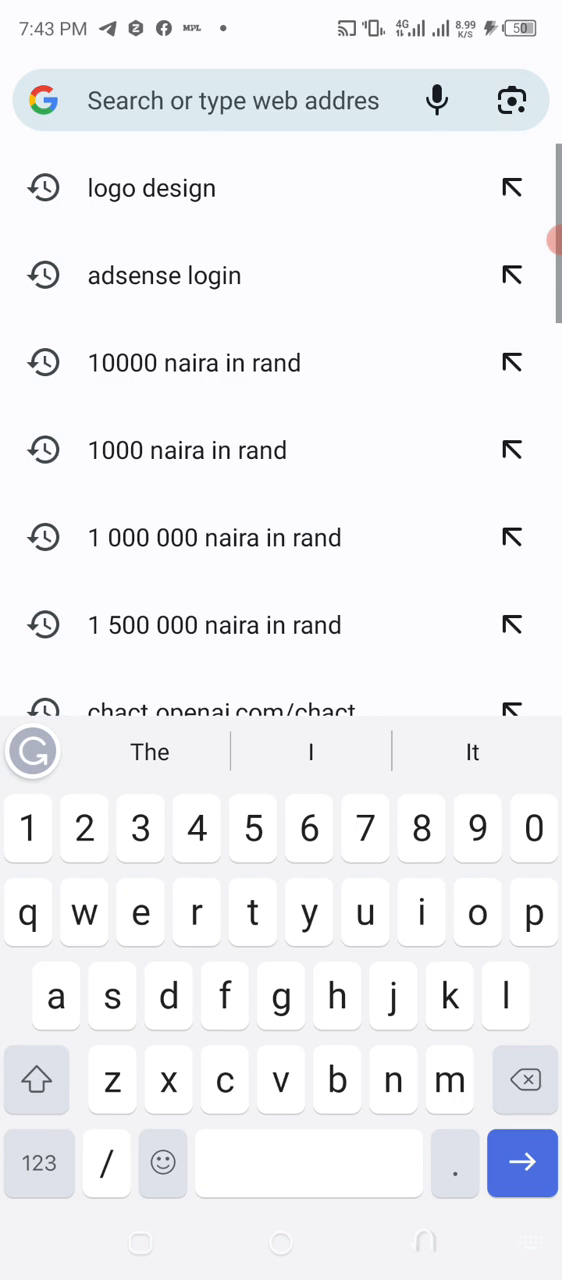
text(photopea.com)
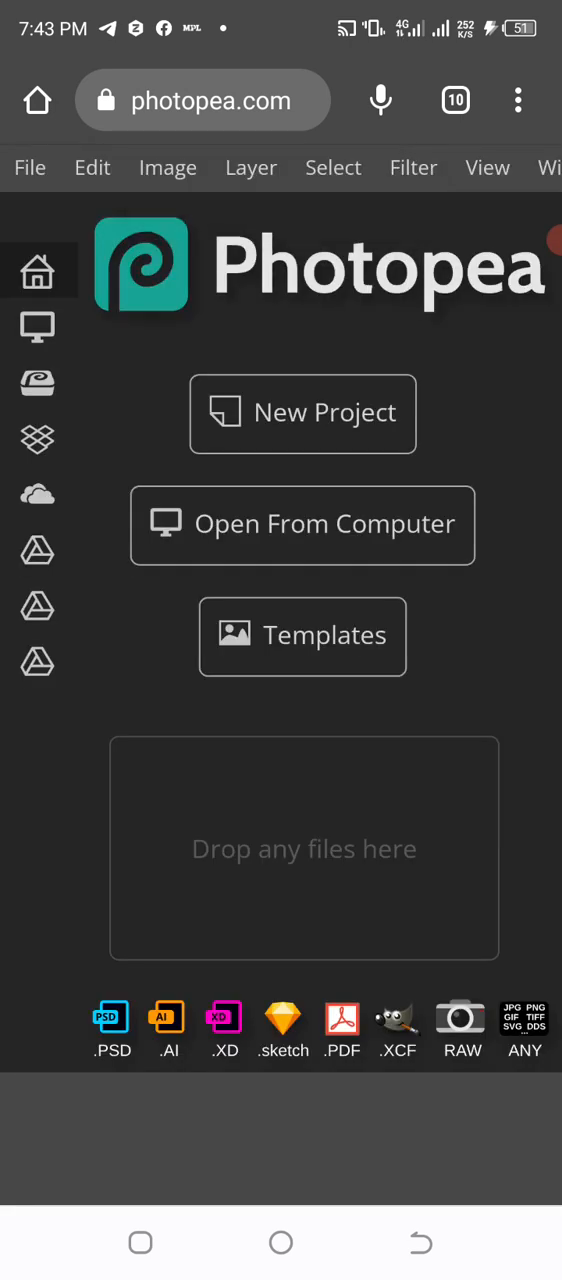
- Browse the hot templates, preview the 3D glass window logo mockup details, and return to the list
click(302, 636)
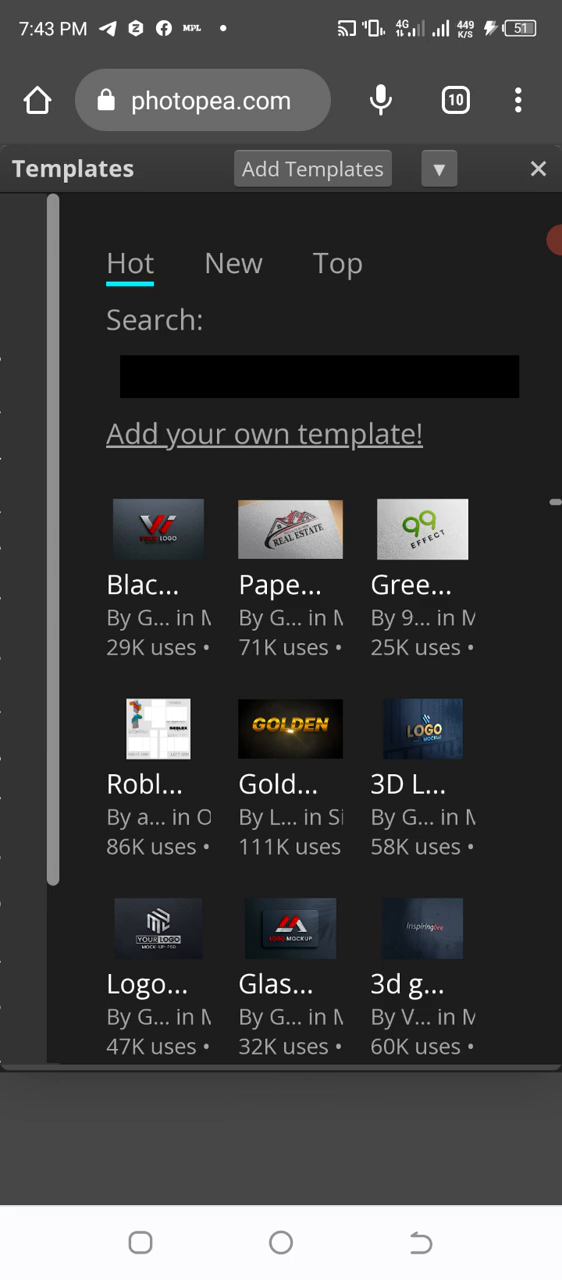
scroll(down, 3)
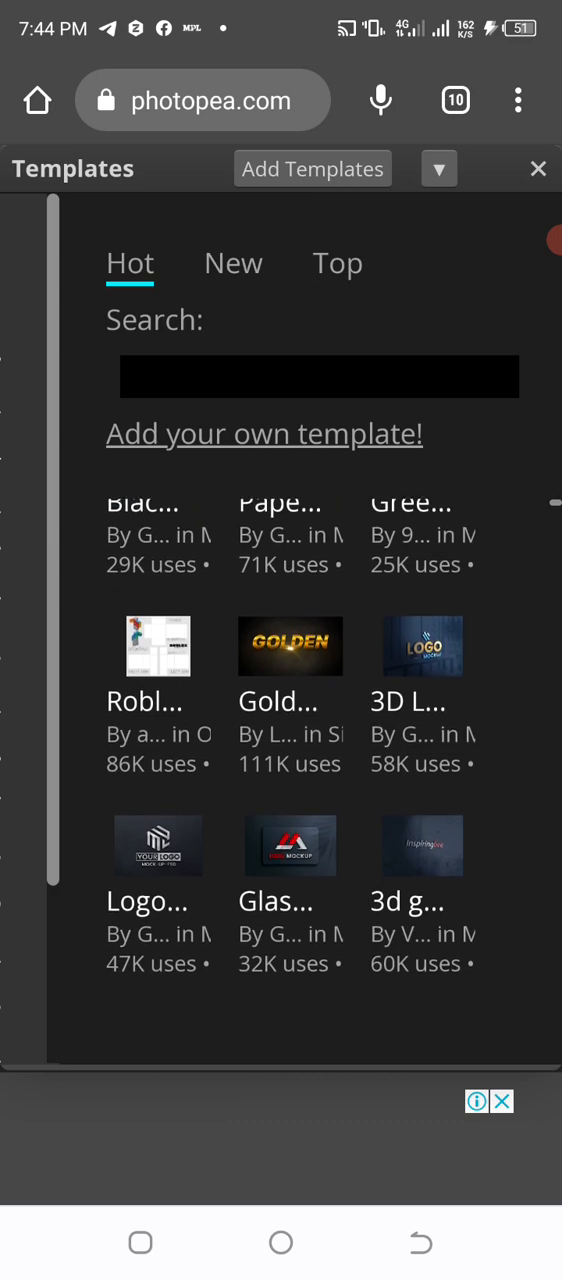
scroll(down, 3)
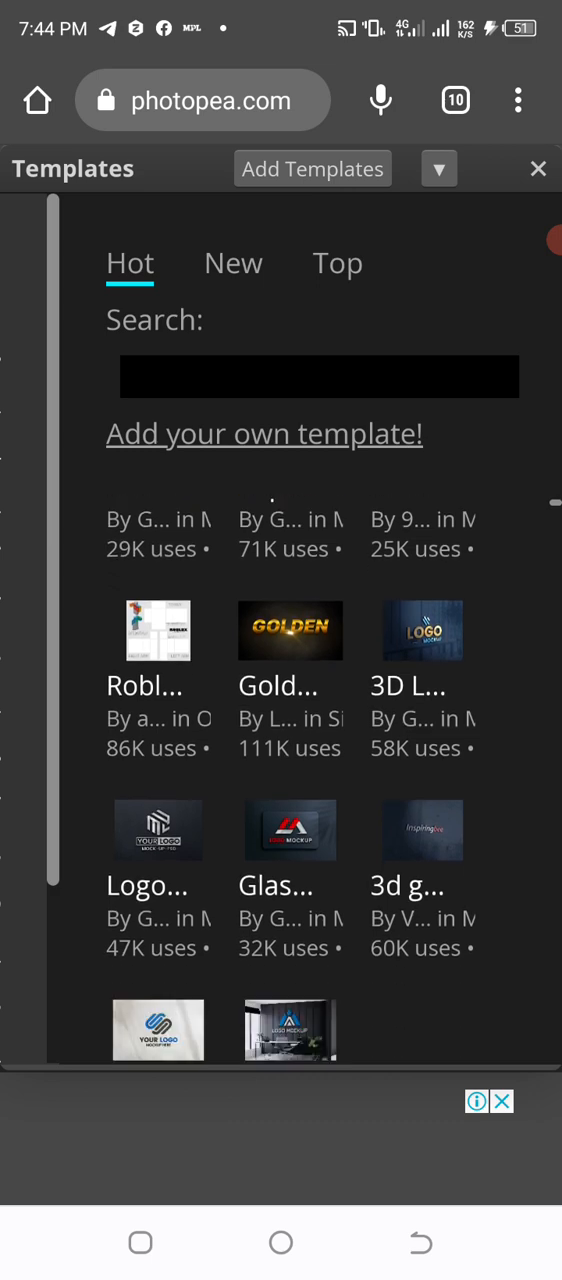
scroll(down, 3)
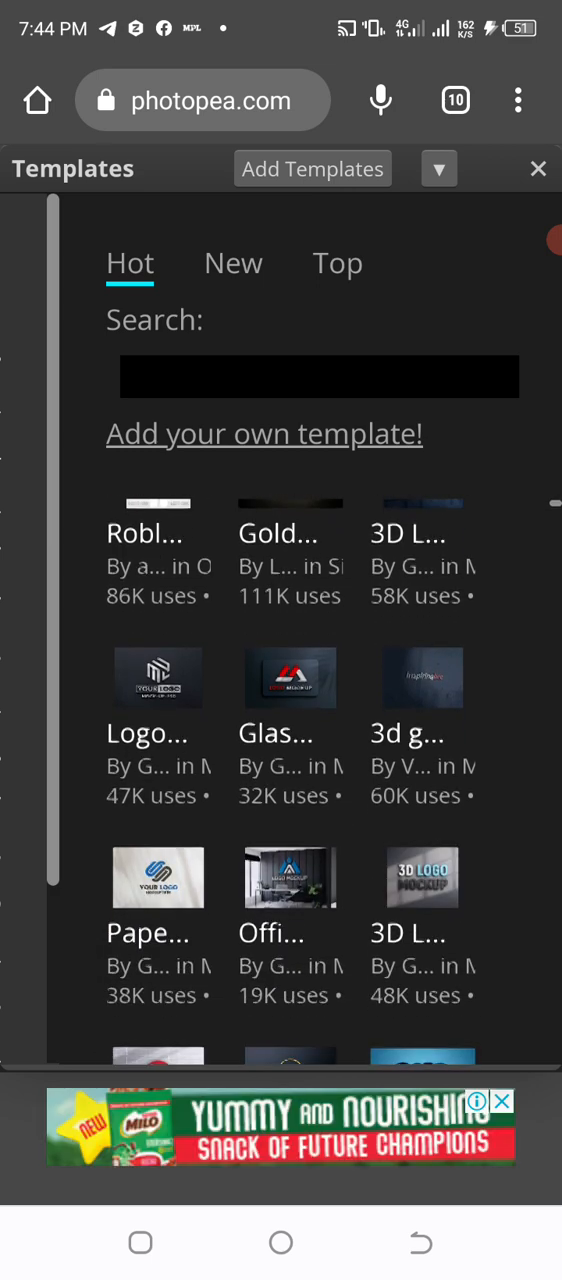
click(420, 676)
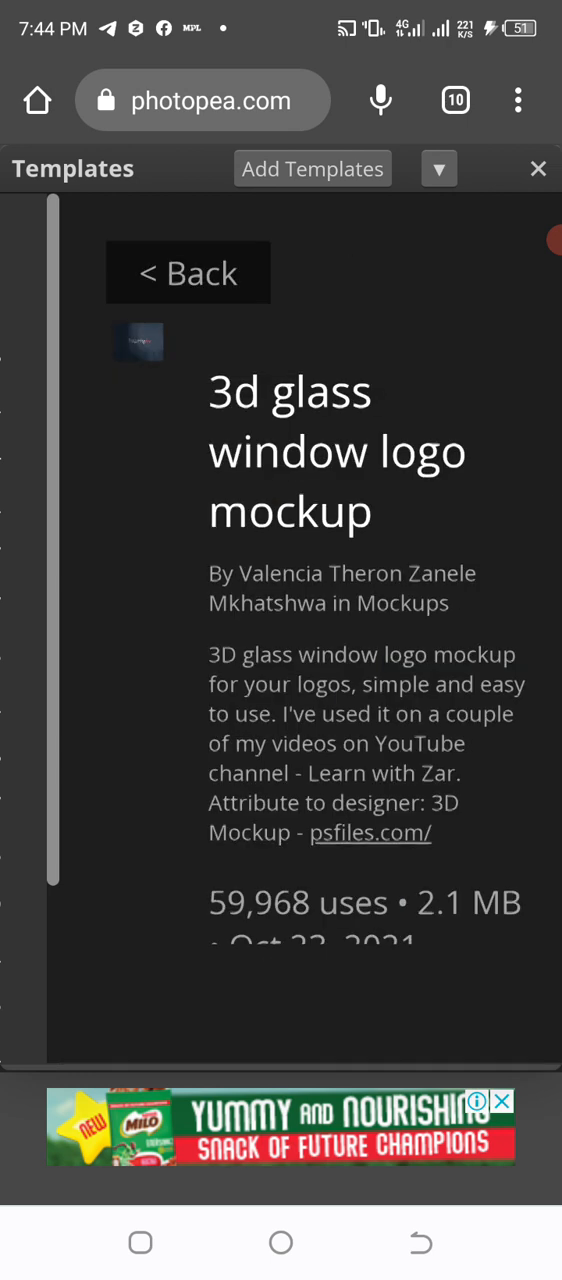
click(188, 272)
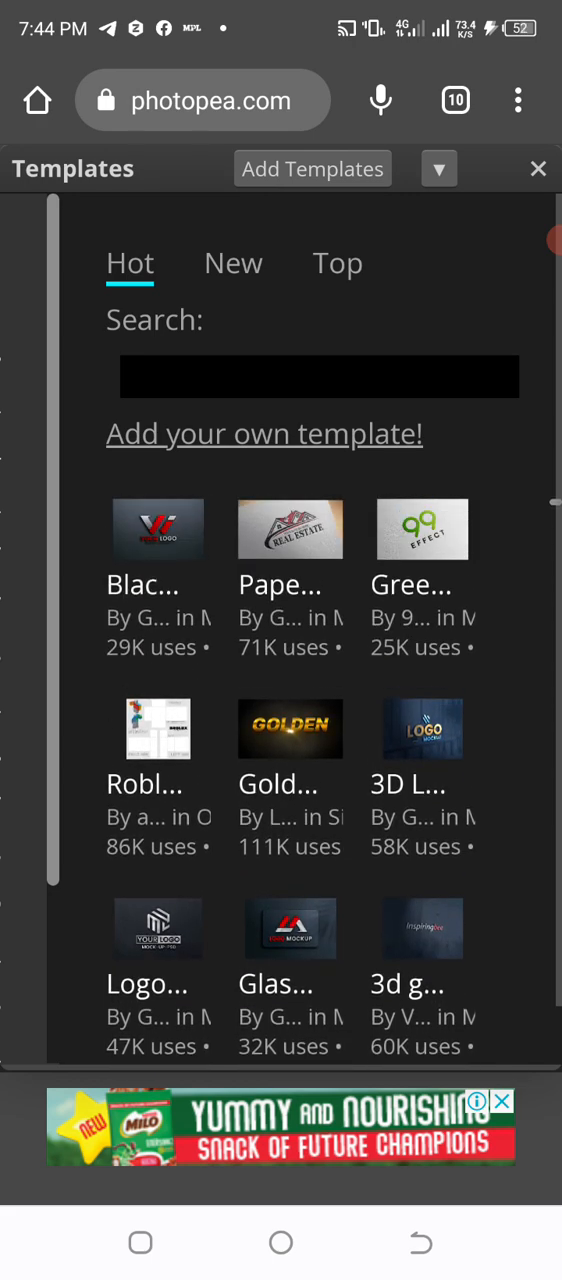
- Load the 3D glass window logo mockup and select its Inspiringbee placeholder layer
click(422, 928)
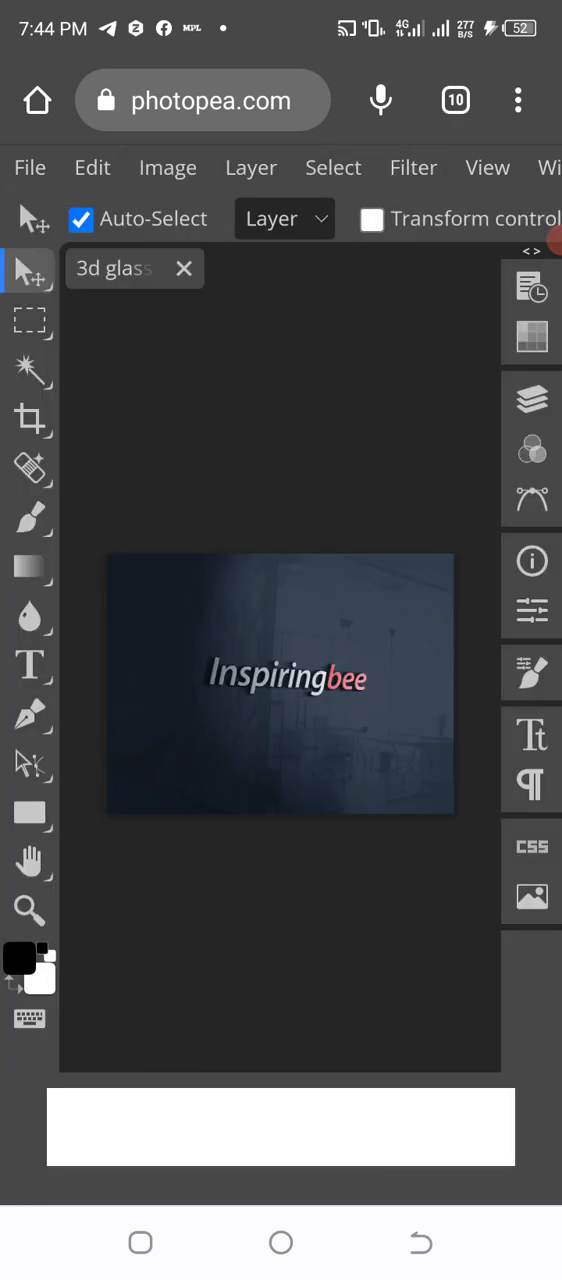
click(532, 400)
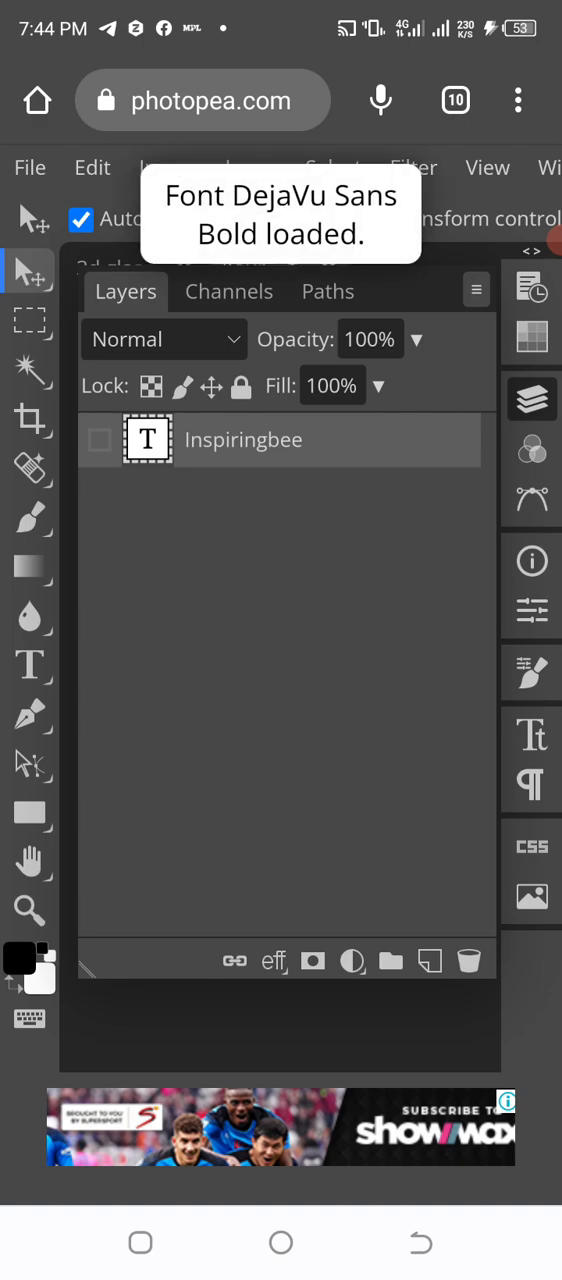
click(30, 168)
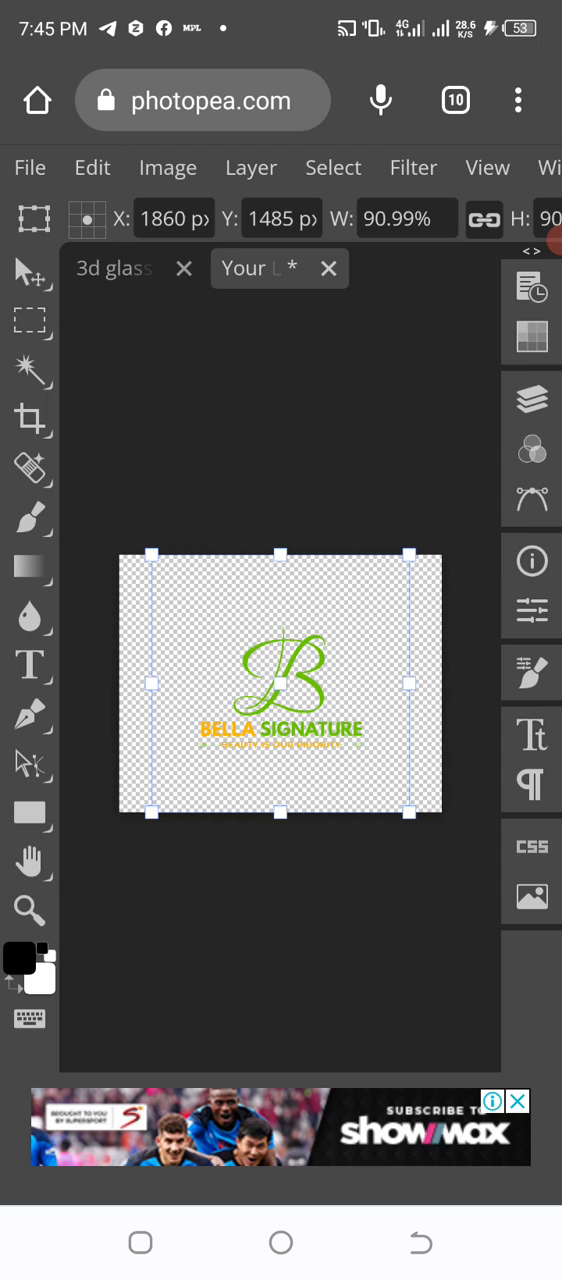
- Free-transform the Bella Signature logo to about 120%, centre it on the logo canvas, and commit
drag(408, 812, 422, 824)
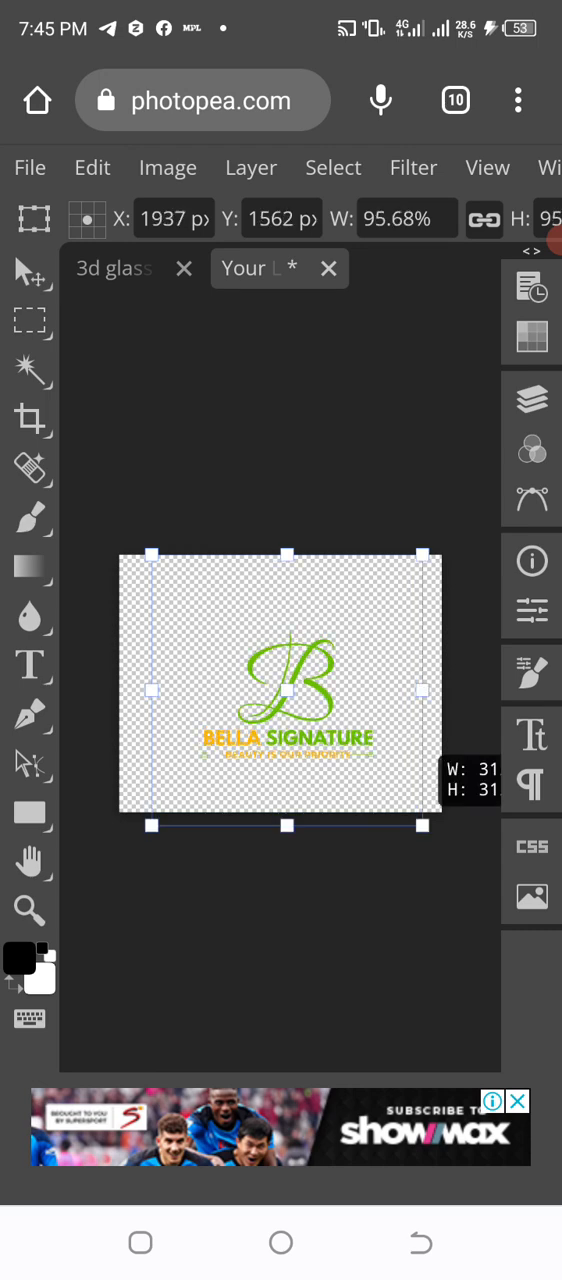
drag(422, 824, 478, 882)
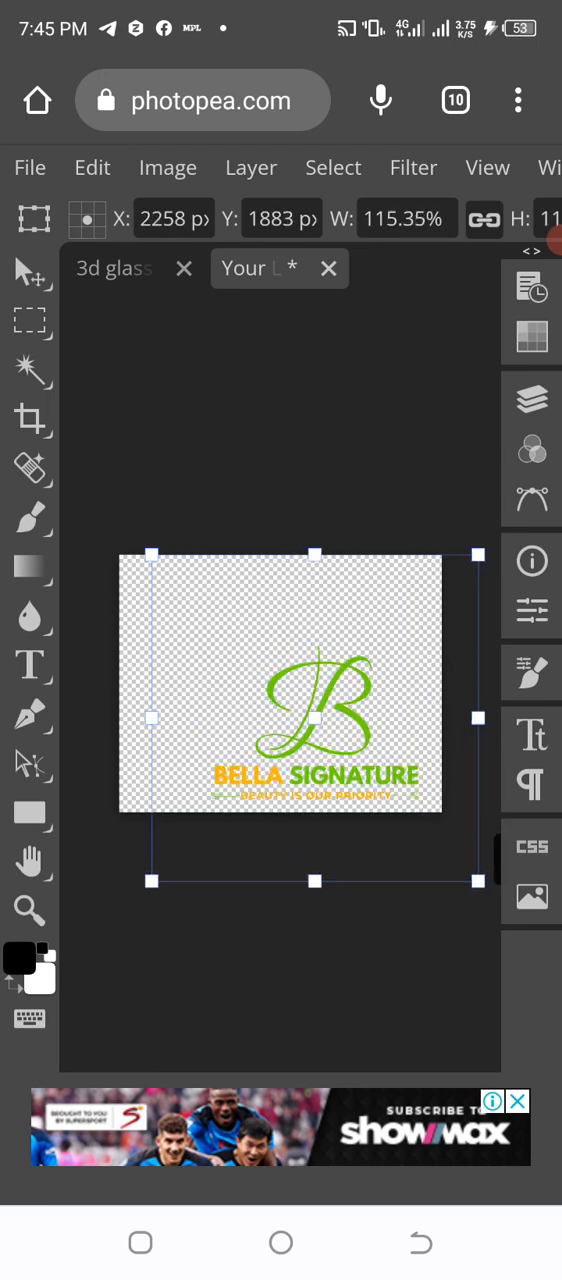
drag(316, 716, 264, 660)
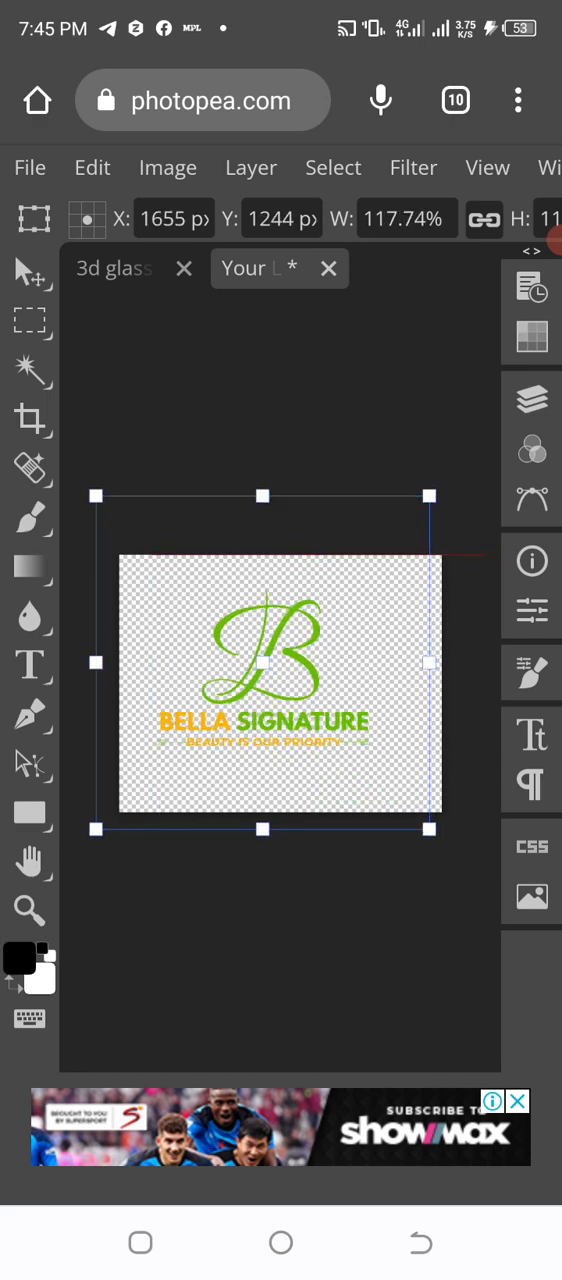
drag(280, 684, 278, 684)
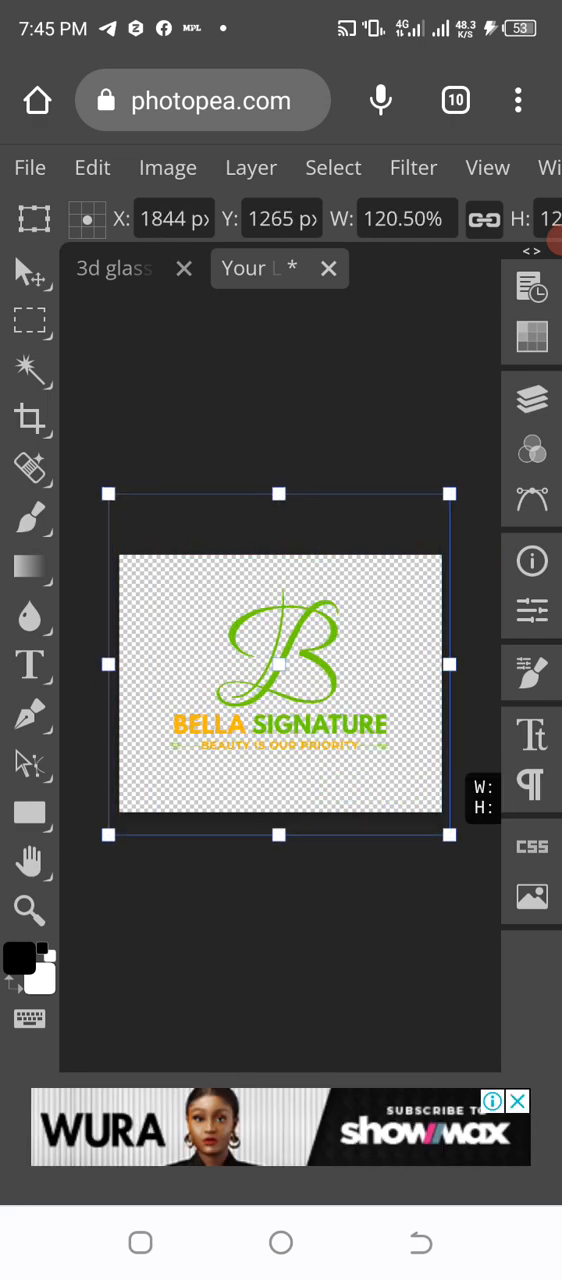
drag(280, 684, 280, 660)
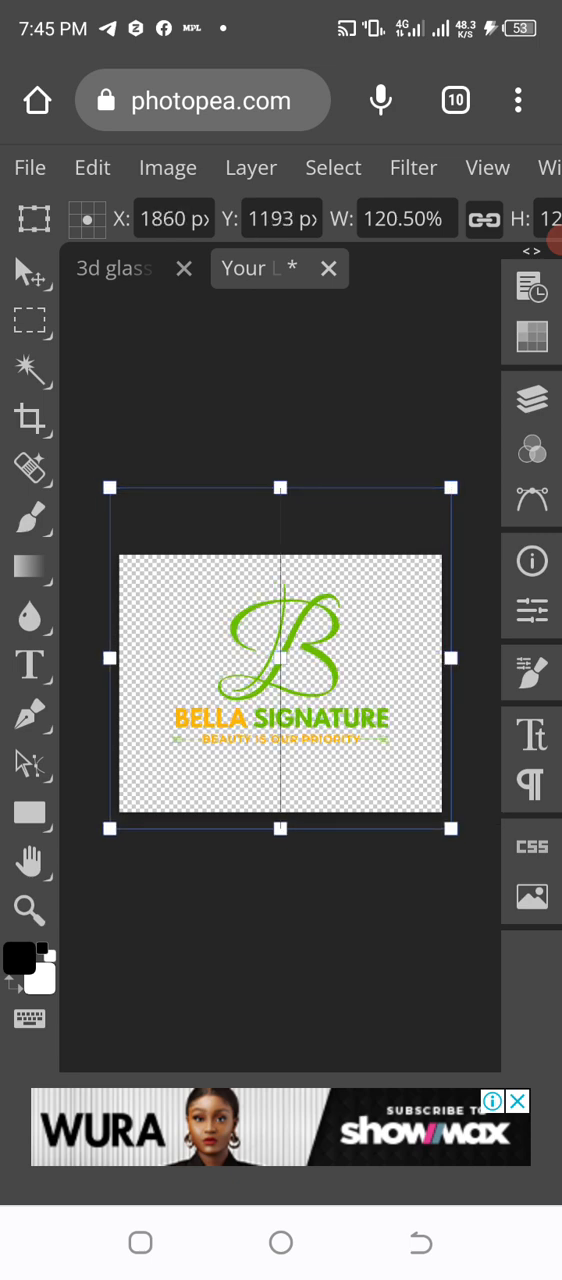
drag(280, 684, 258, 660)
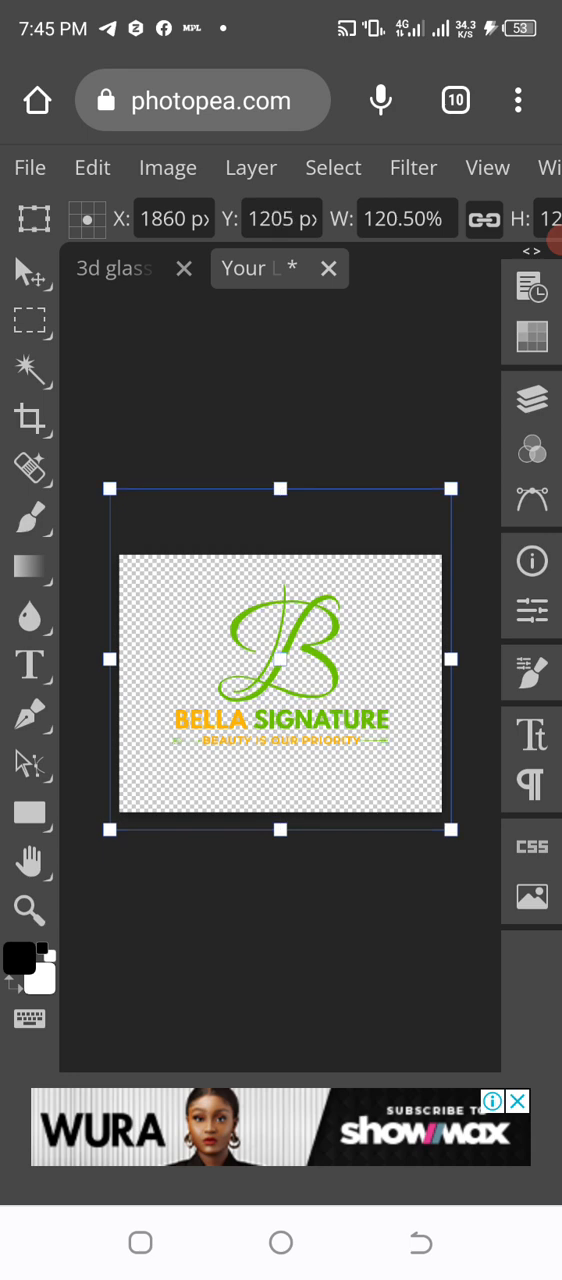
drag(280, 680, 270, 700)
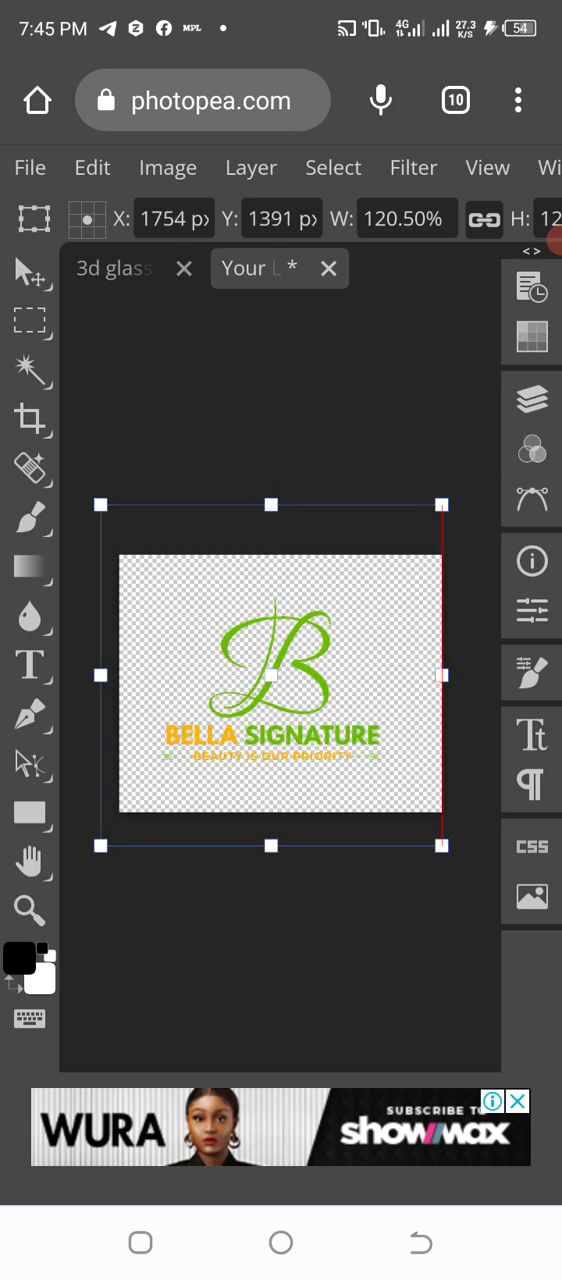
click(28, 168)
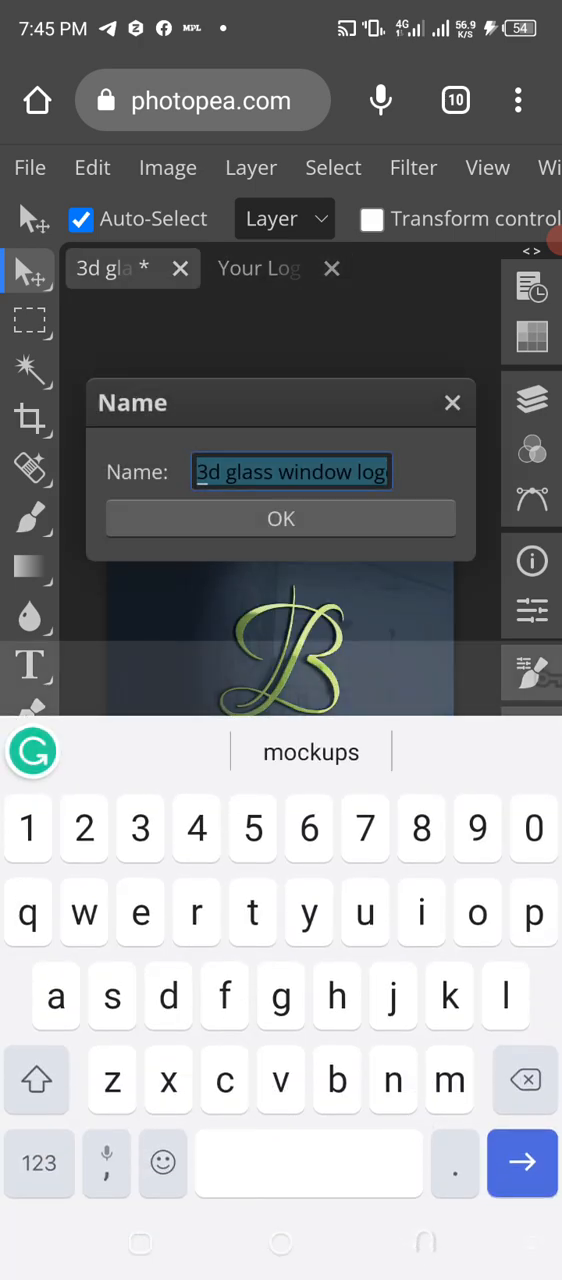
- Accept the suggested mockup name and show the mockup's layers with the logo applied
click(280, 518)
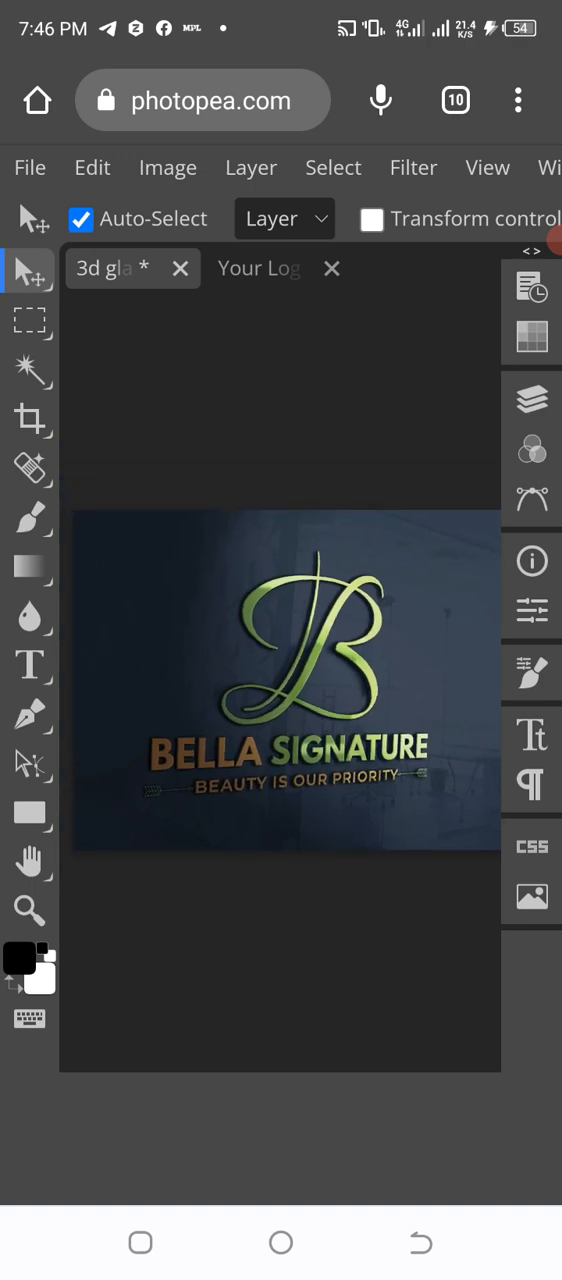
click(532, 400)
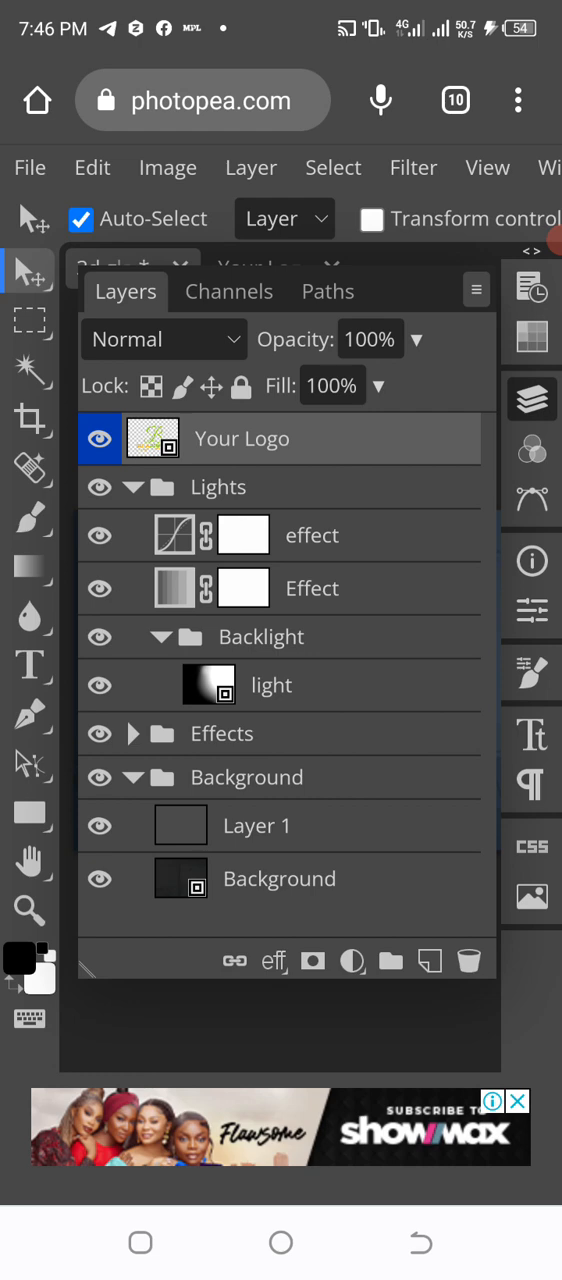
- Set the Backlight light layer's fill to 80%
click(272, 684)
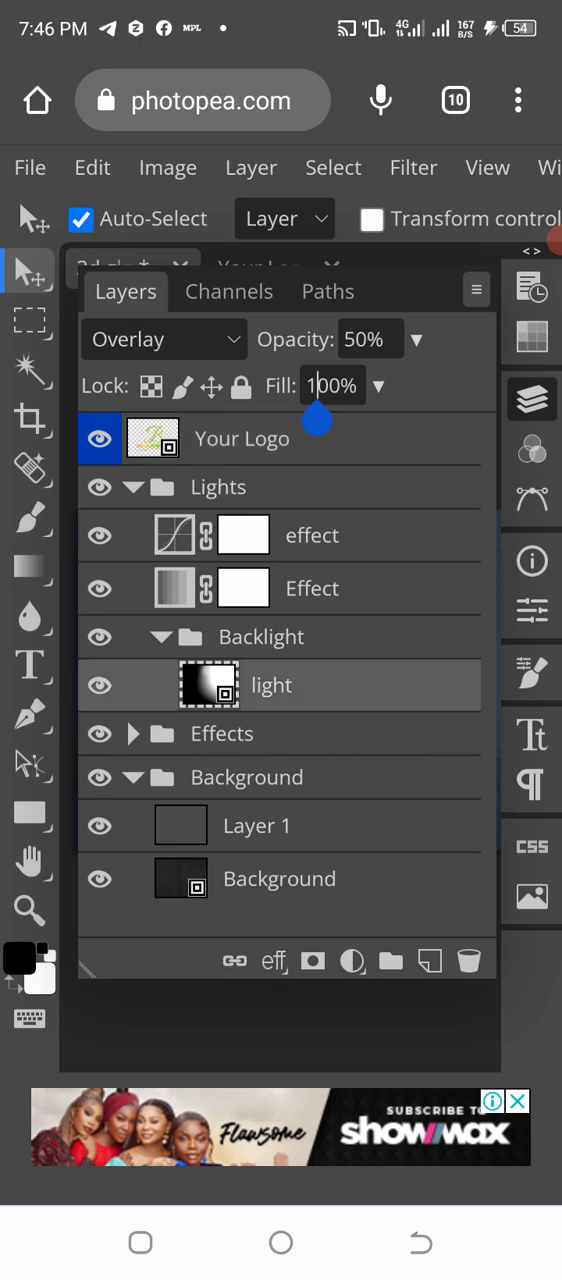
click(332, 384)
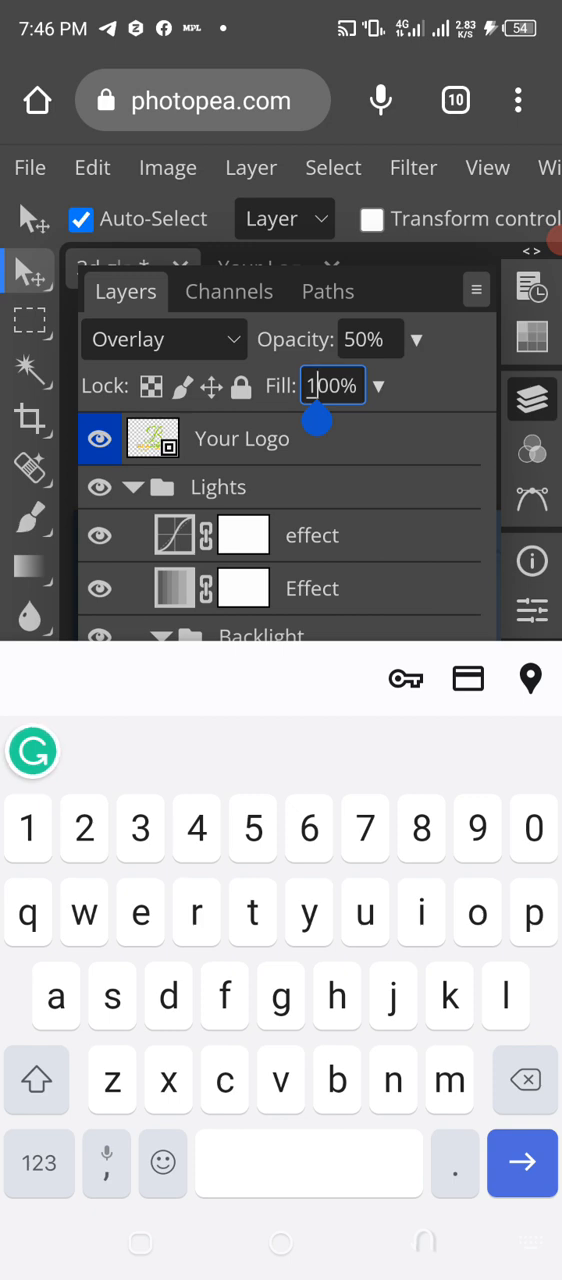
text(0)
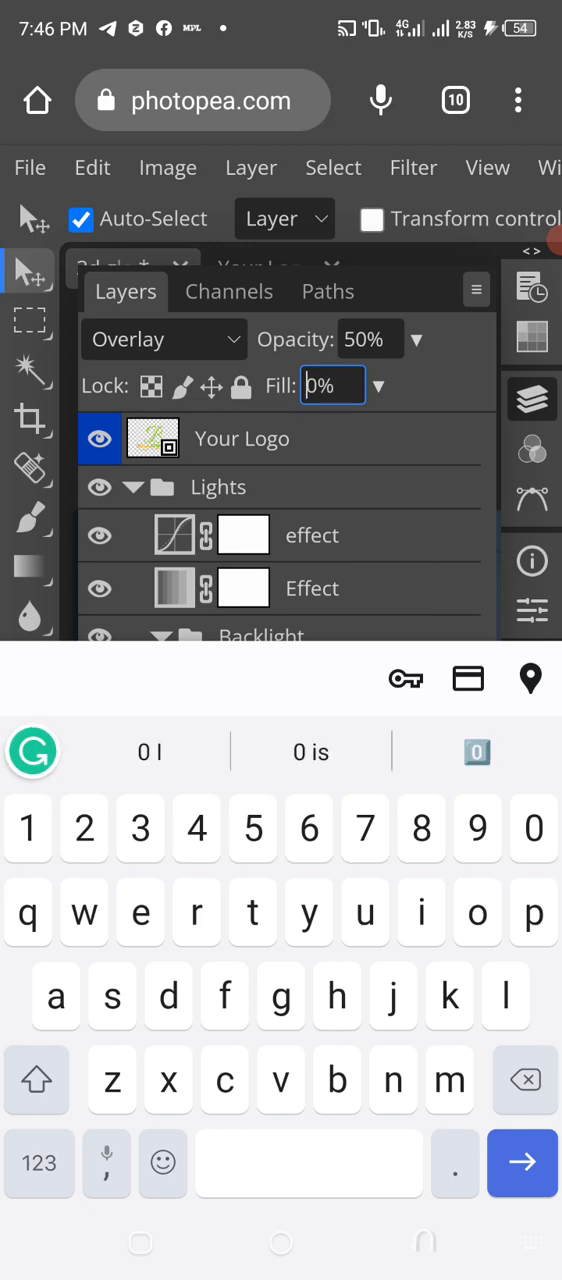
text(8)
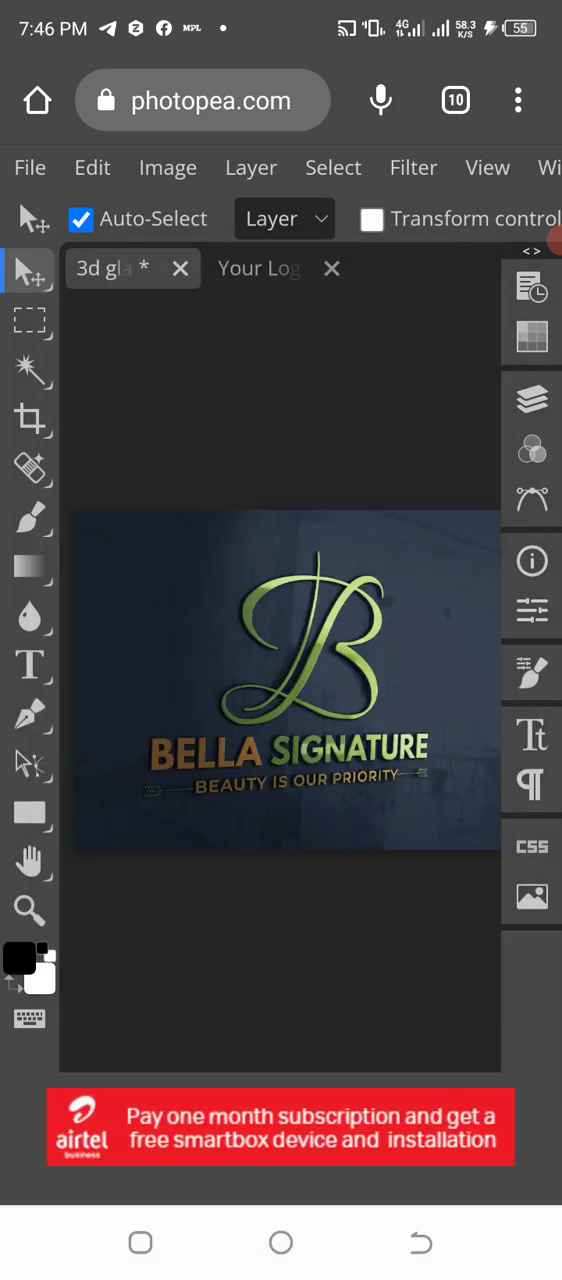
click(532, 400)
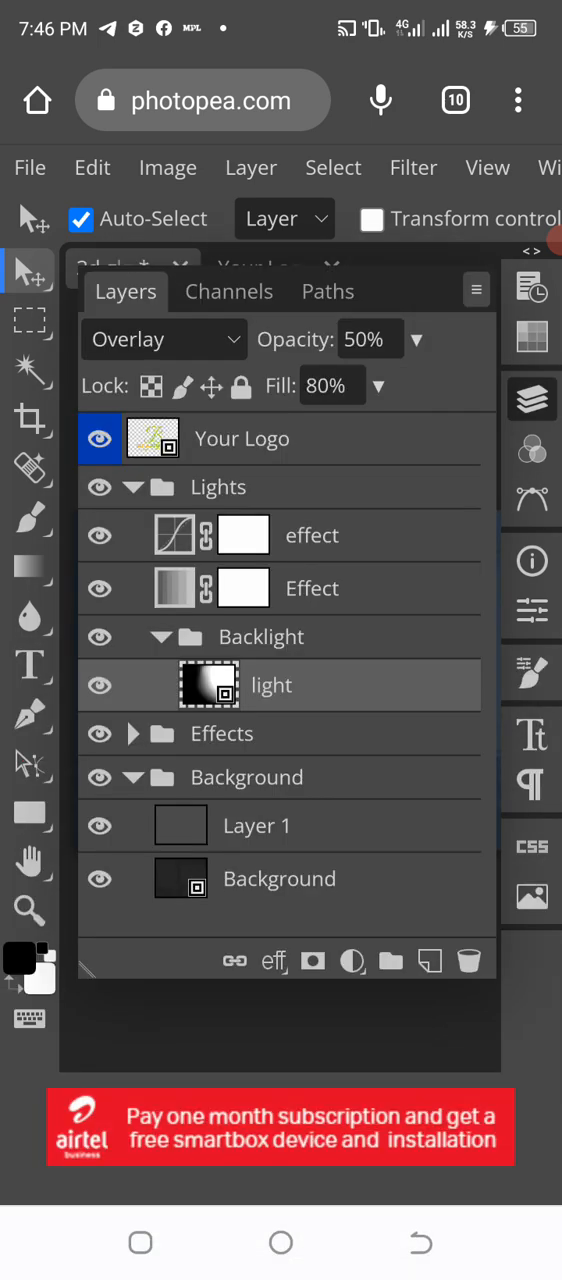
- Set the effect layers' fill to 80% and preview the softened glow on the mockup
click(132, 732)
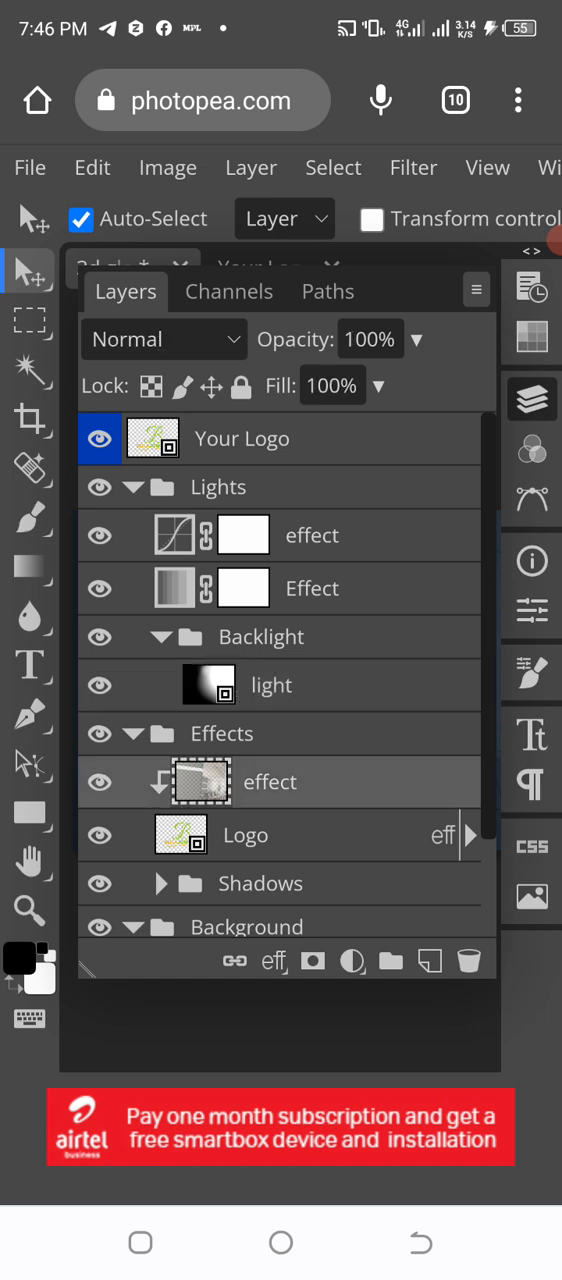
click(332, 384)
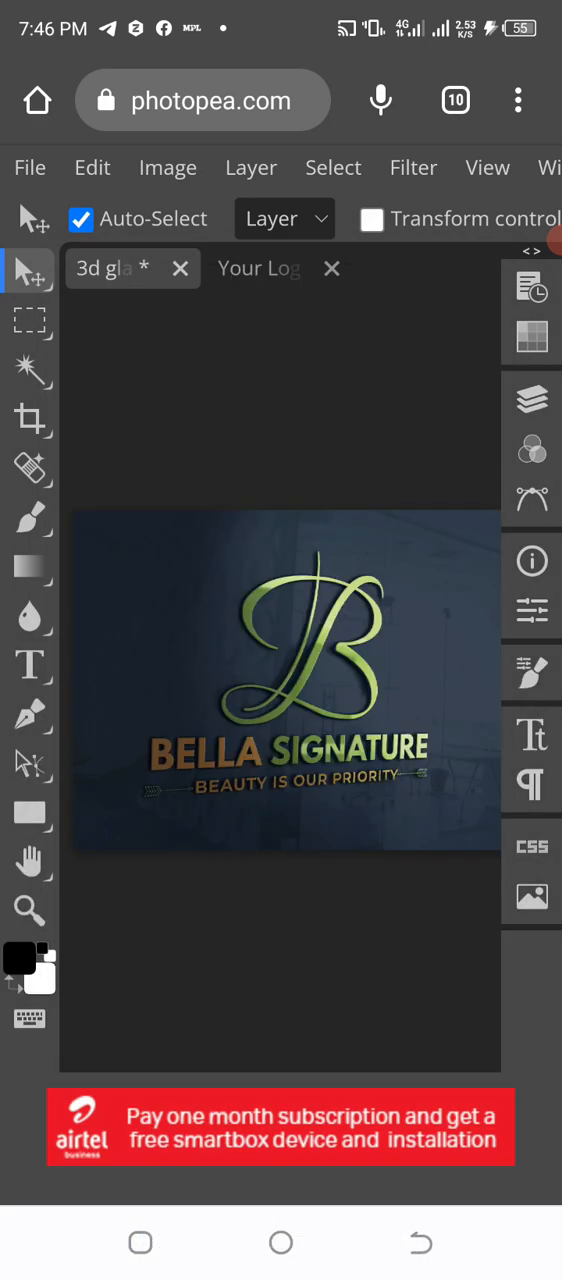
click(532, 400)
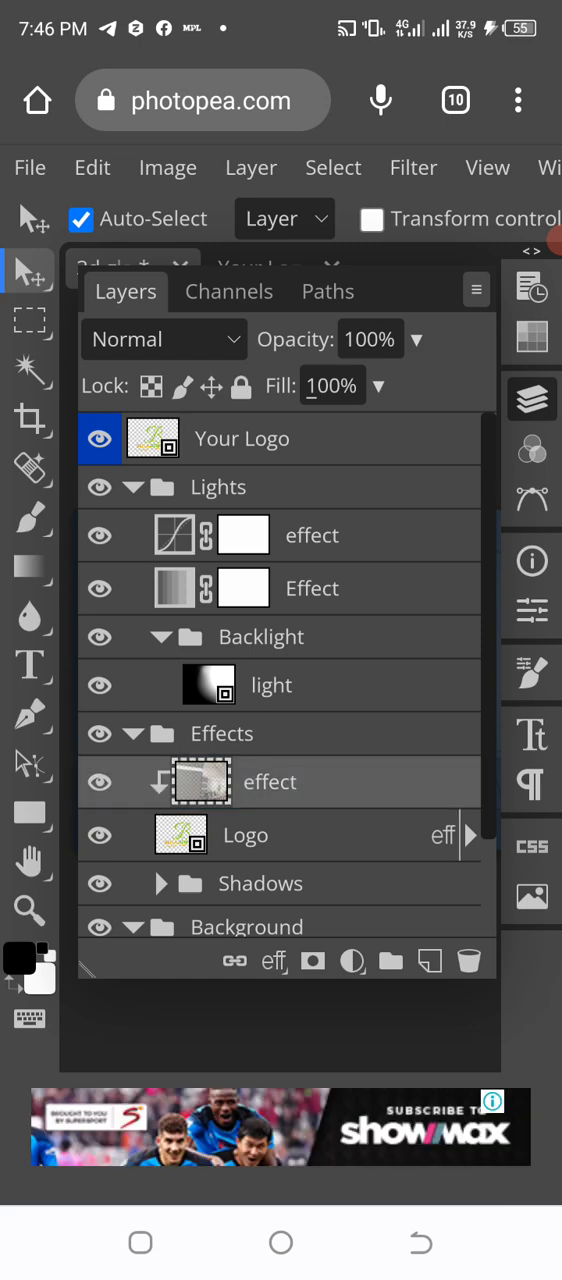
click(332, 384)
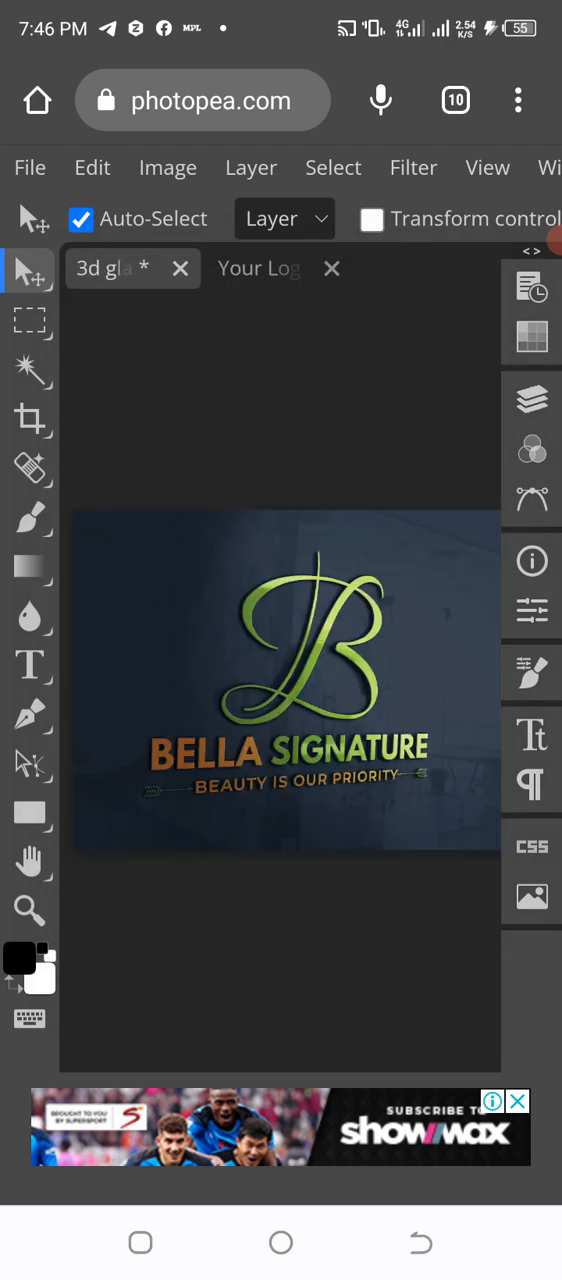
click(532, 400)
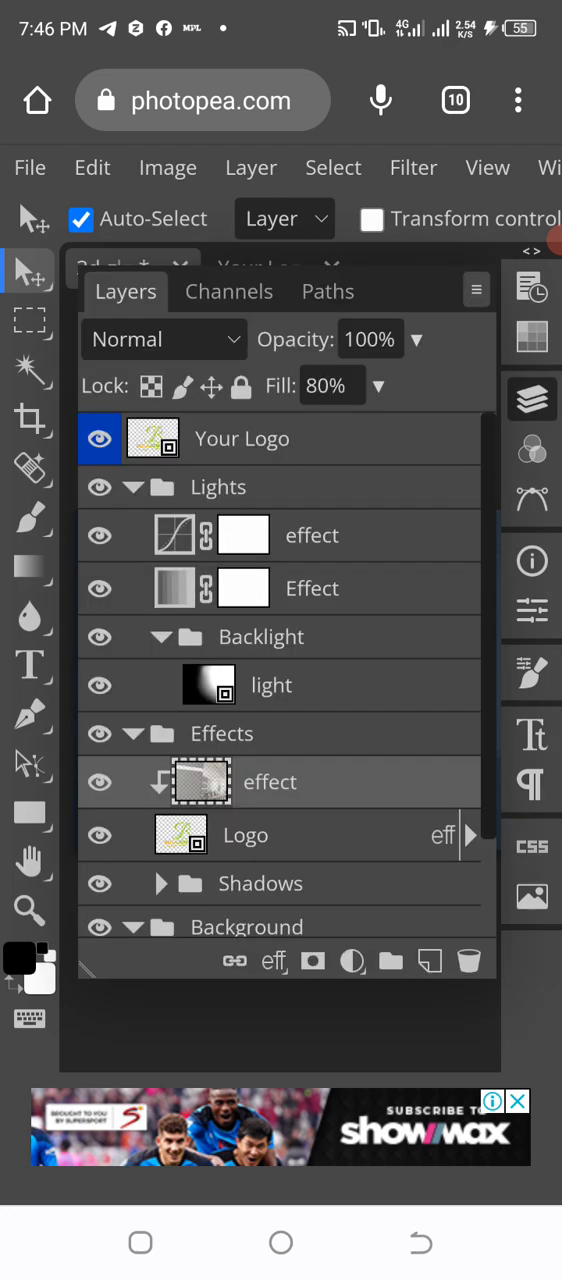
click(332, 386)
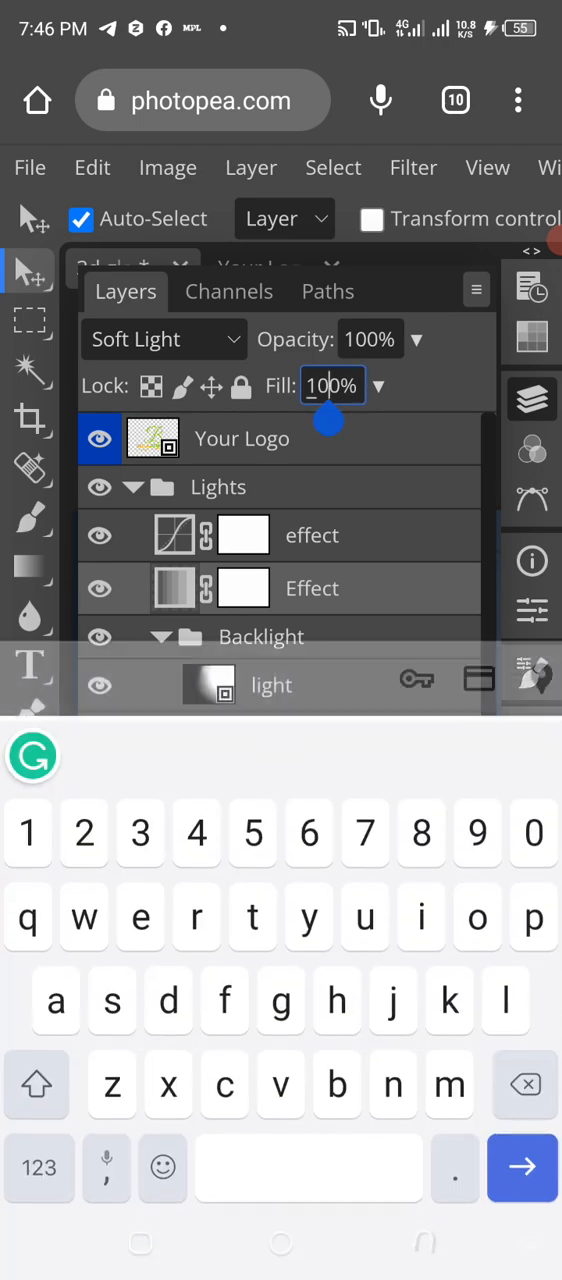
text(800)
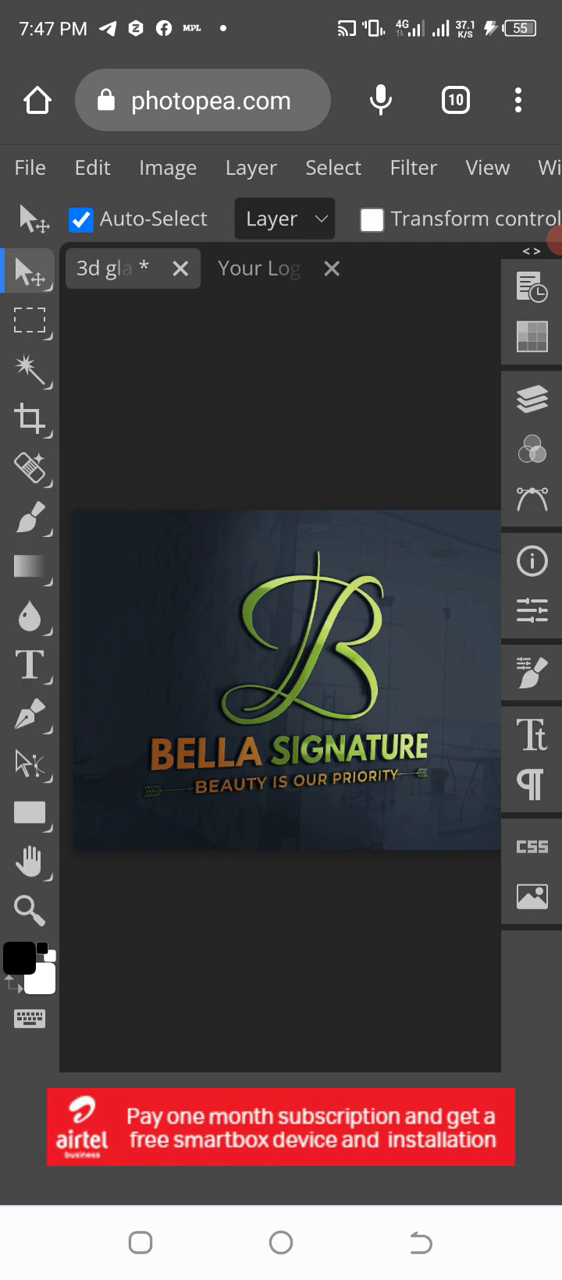
click(532, 400)
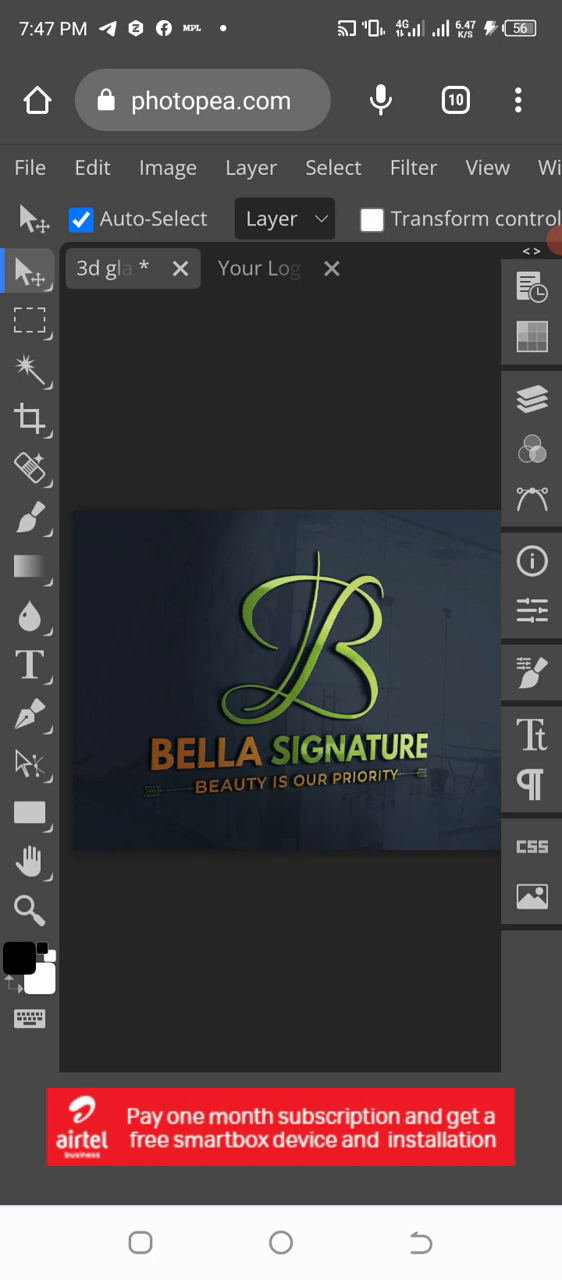
- Export the mockup as a 2000×1500 PNG, download it, and view the saved image
click(30, 168)
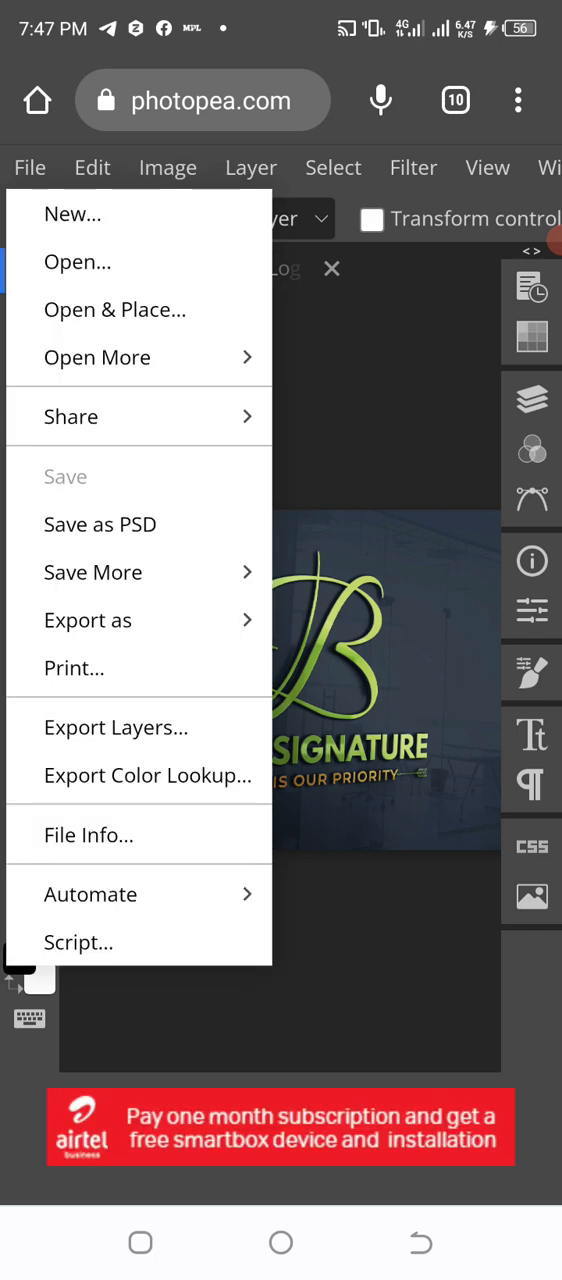
click(88, 620)
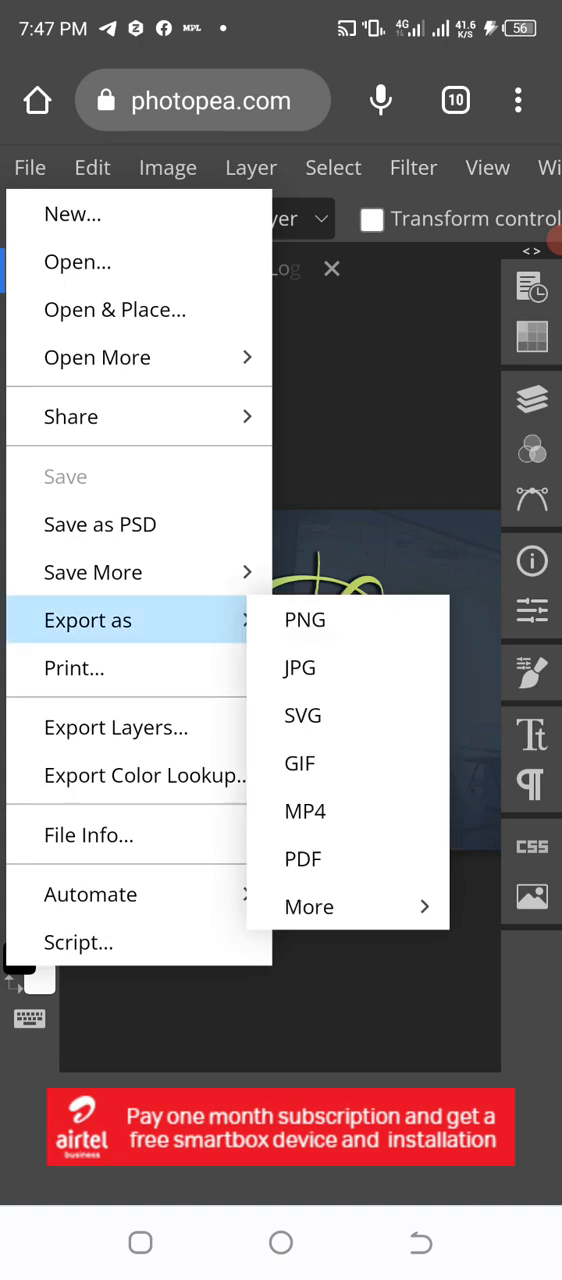
click(304, 620)
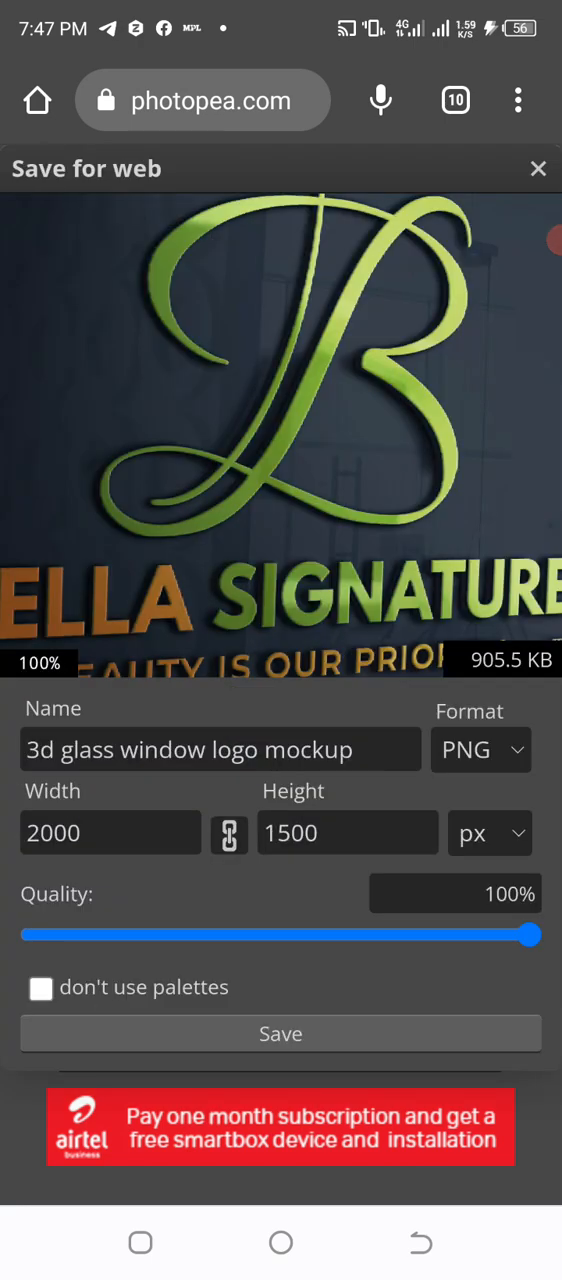
click(280, 1032)
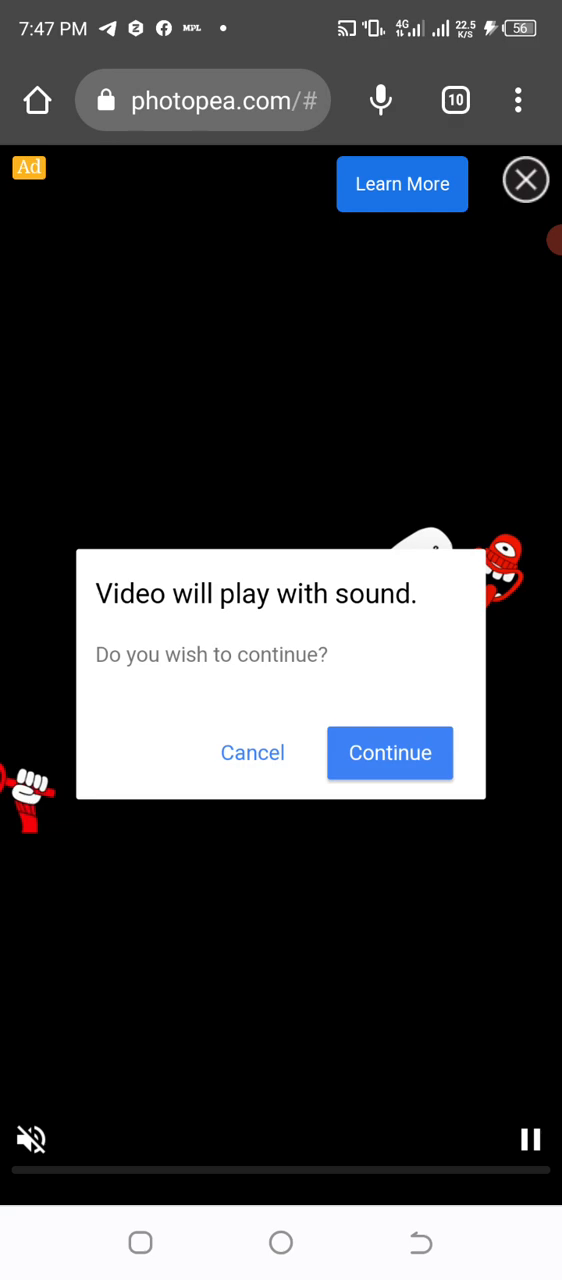
click(388, 752)
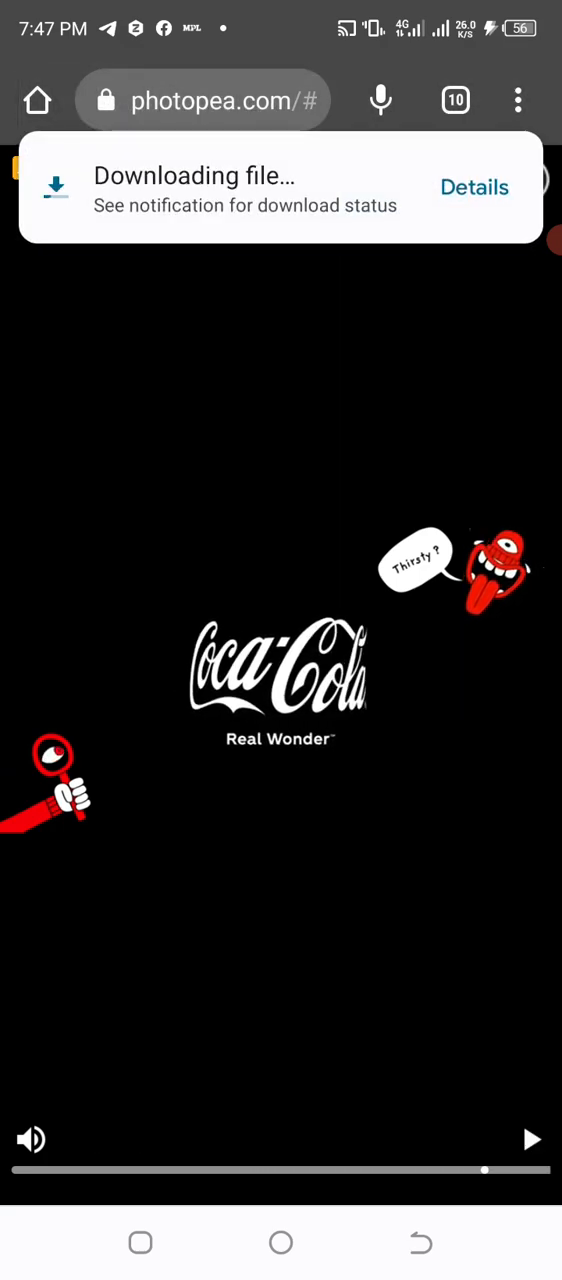
click(474, 188)
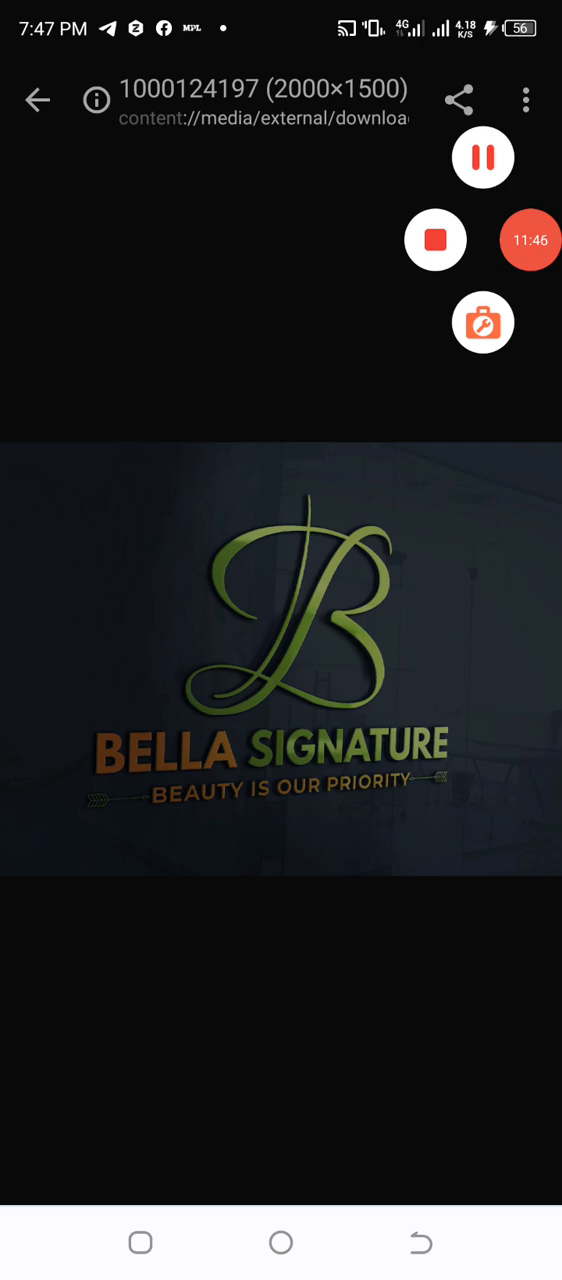